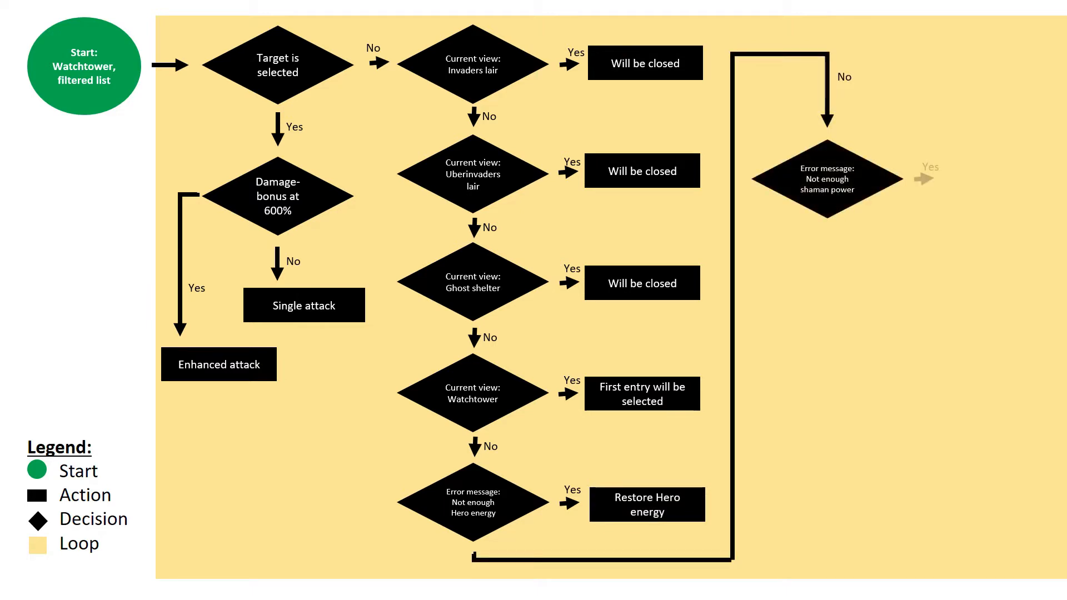
Close the flowchart slide to reveal the game's watchtower list beside an empty macro
{"action": "left_click", "coordinate": [999, 176]}
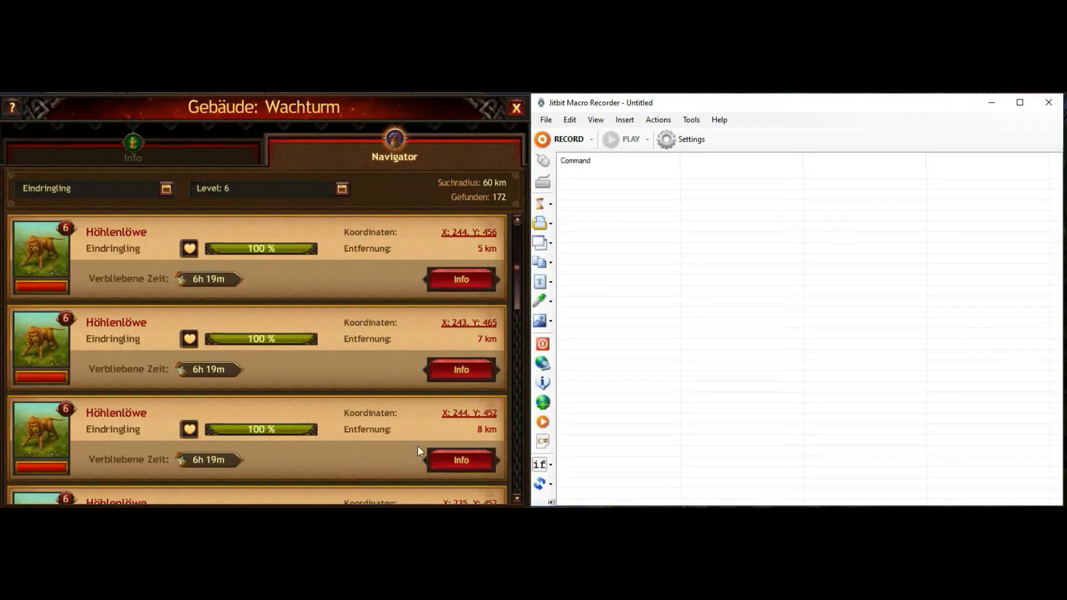
Add a REPEAT 100000 TIMES loop with END REPEAT and open the first intruder's attack window
{"action": "left_click", "coordinate": [540, 484]}
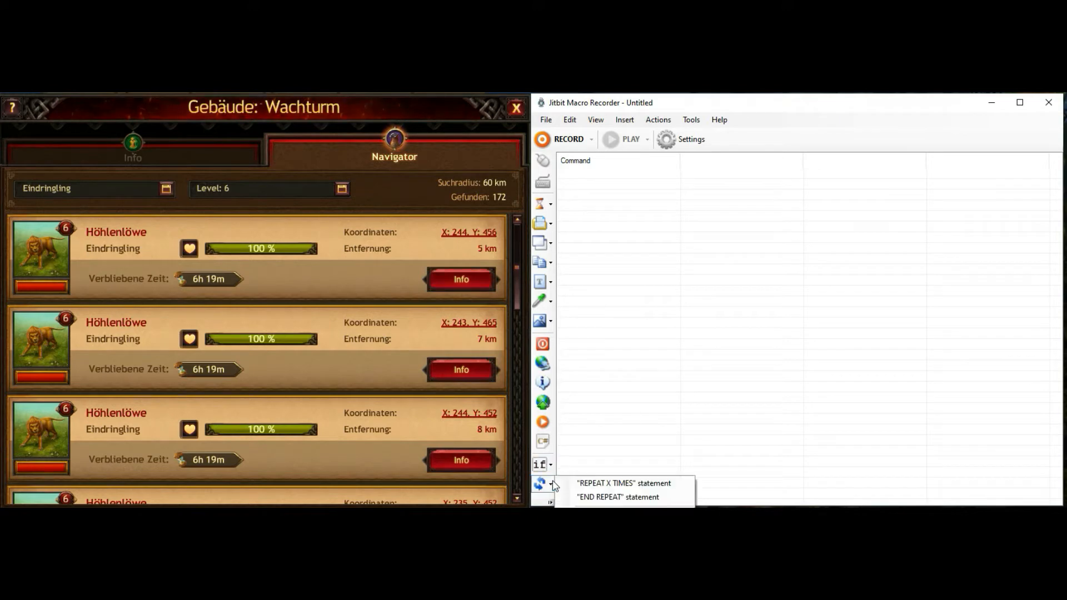
{"action": "left_click", "coordinate": [622, 483]}
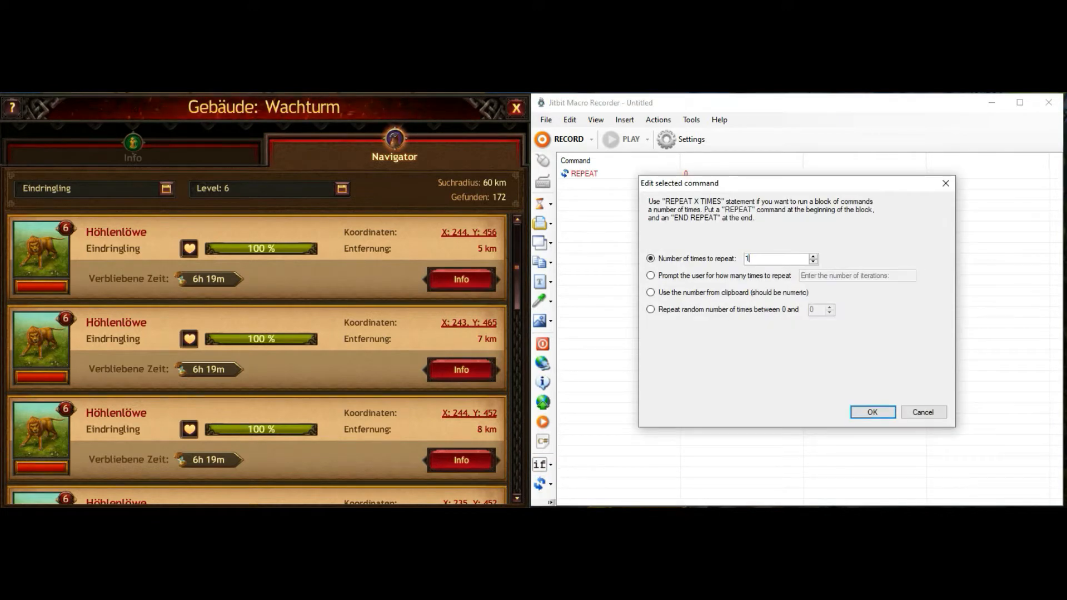
{"action": "left_click", "coordinate": [871, 412]}
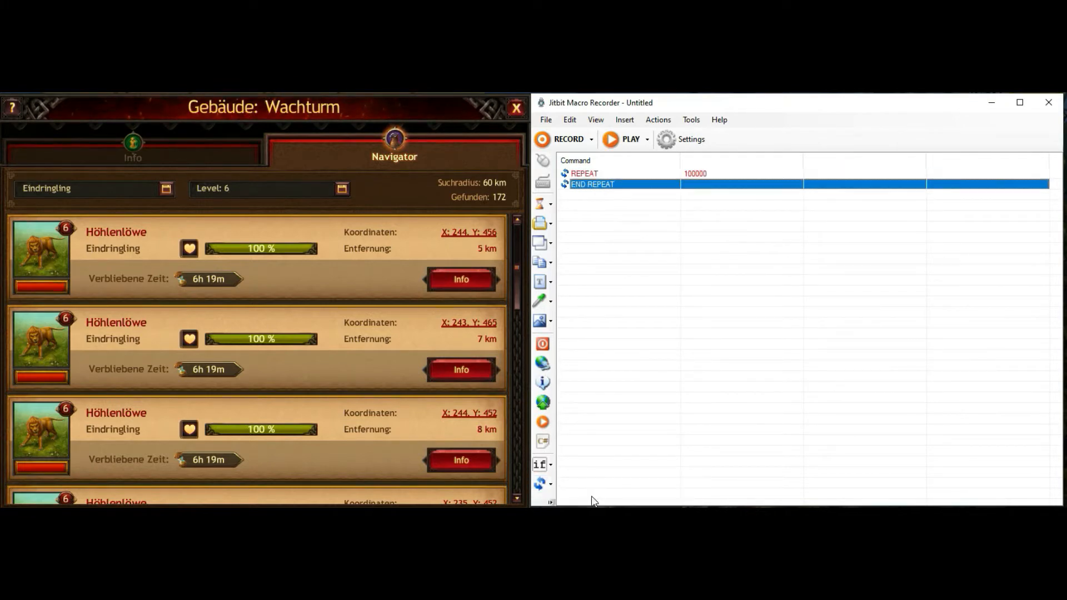
{"action": "left_click", "coordinate": [583, 173]}
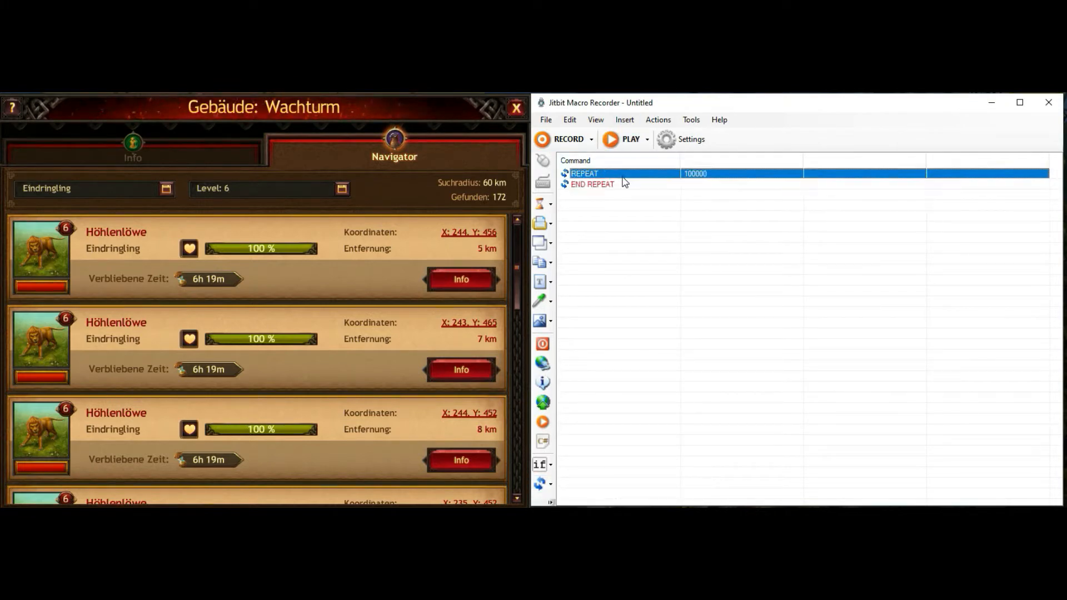
{"action": "left_click", "coordinate": [460, 279]}
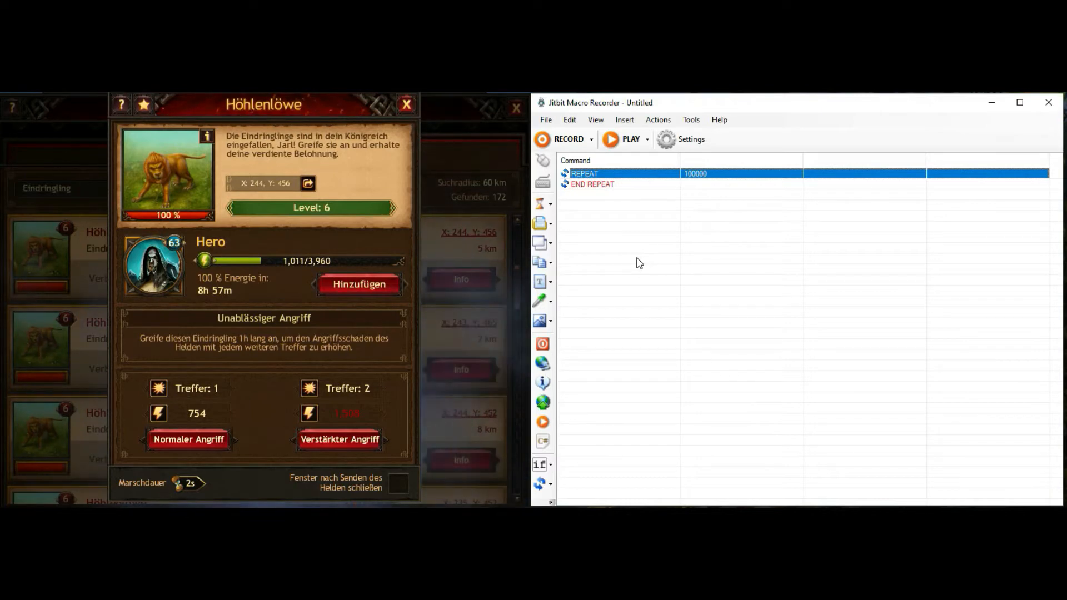
Add an IF Image found block holding Delay 1000, click at 1165,758, Delay 1000, then END IF
{"action": "left_click", "coordinate": [551, 320]}
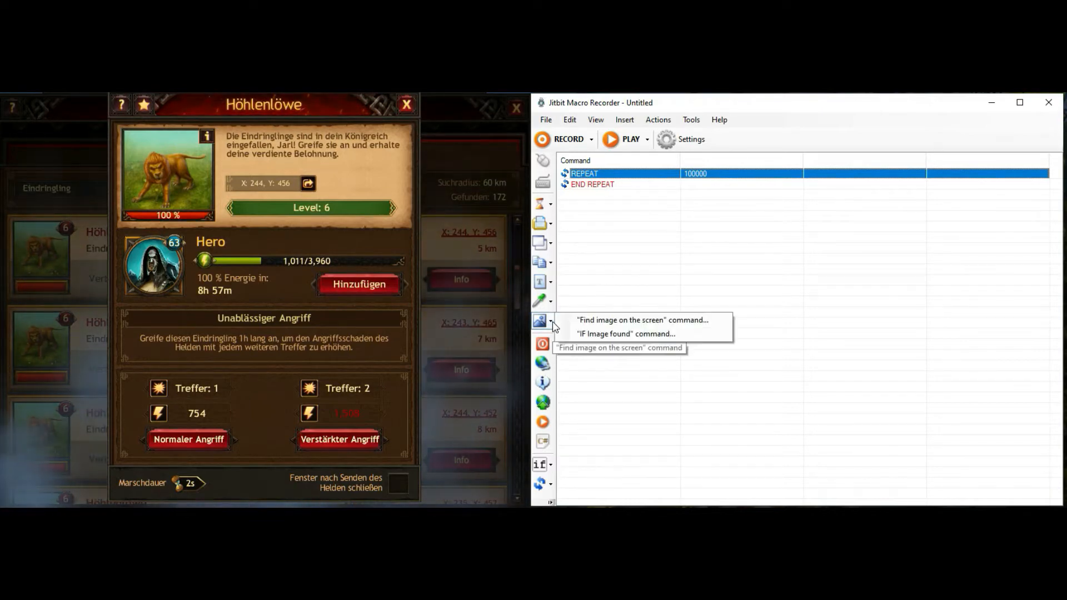
{"action": "left_click", "coordinate": [624, 334]}
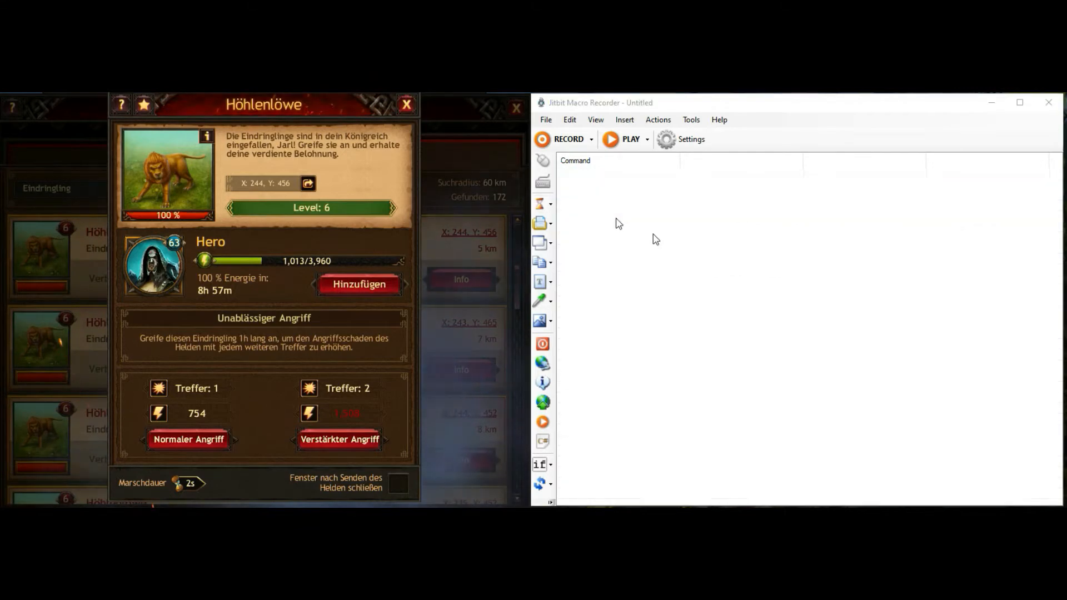
{"action": "double_click", "coordinate": [581, 194]}
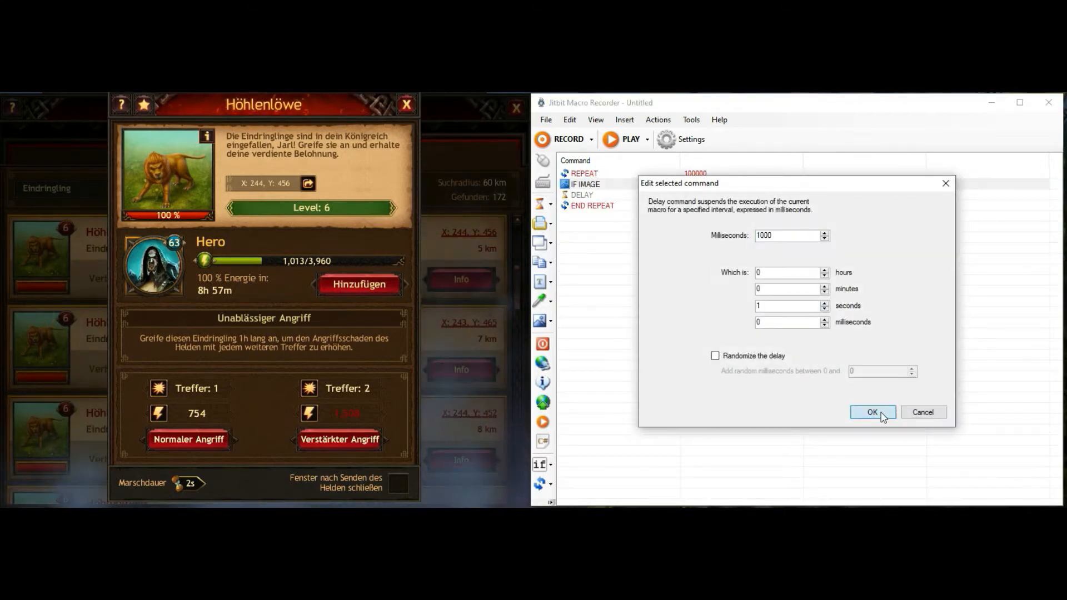
{"action": "left_click", "coordinate": [872, 411]}
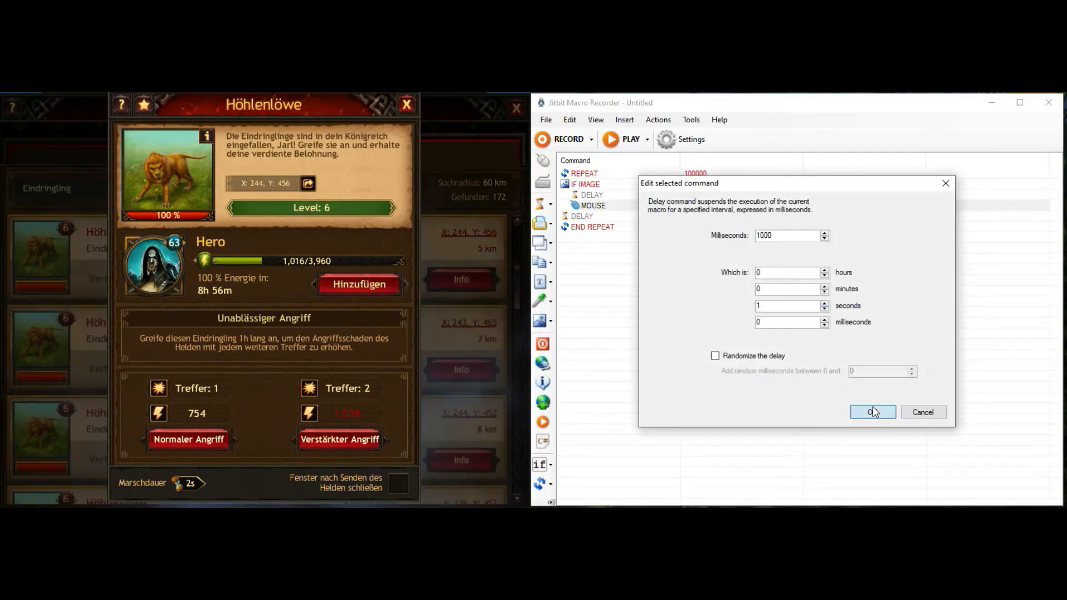
{"action": "left_click", "coordinate": [872, 411]}
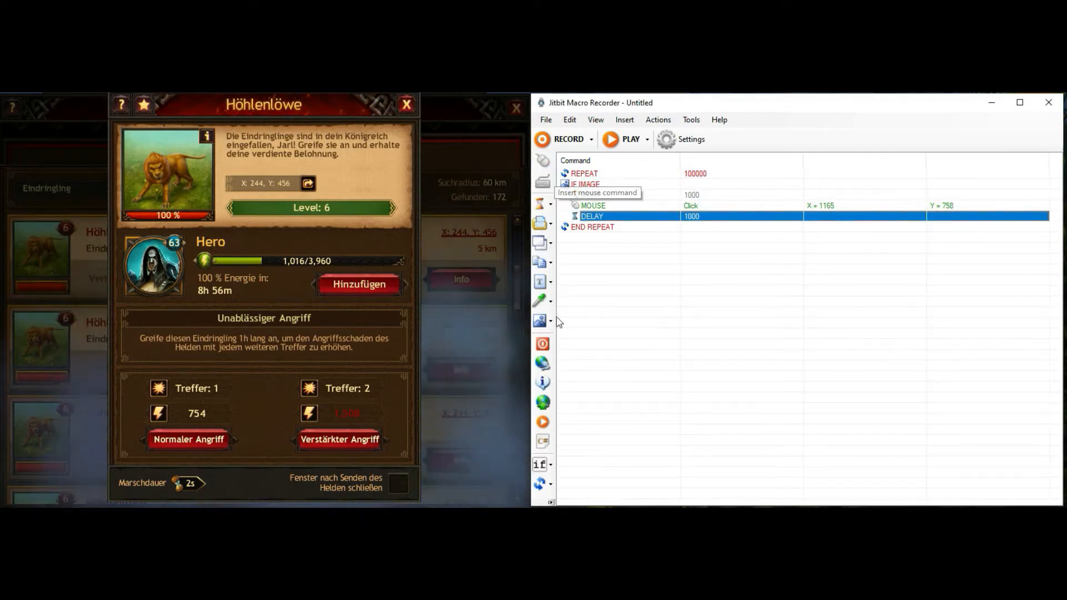
{"action": "left_click", "coordinate": [538, 464]}
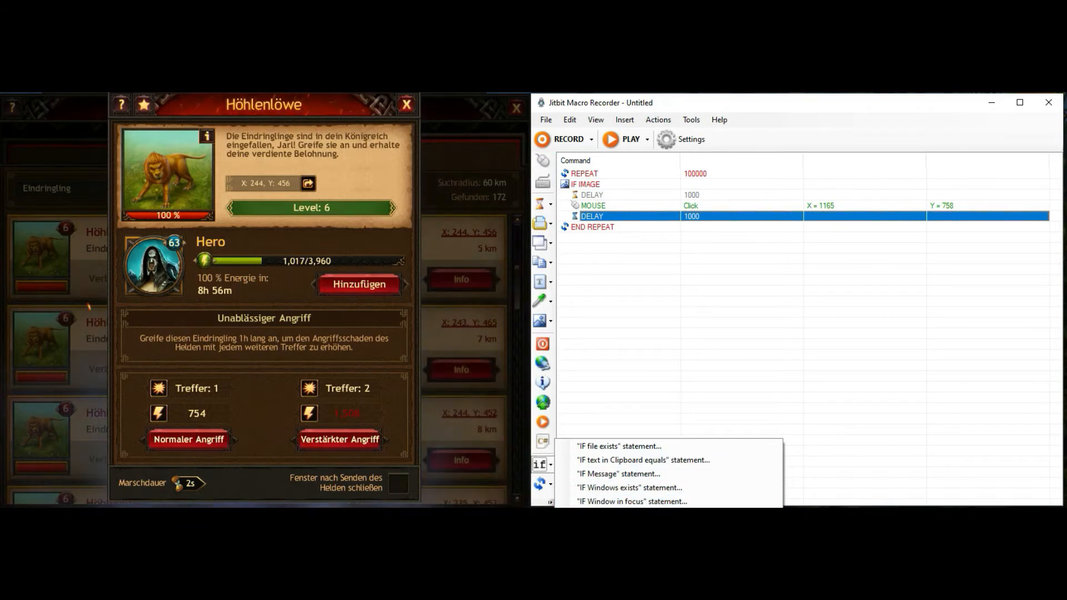
{"action": "left_click", "coordinate": [619, 446]}
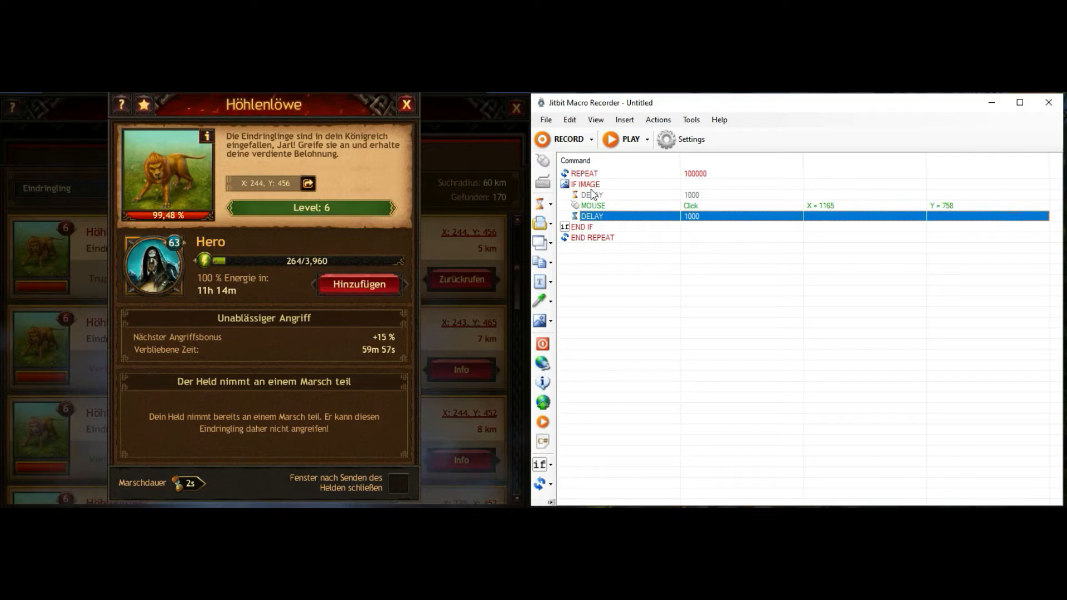
Nest an IF Image found check for the +15% bonus image inside the outer check
{"action": "left_click", "coordinate": [586, 184]}
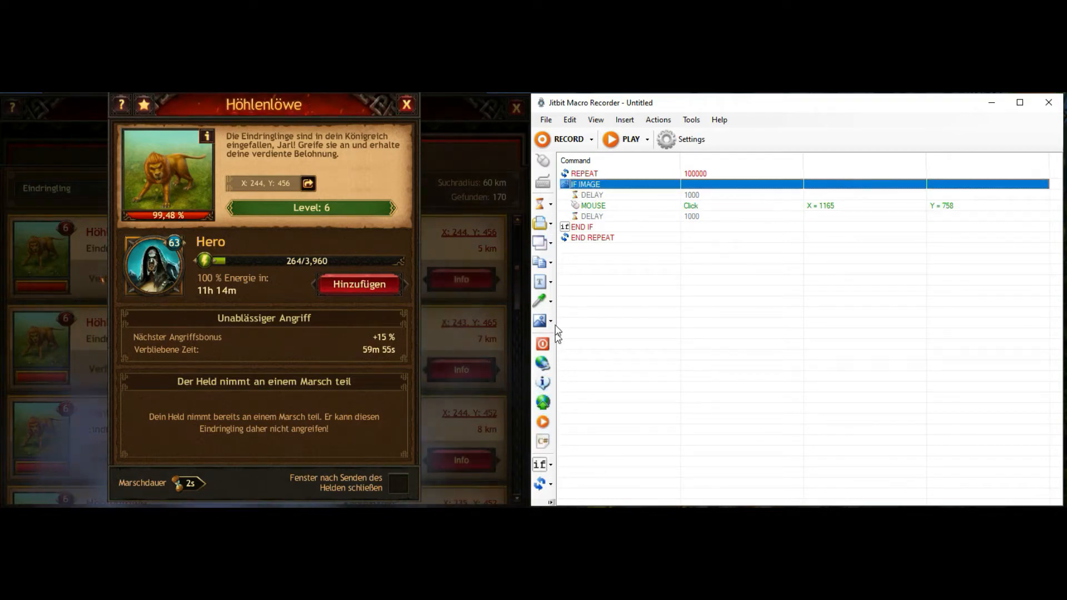
{"action": "left_click", "coordinate": [542, 319]}
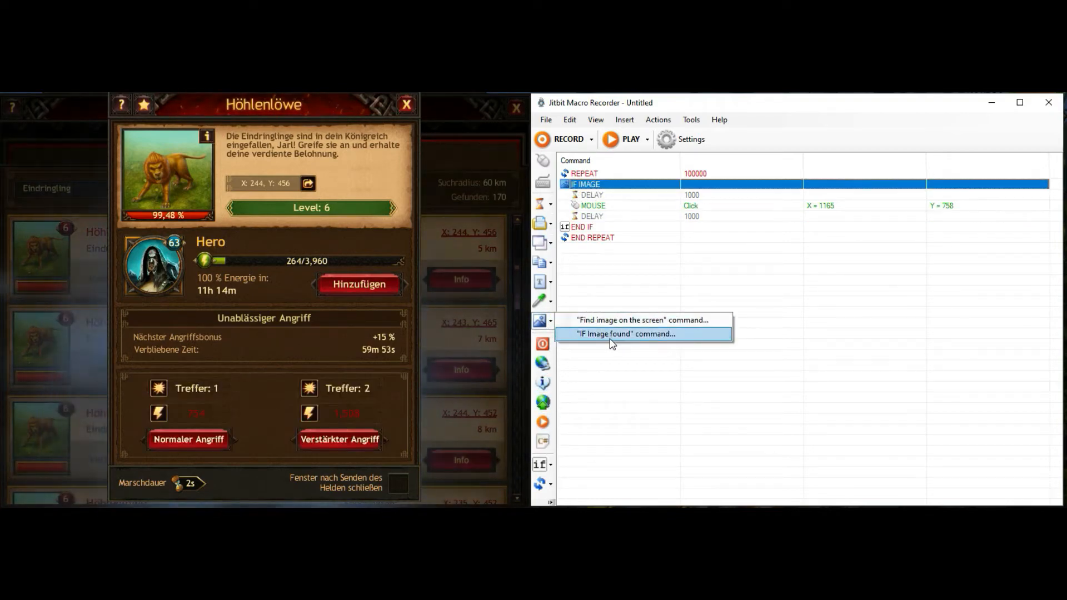
{"action": "left_click", "coordinate": [626, 333]}
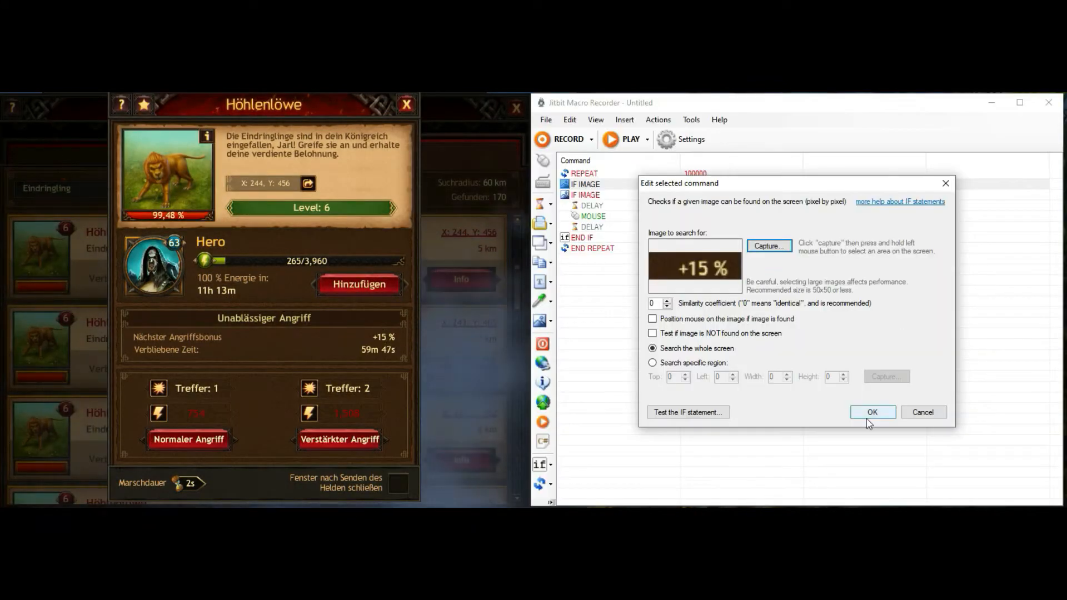
{"action": "left_click", "coordinate": [872, 411]}
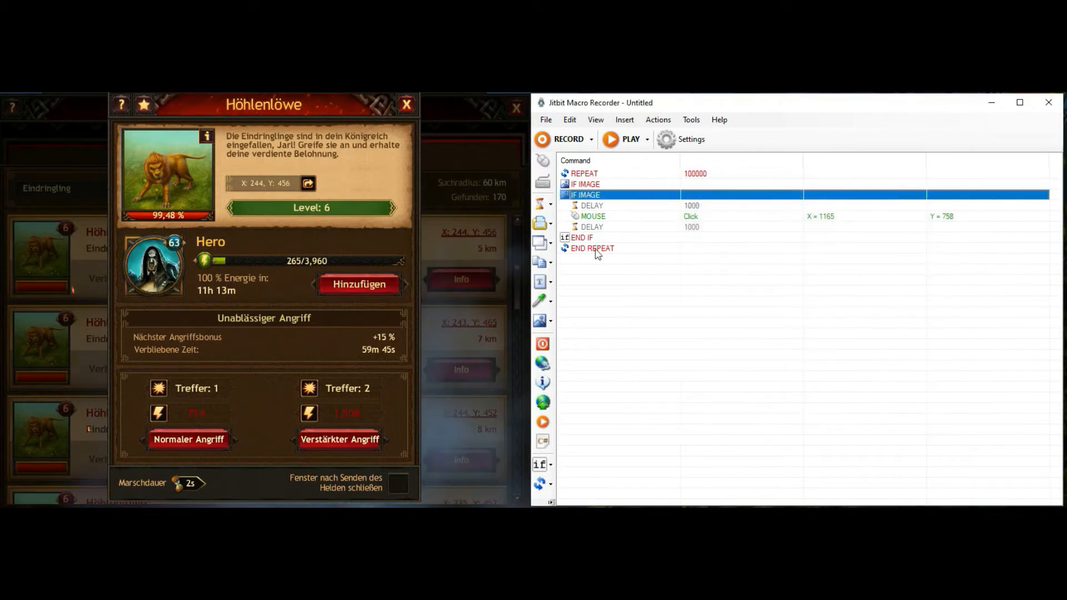
Fill the nested check with Delay 1000, a click at 1402,761, Delay 1000, and place the else branch
{"action": "left_click", "coordinate": [538, 203]}
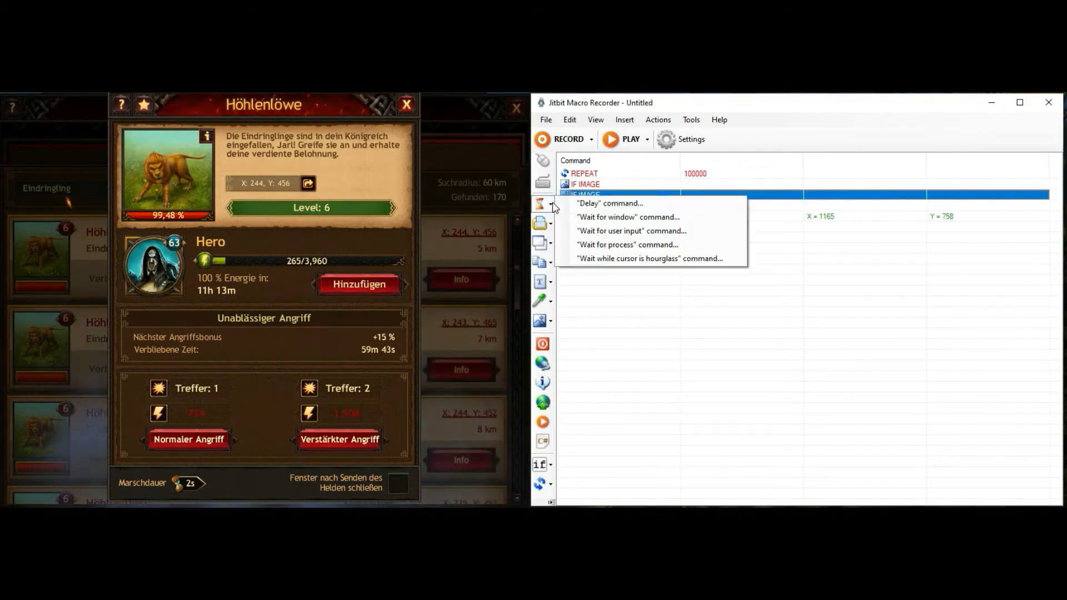
{"action": "left_click", "coordinate": [608, 202]}
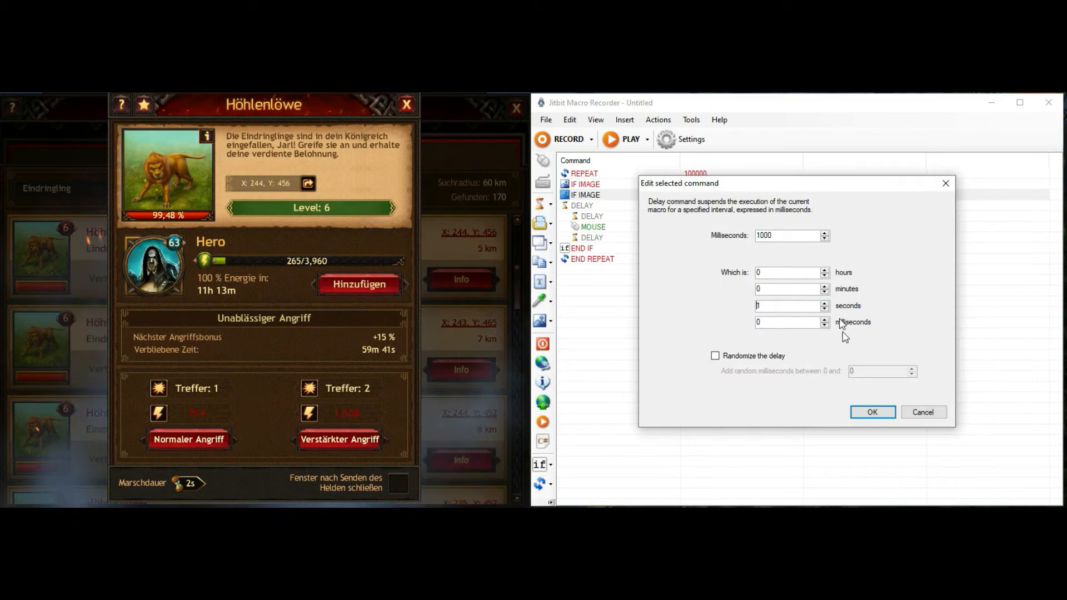
{"action": "left_click", "coordinate": [871, 411]}
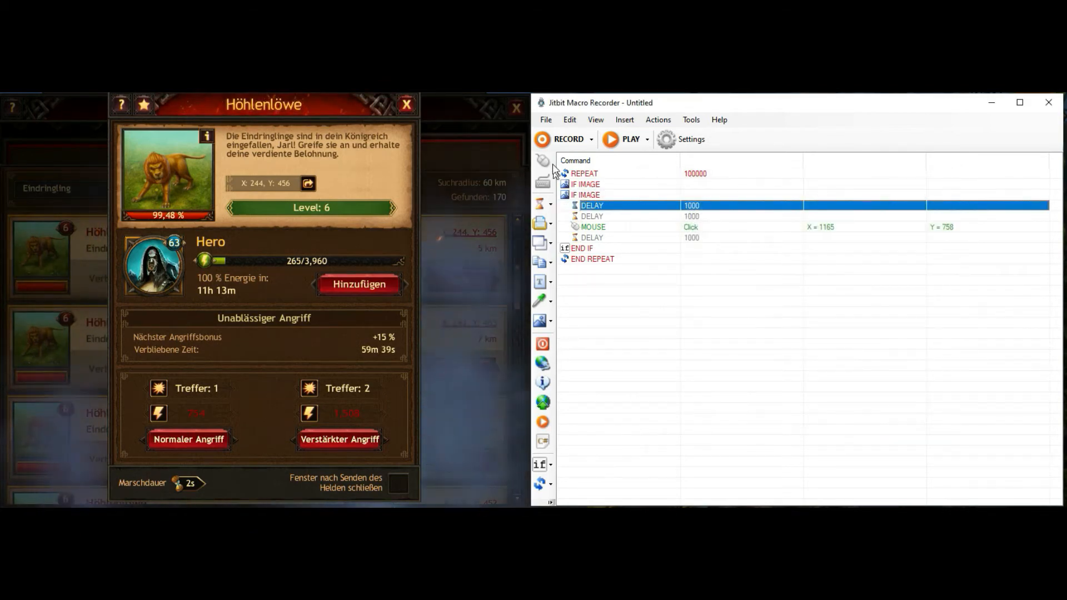
{"action": "double_click", "coordinate": [592, 226]}
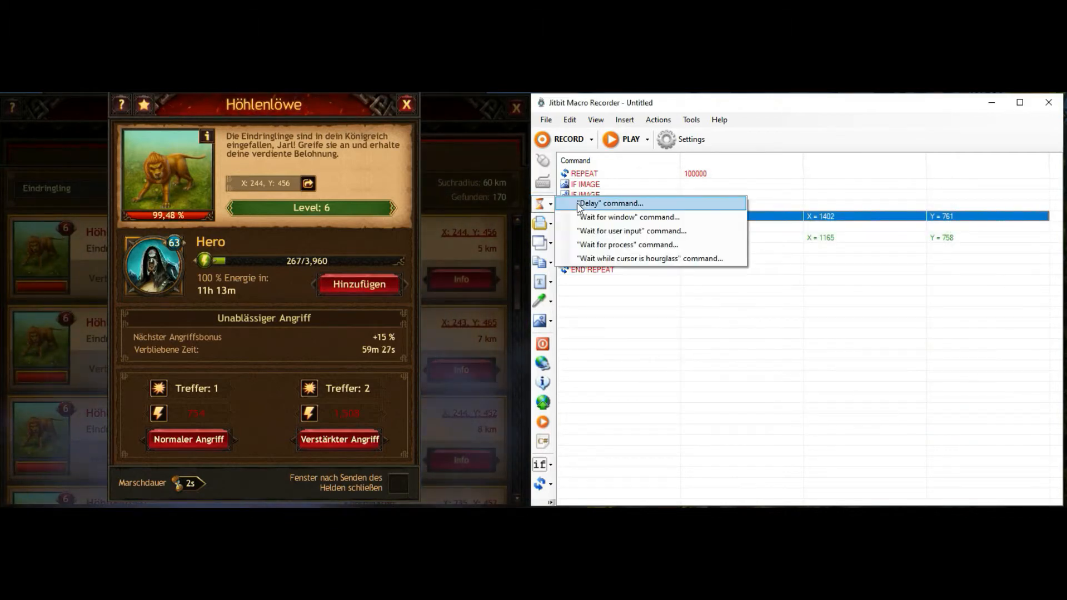
{"action": "left_click", "coordinate": [609, 203]}
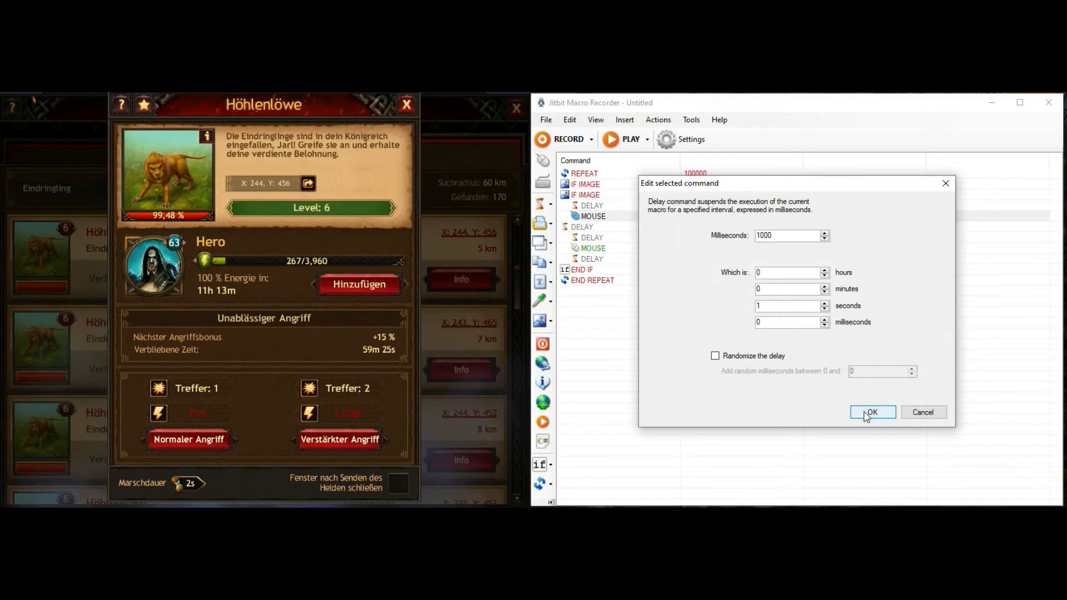
{"action": "left_click", "coordinate": [871, 412]}
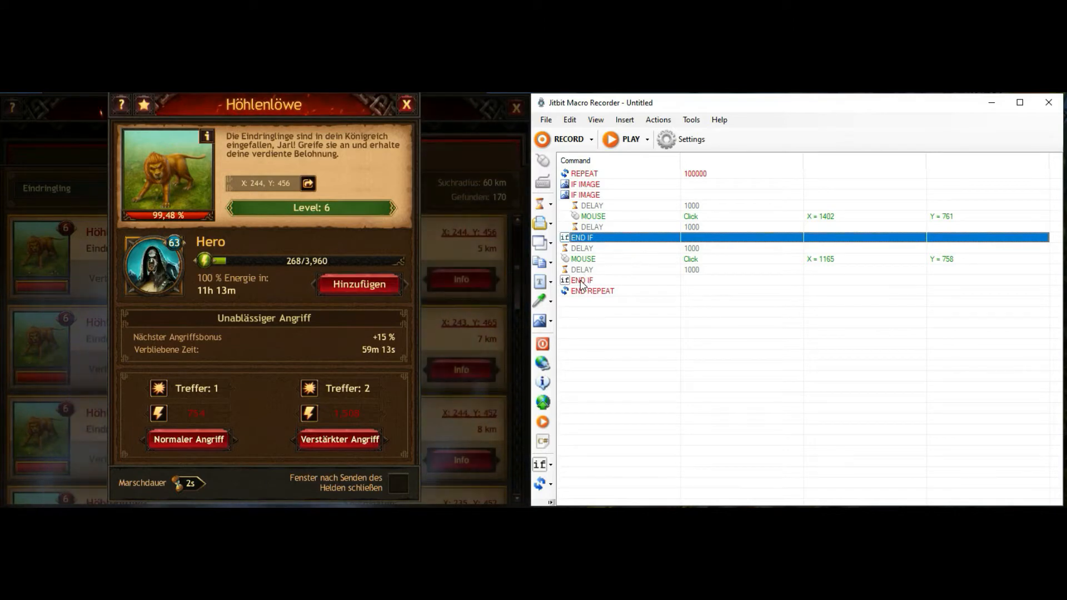
{"action": "left_click", "coordinate": [582, 268]}
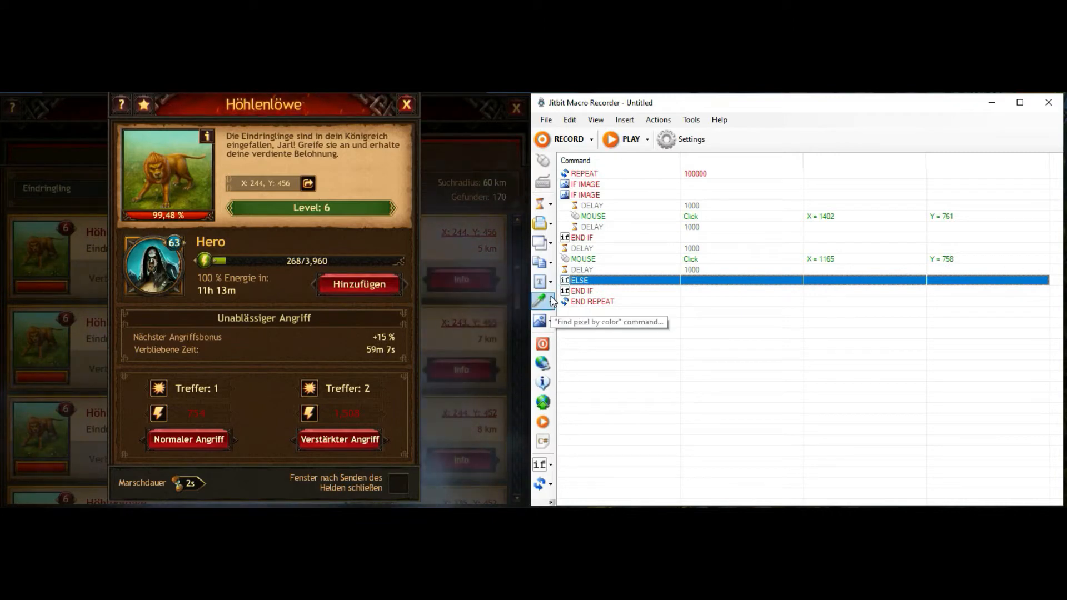
{"action": "mouse_move", "coordinate": [189, 471]}
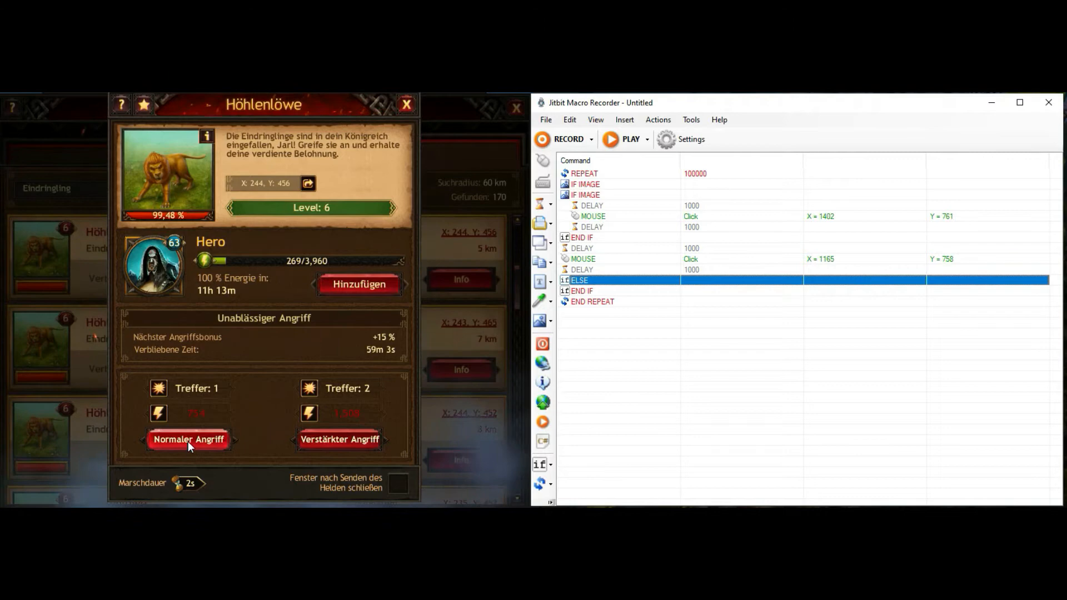
Launch a Normaler Angriff in the game to trigger the not-enough-energy warning
{"action": "left_click", "coordinate": [189, 439]}
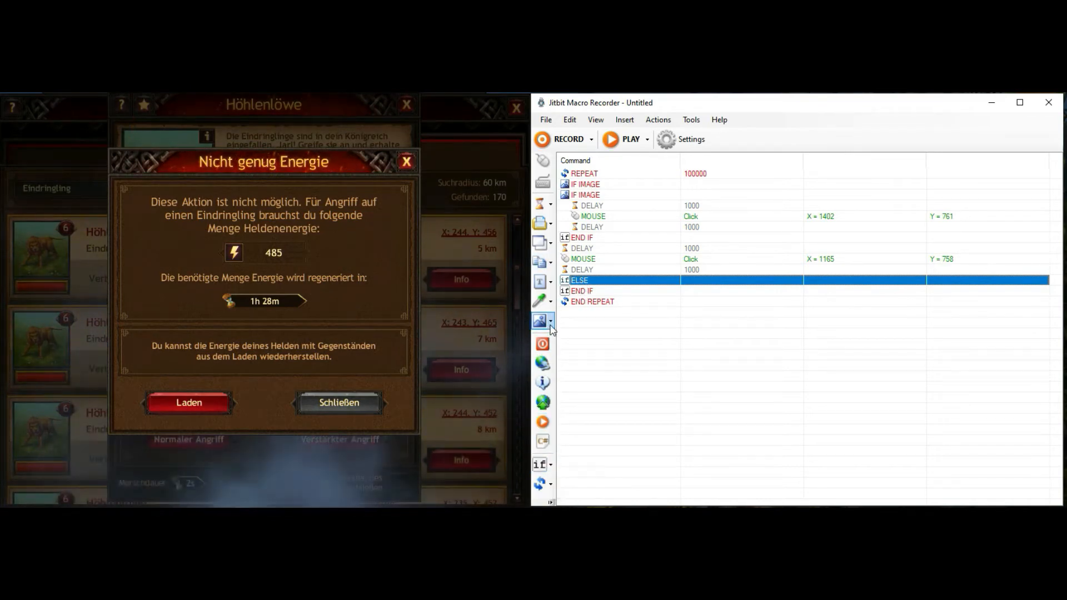
Add an image check in the else branch with a wait and click at 1160,700, and open the energy shop
{"action": "double_click", "coordinate": [579, 280]}
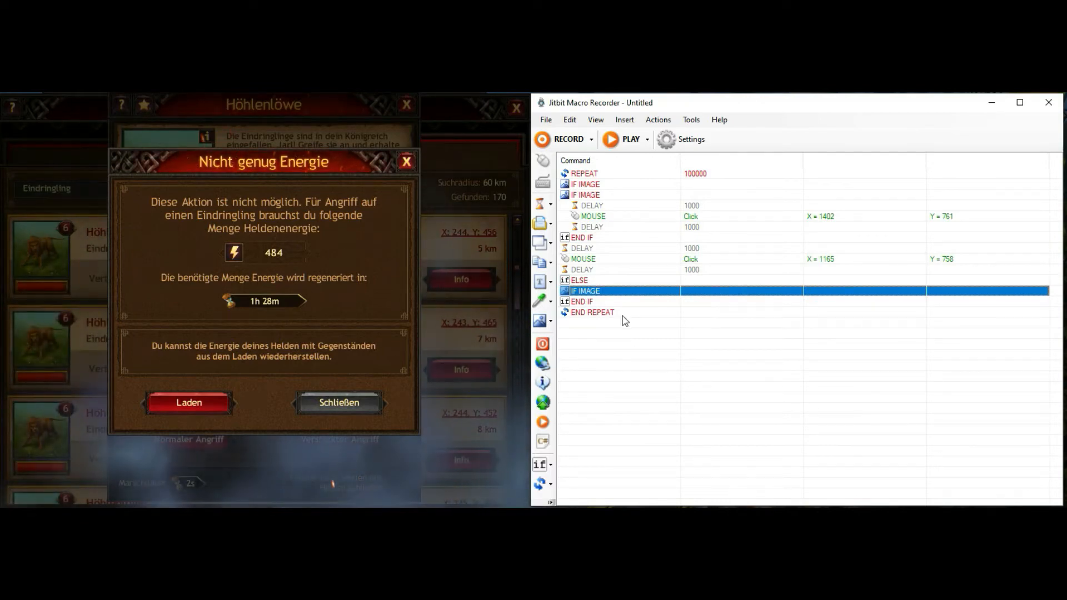
{"action": "double_click", "coordinate": [582, 301]}
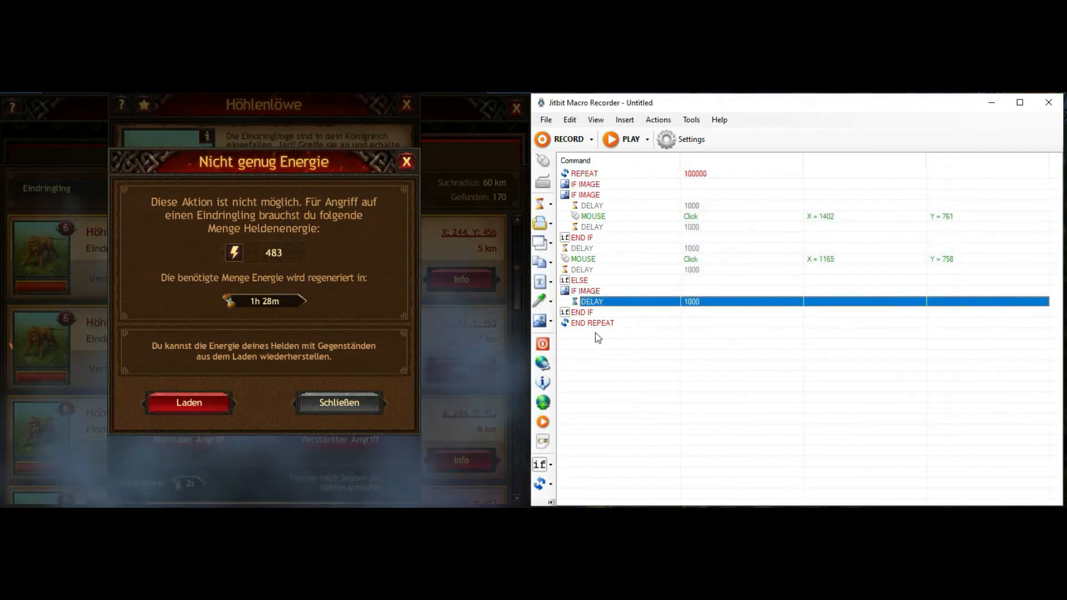
{"action": "double_click", "coordinate": [592, 301]}
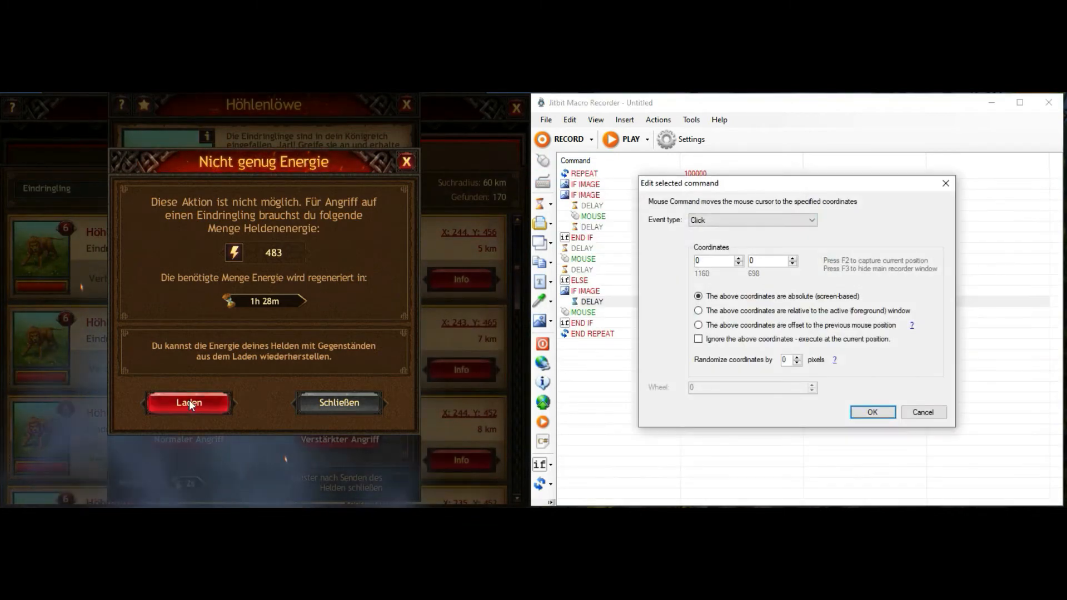
{"action": "left_click", "coordinate": [872, 412]}
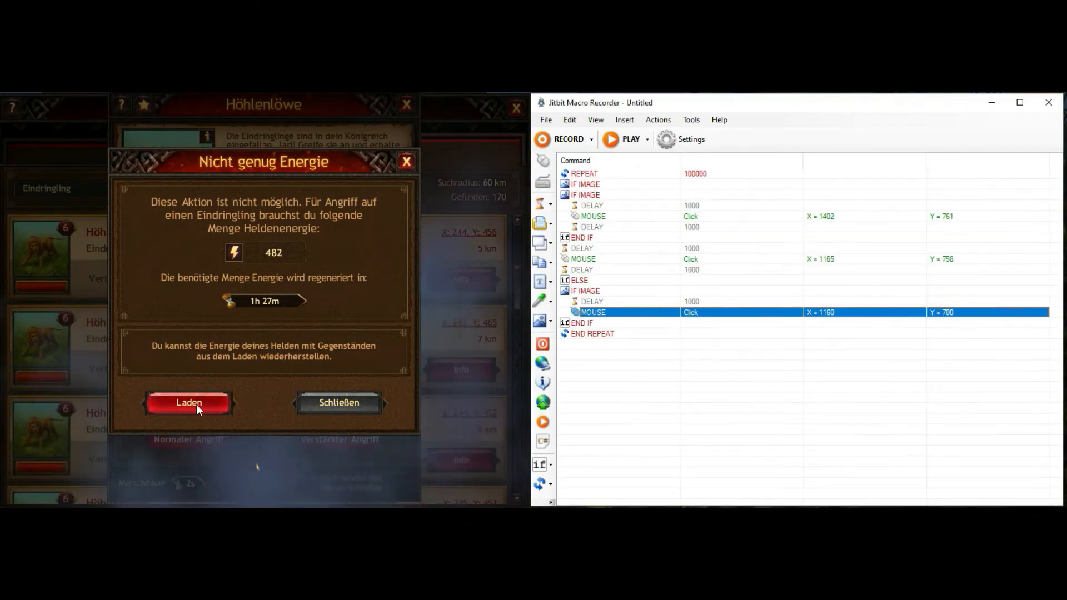
{"action": "left_click", "coordinate": [189, 402]}
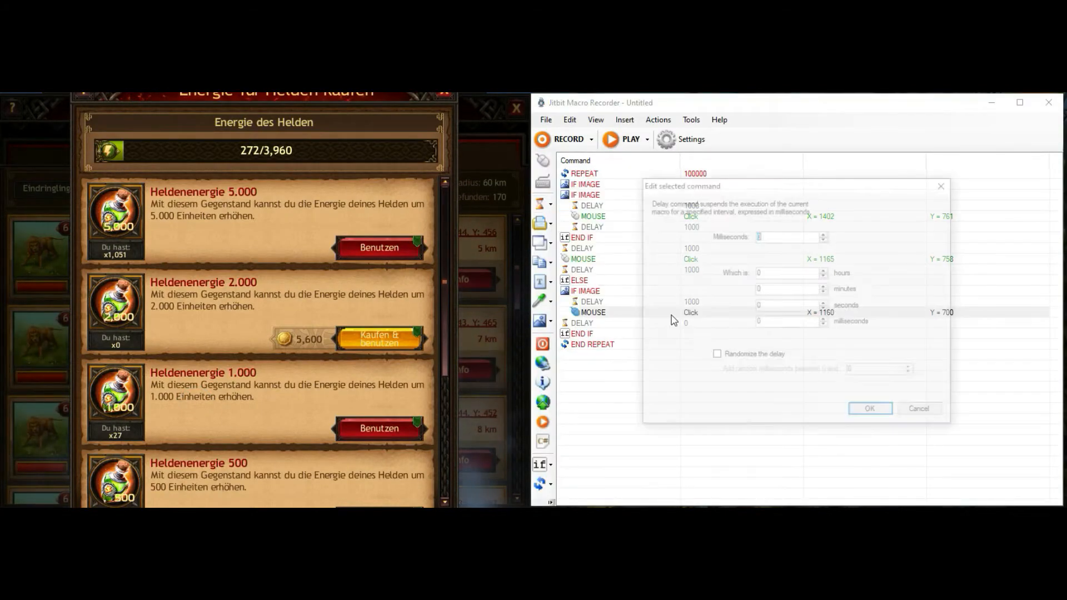
Add Delay 1000 and a REPEAT 1 block clicking 1467,450 with a 200 ms delay
{"action": "left_click", "coordinate": [869, 407]}
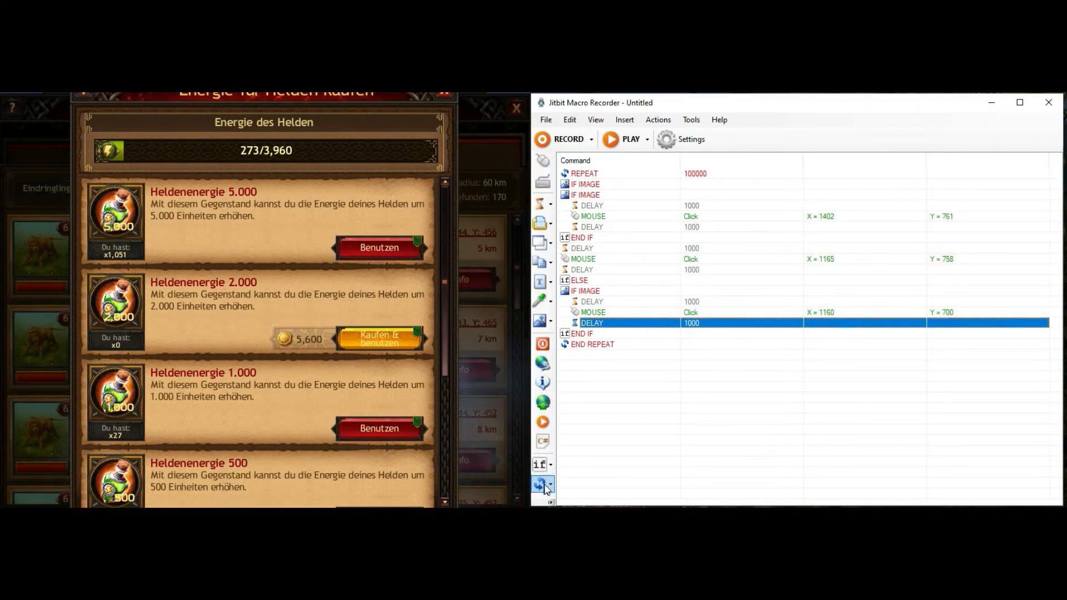
{"action": "double_click", "coordinate": [584, 173]}
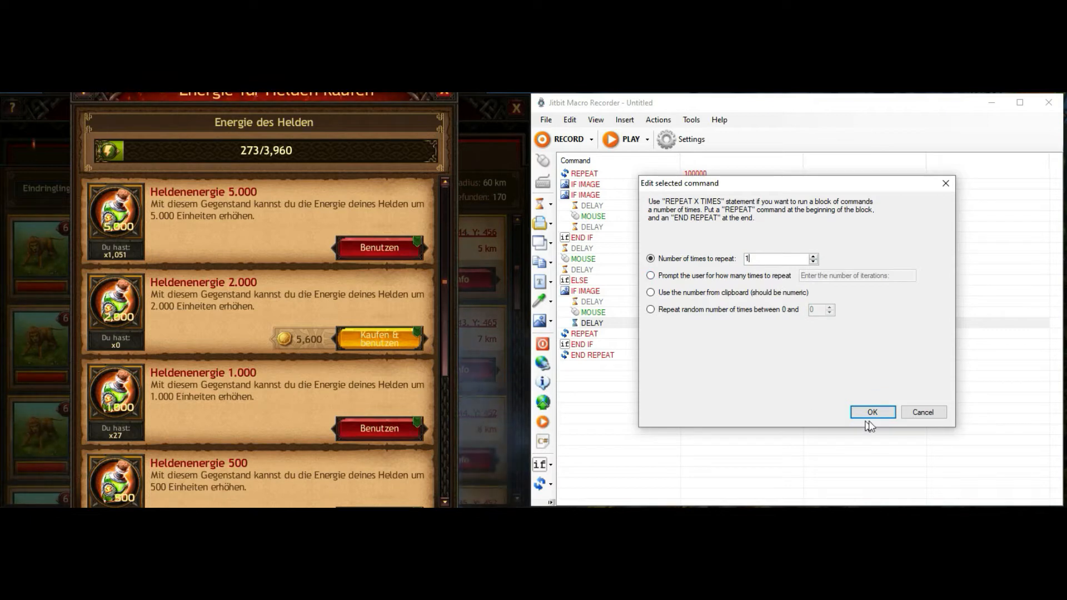
{"action": "left_click", "coordinate": [871, 411]}
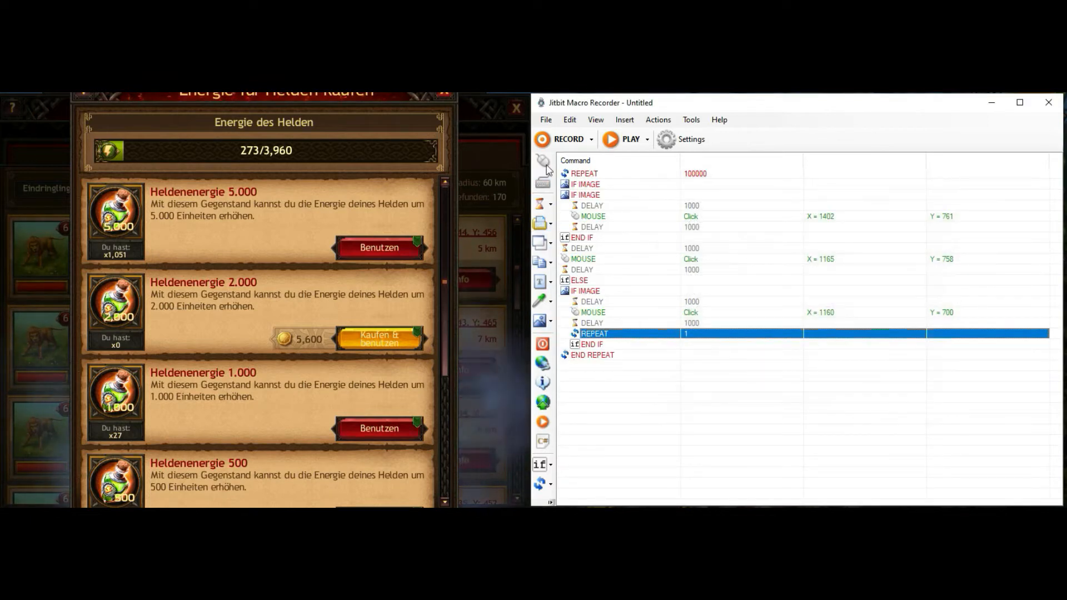
{"action": "double_click", "coordinate": [593, 333]}
{"action": "type", "text": "1467"}
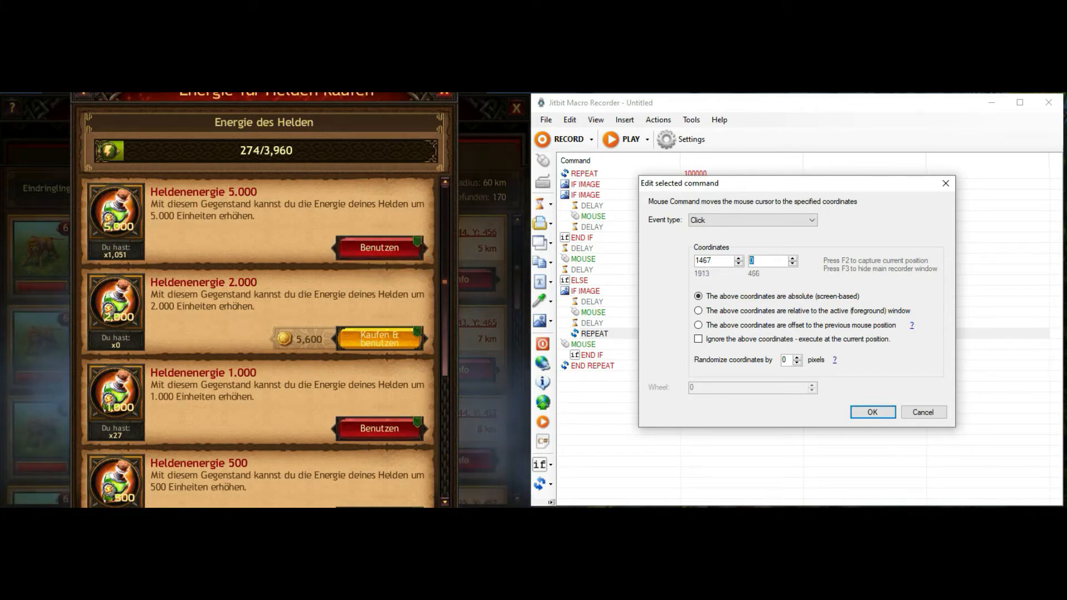
{"action": "left_click", "coordinate": [871, 412]}
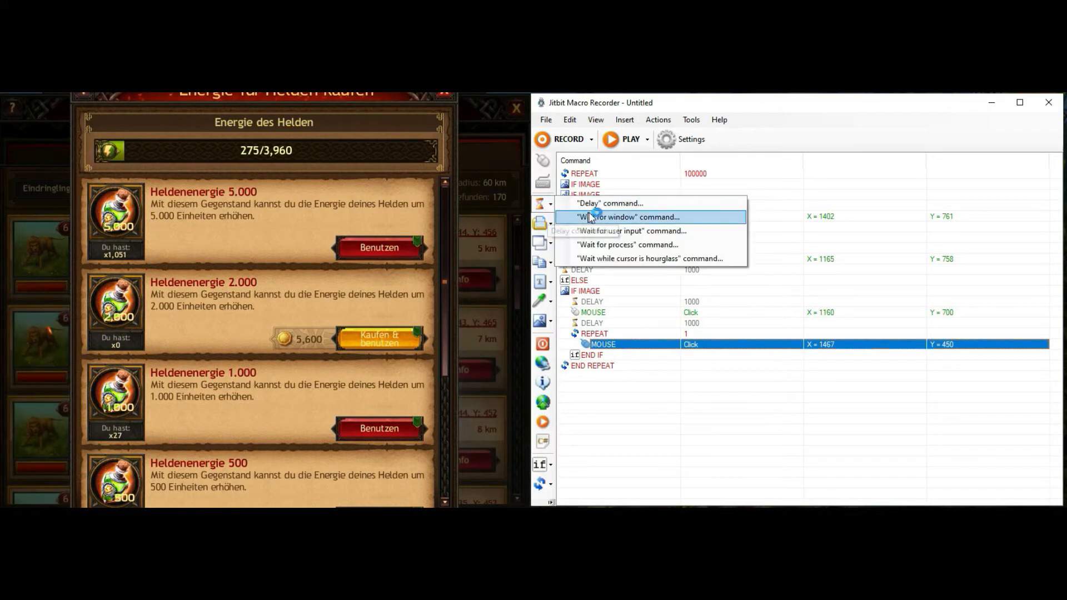
{"action": "left_click", "coordinate": [608, 203]}
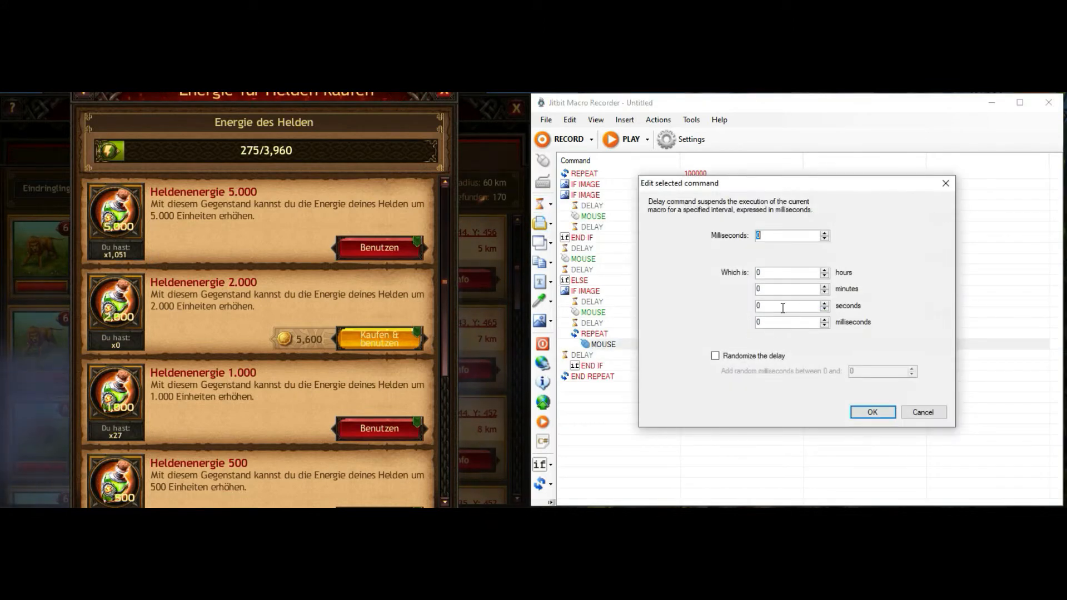
{"action": "type", "text": "200"}
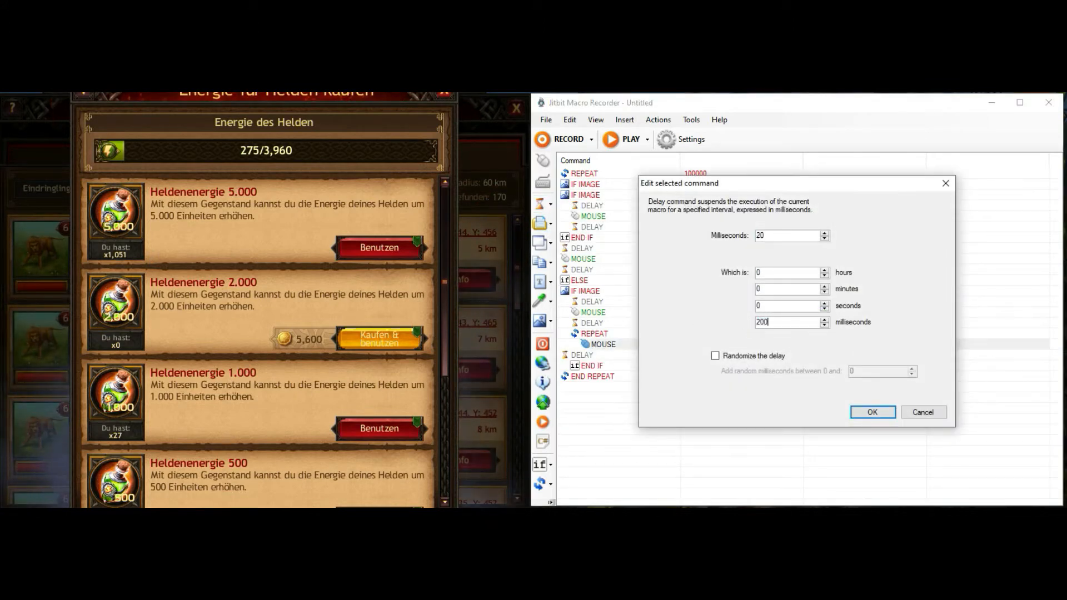
{"action": "left_click", "coordinate": [872, 411]}
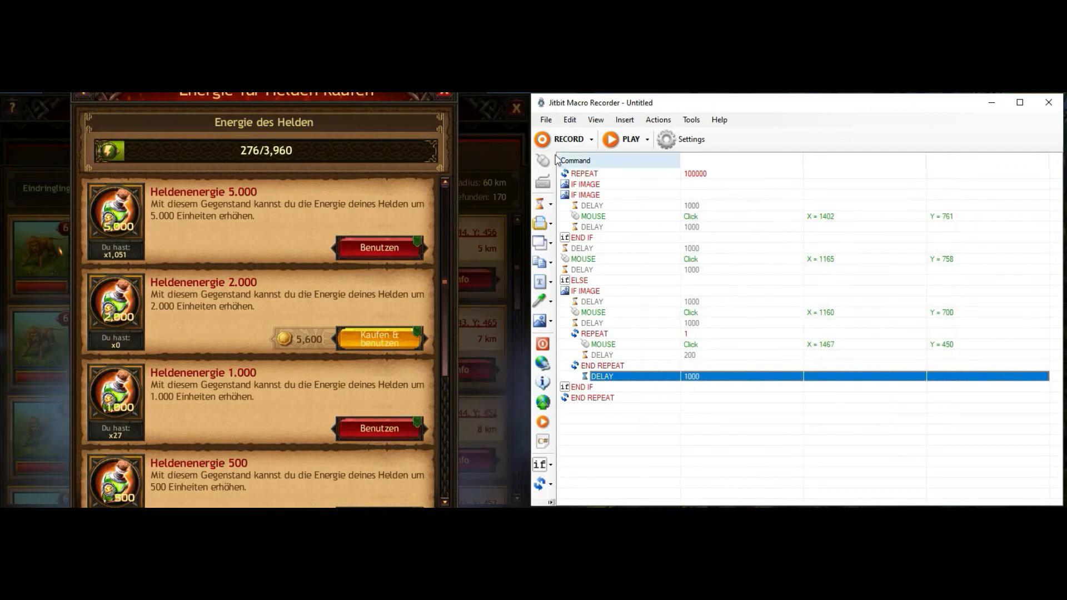
Add a Mouse click at 1566,204 after the repeat block
{"action": "double_click", "coordinate": [602, 375]}
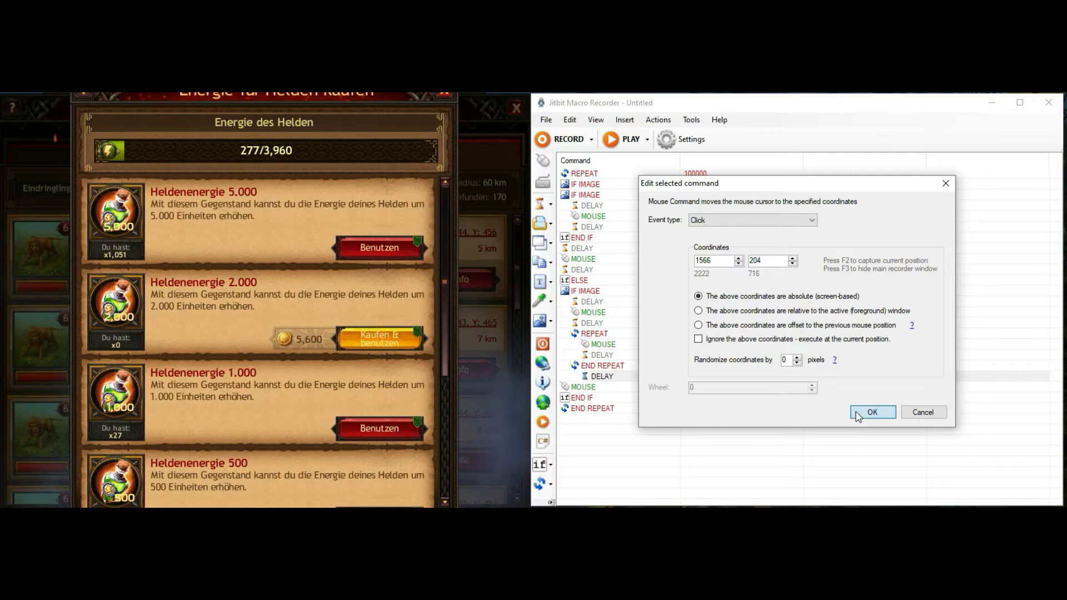
{"action": "left_click", "coordinate": [872, 412]}
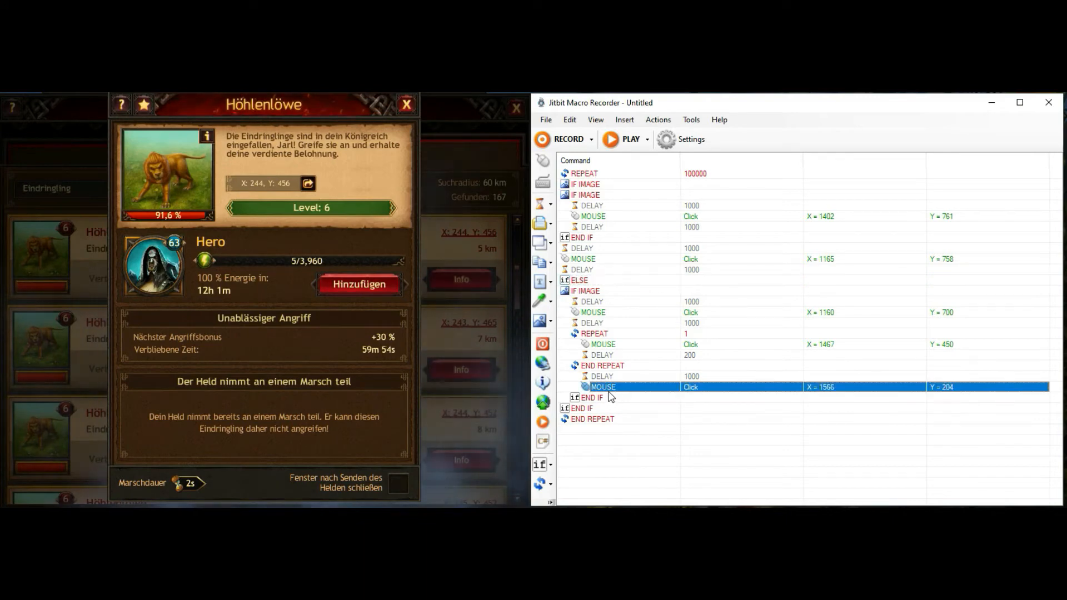
Add a closing Delay 1000 after the last click and press PLAY to run the macro
{"action": "left_click", "coordinate": [542, 202]}
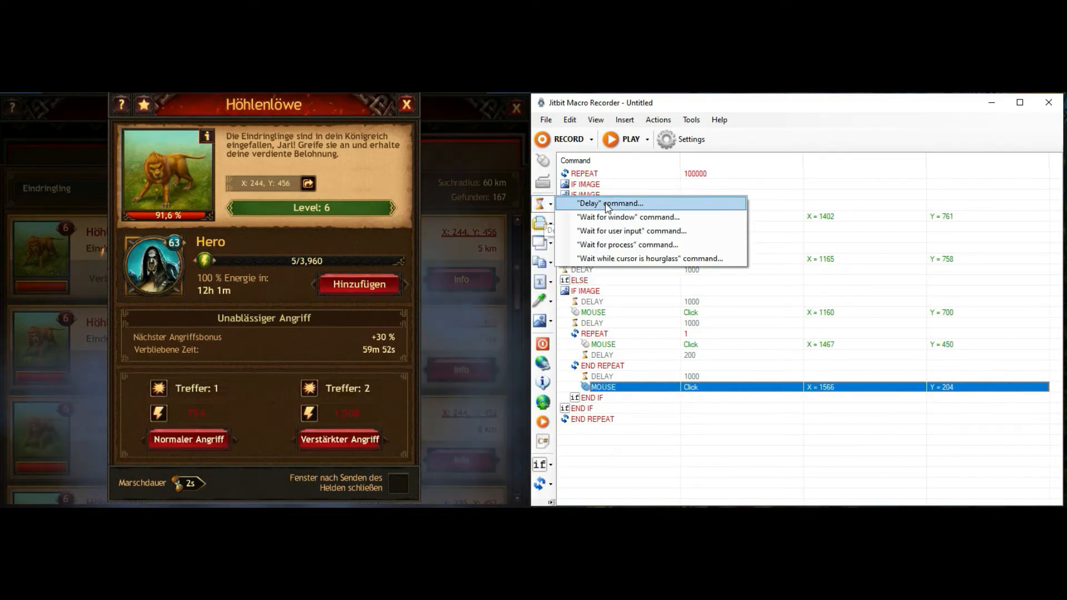
{"action": "left_click", "coordinate": [607, 202]}
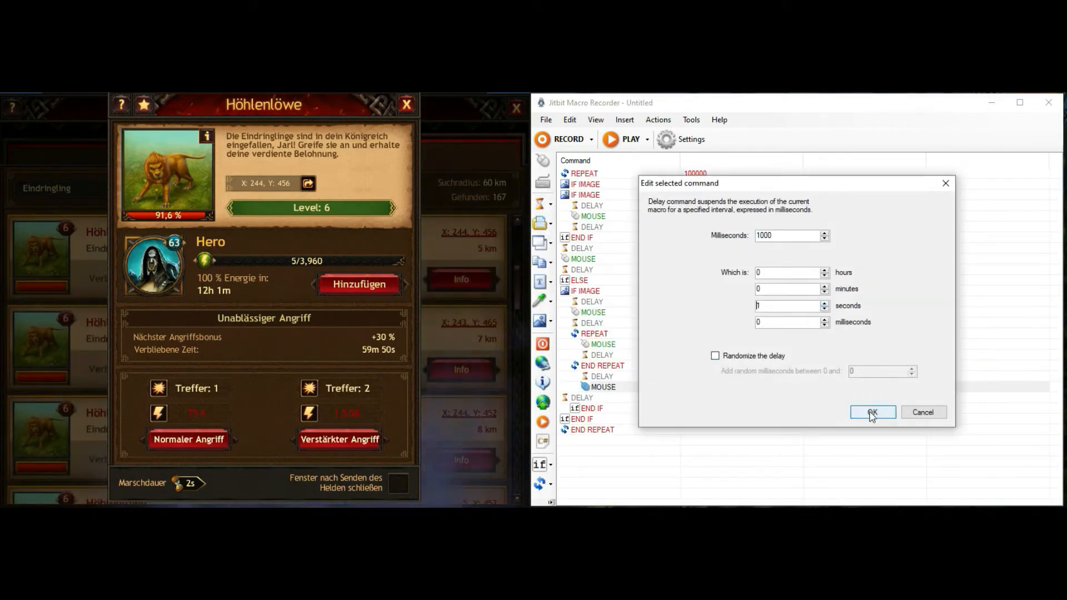
{"action": "left_click", "coordinate": [872, 411]}
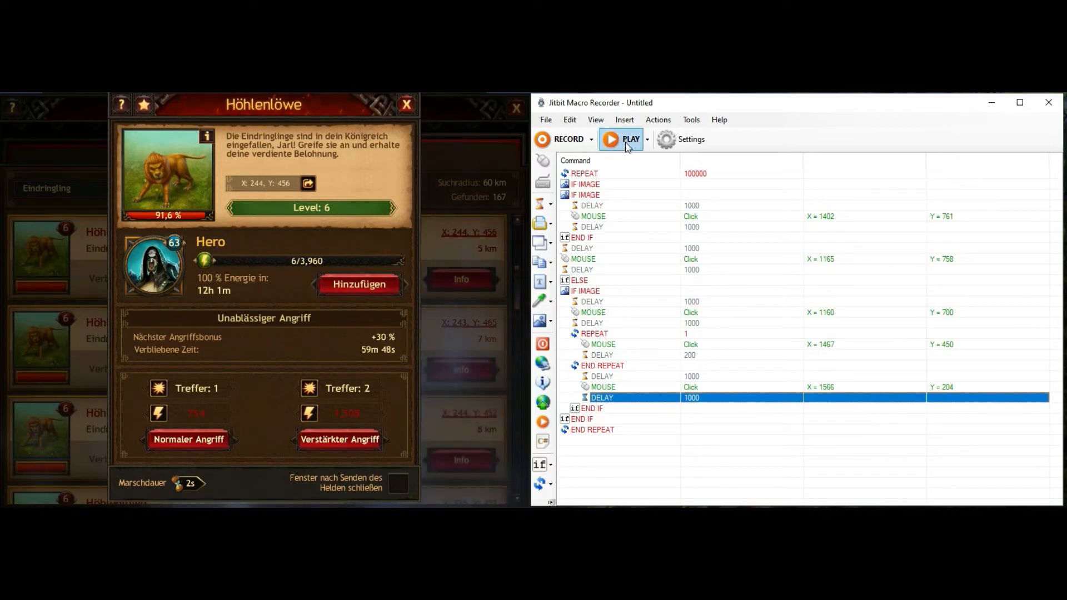
{"action": "left_click", "coordinate": [629, 139]}
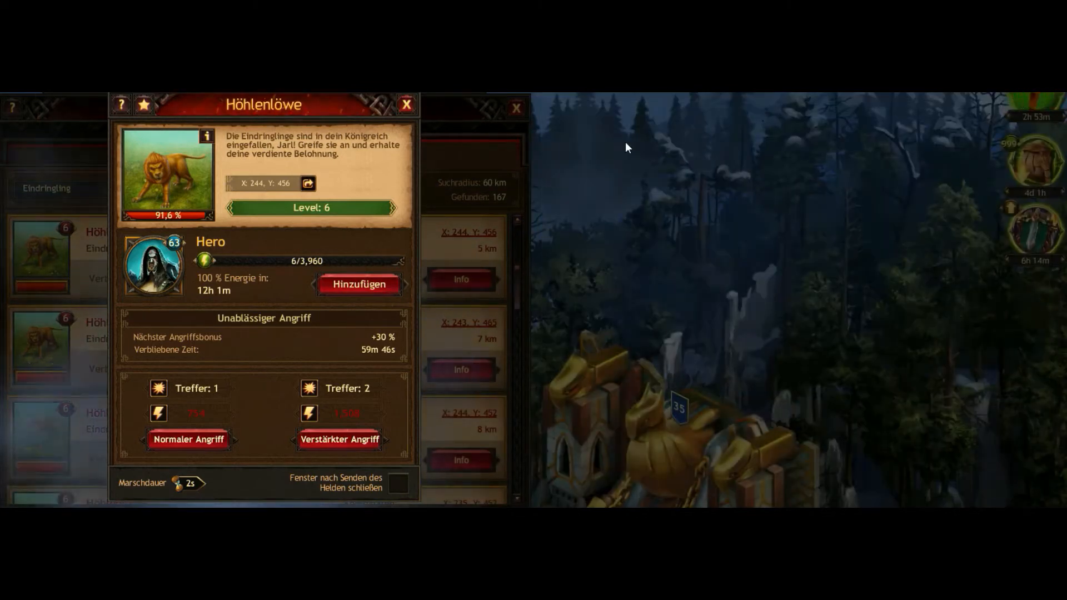
Let the macro refill the hero's energy in the game, lifting the attack bonus
{"action": "left_click", "coordinate": [189, 439]}
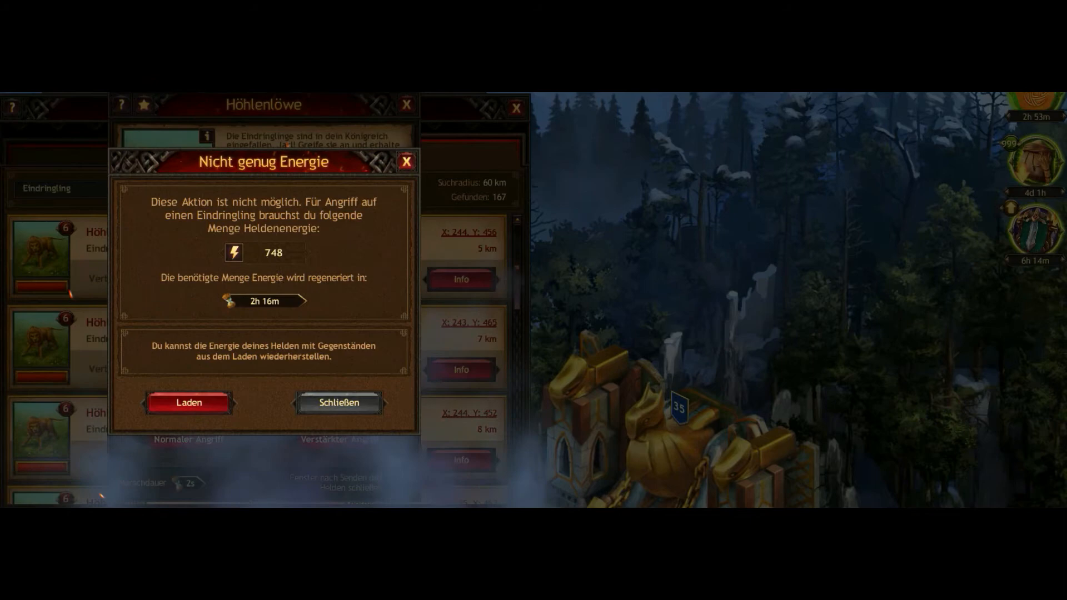
{"action": "left_click", "coordinate": [189, 402]}
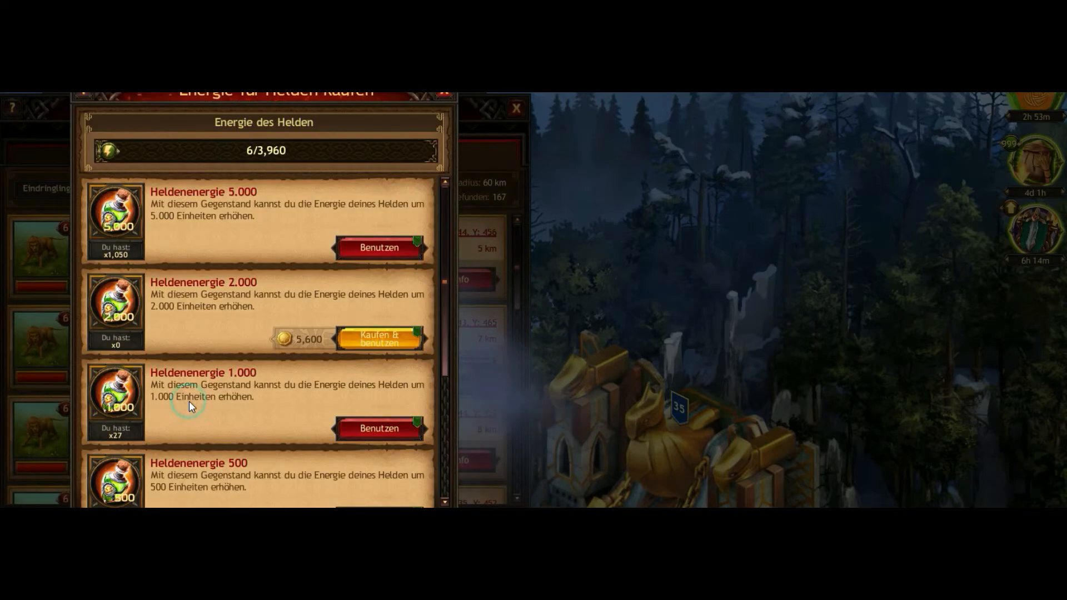
{"action": "left_click", "coordinate": [379, 247]}
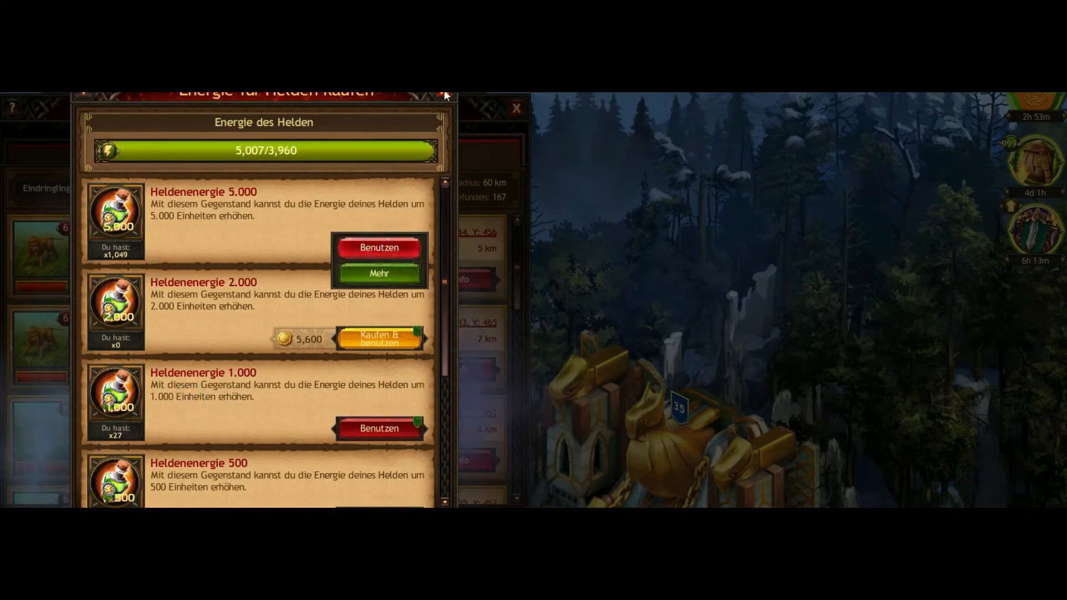
{"action": "left_click", "coordinate": [445, 95]}
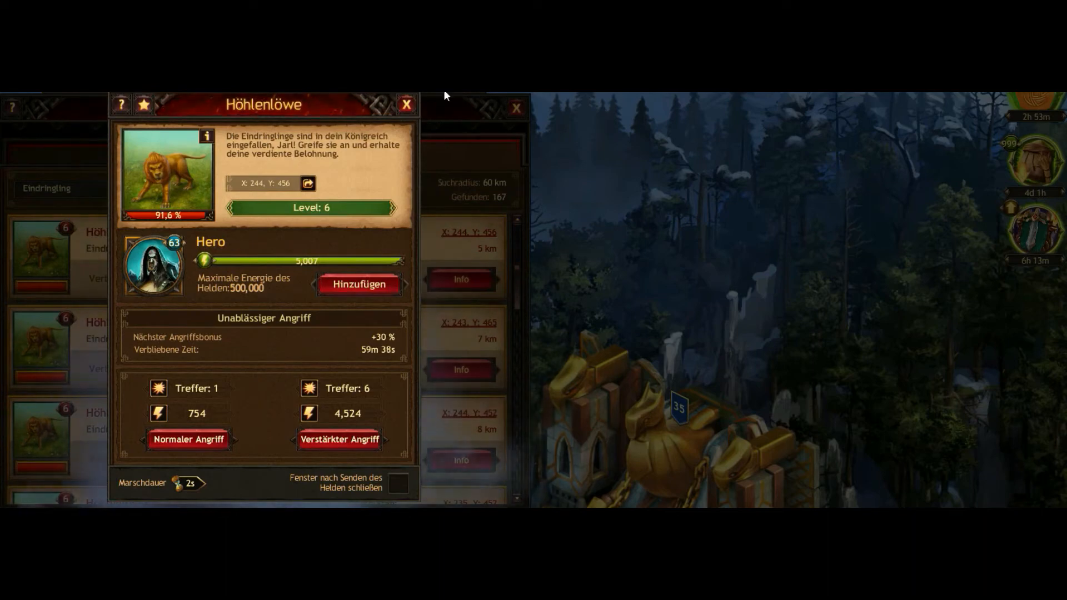
{"action": "left_click", "coordinate": [189, 439]}
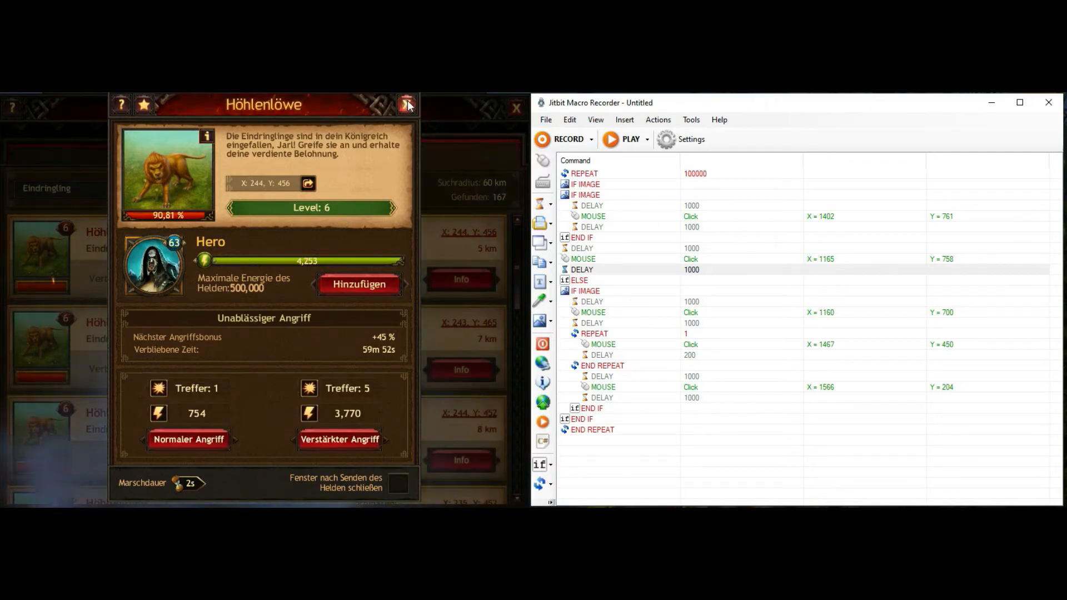
Filter the watchtower to level-6 Geist targets and launch a Verstärkter Angriff on a Sumpfnixe
{"action": "left_click", "coordinate": [406, 104]}
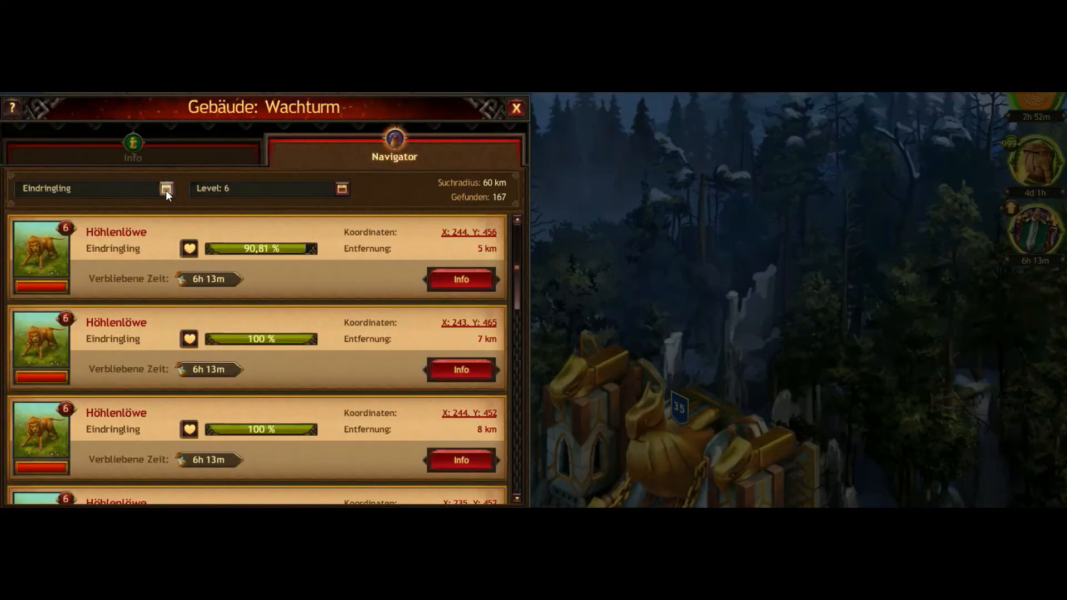
{"action": "left_click", "coordinate": [341, 189]}
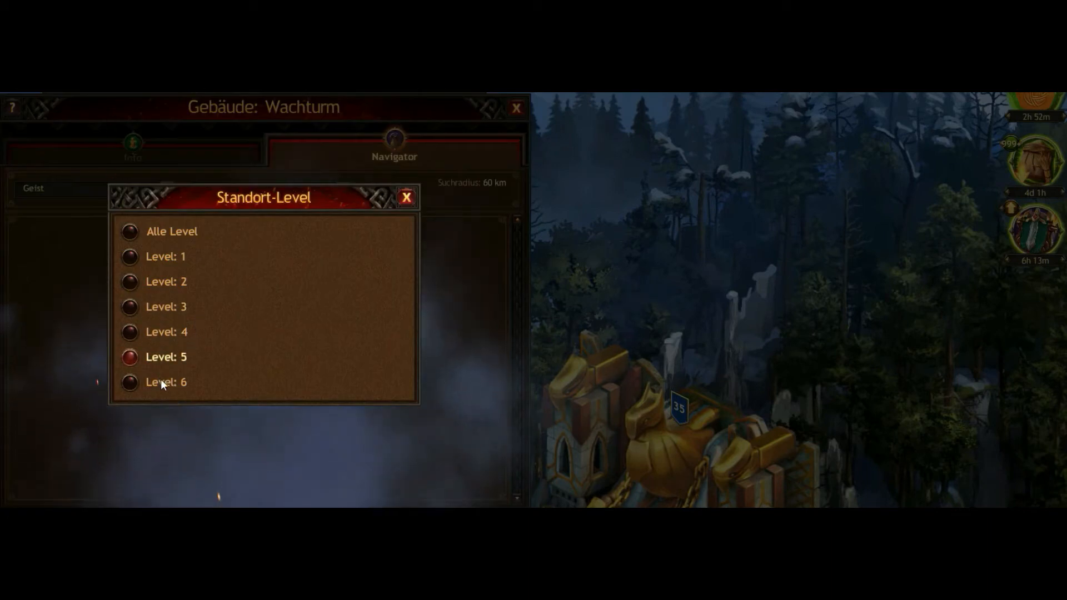
{"action": "left_click", "coordinate": [167, 382]}
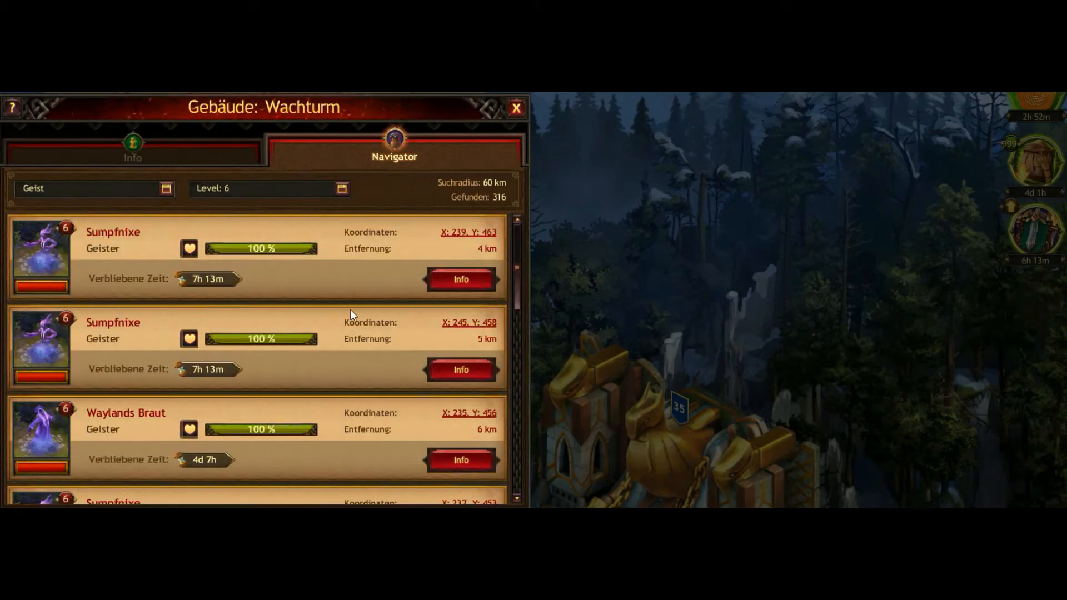
{"action": "left_click", "coordinate": [460, 279]}
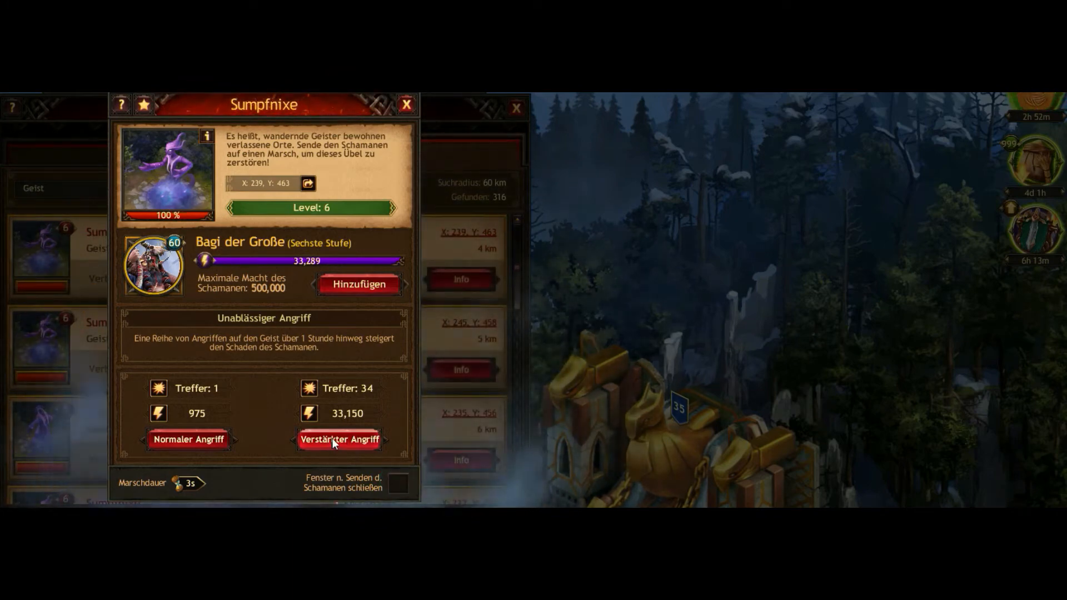
{"action": "left_click", "coordinate": [339, 440]}
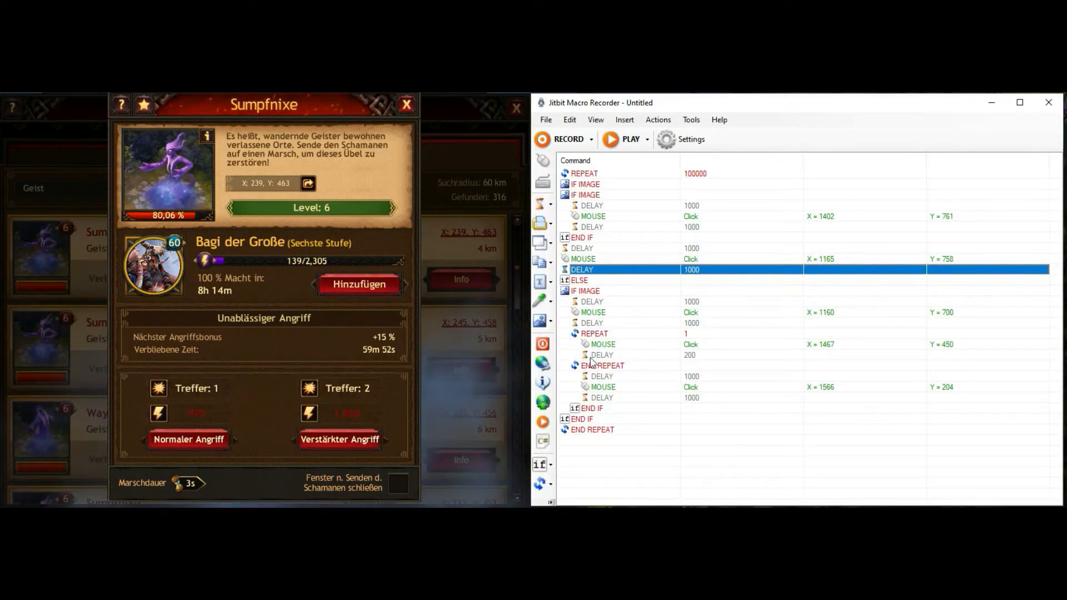
Duplicate the inner image check and capture the shaman's not-enough-power notice as its image
{"action": "left_click", "coordinate": [586, 290]}
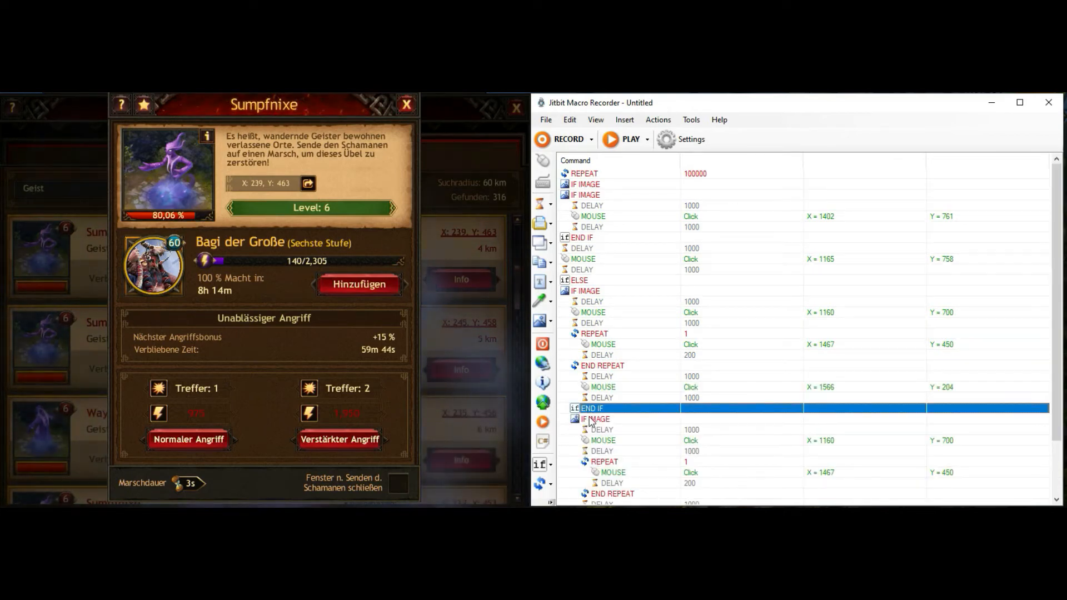
{"action": "left_click", "coordinate": [595, 419]}
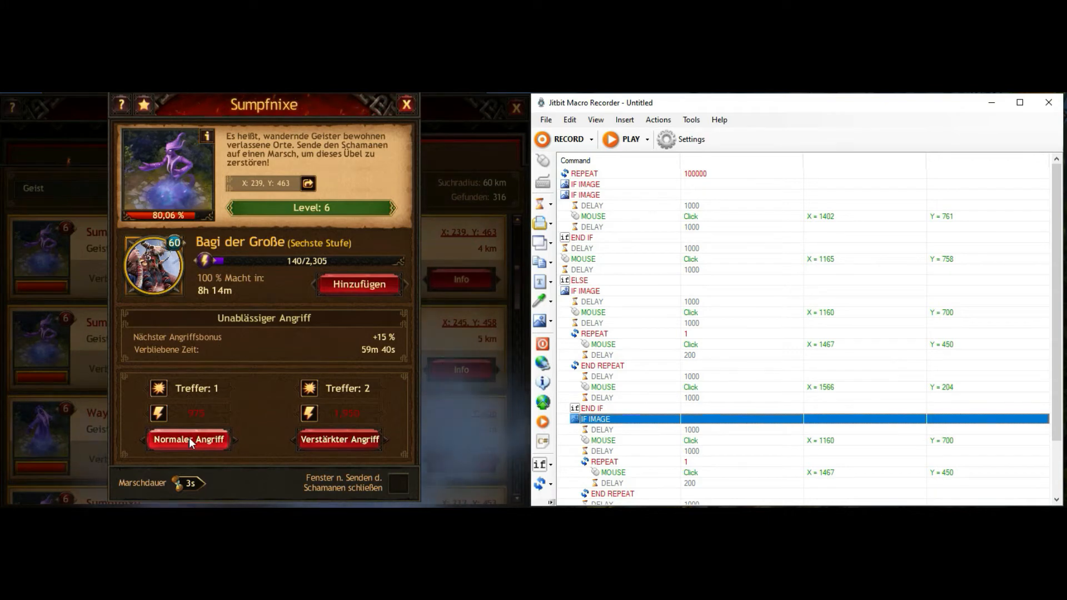
{"action": "left_click", "coordinate": [189, 439]}
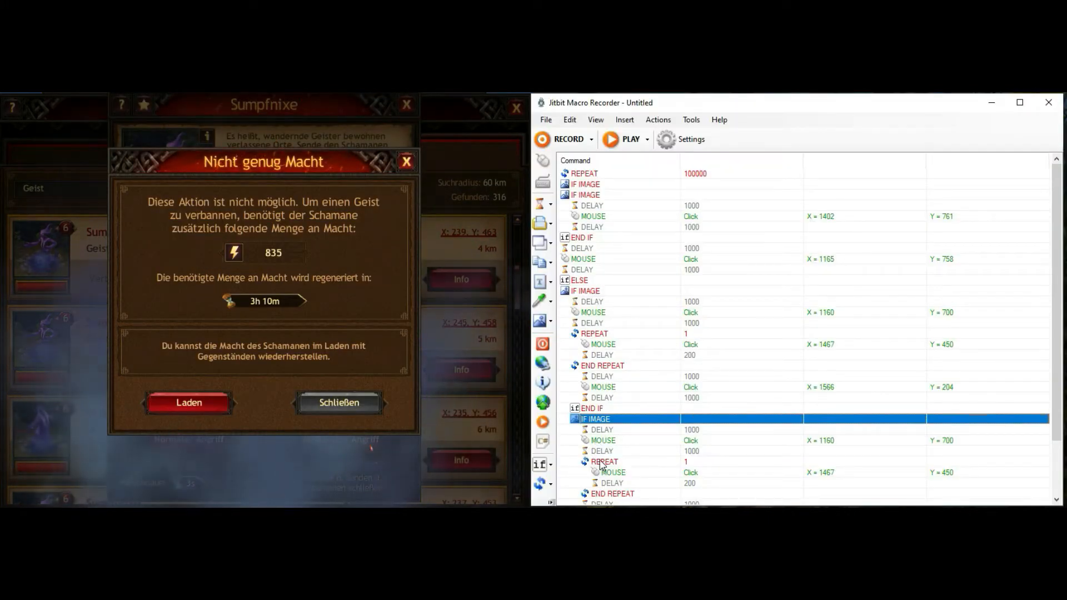
{"action": "double_click", "coordinate": [595, 419]}
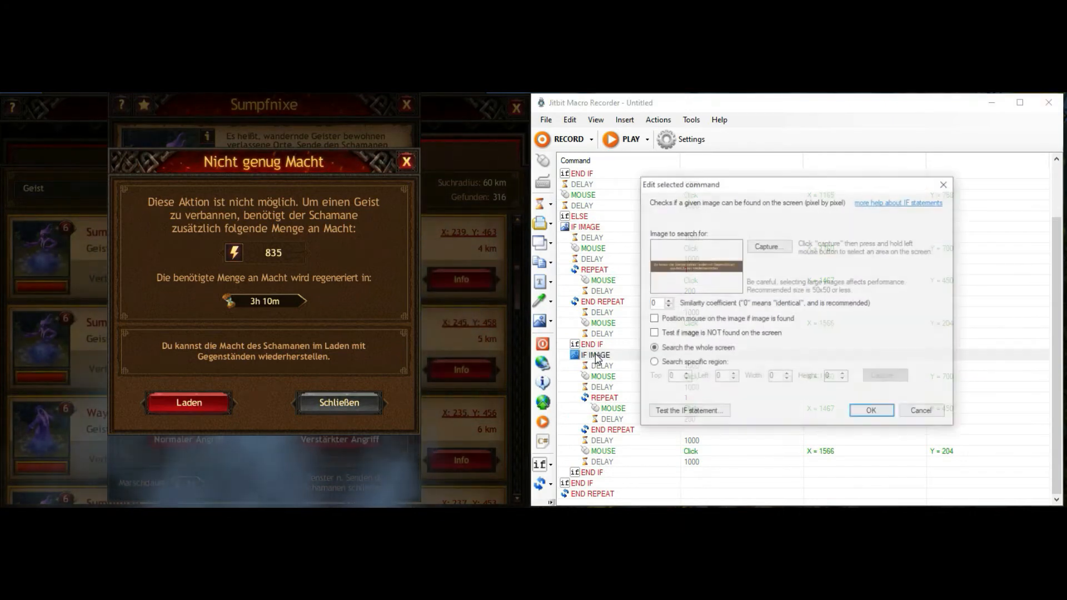
{"action": "left_click", "coordinate": [767, 247]}
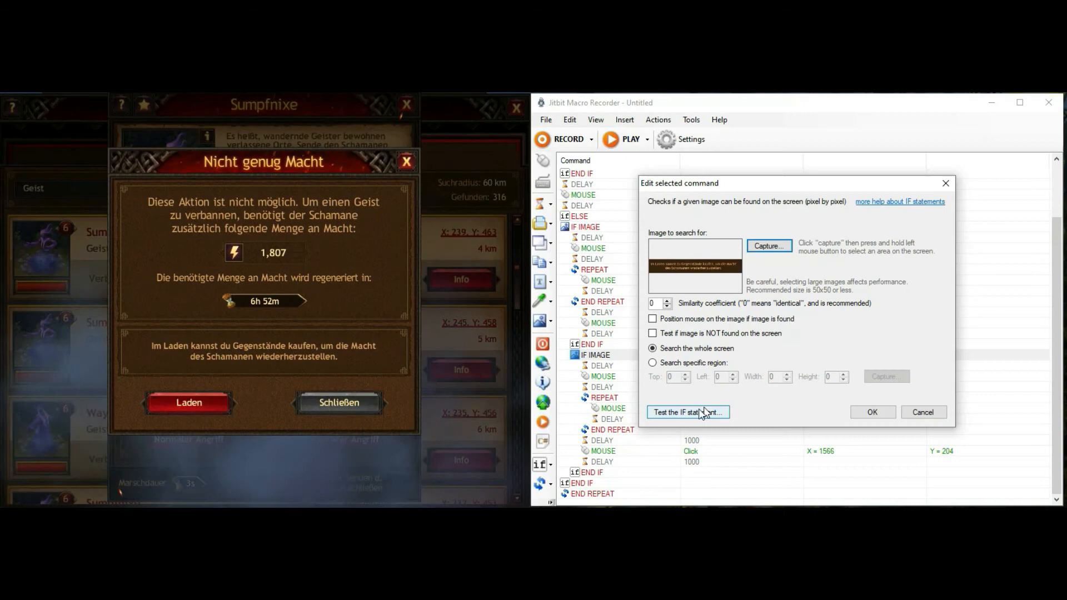
Test the IF statement as True, save the image check, and return to the game window
{"action": "left_click", "coordinate": [687, 411]}
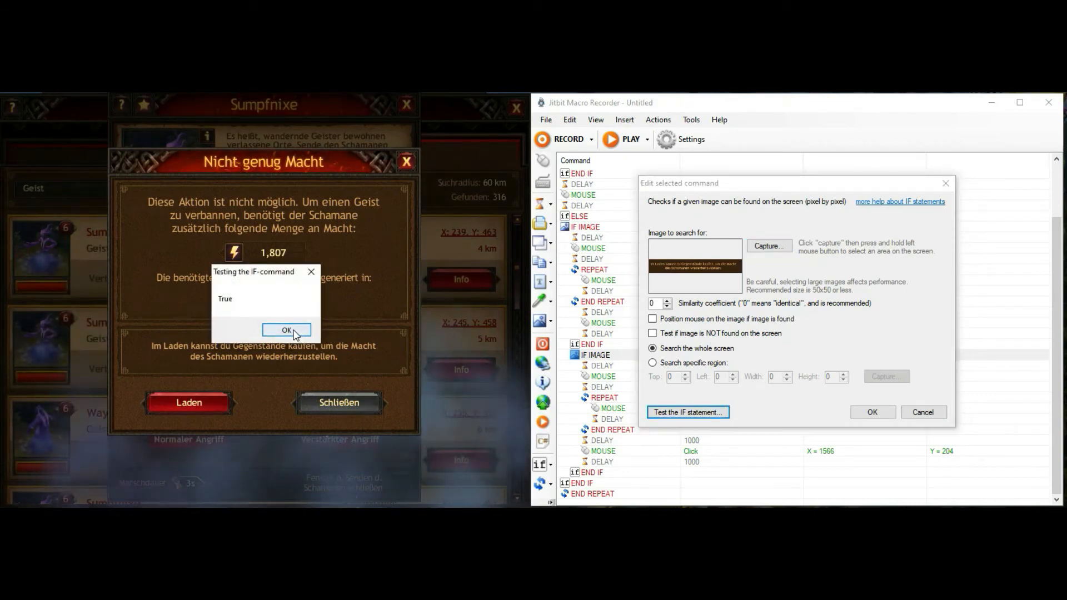
{"action": "left_click", "coordinate": [285, 330]}
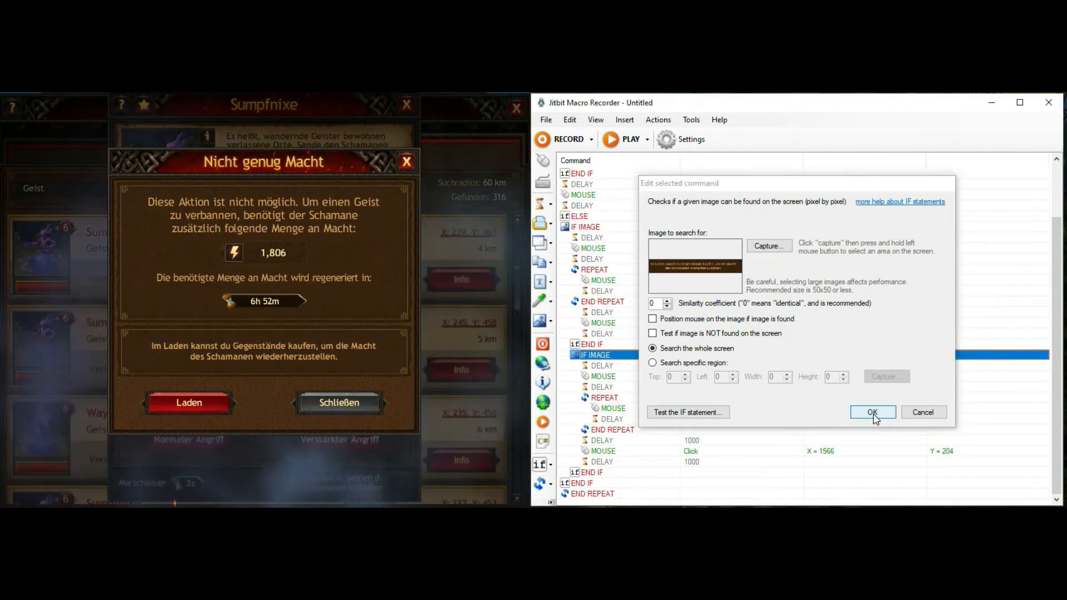
{"action": "left_click", "coordinate": [872, 411]}
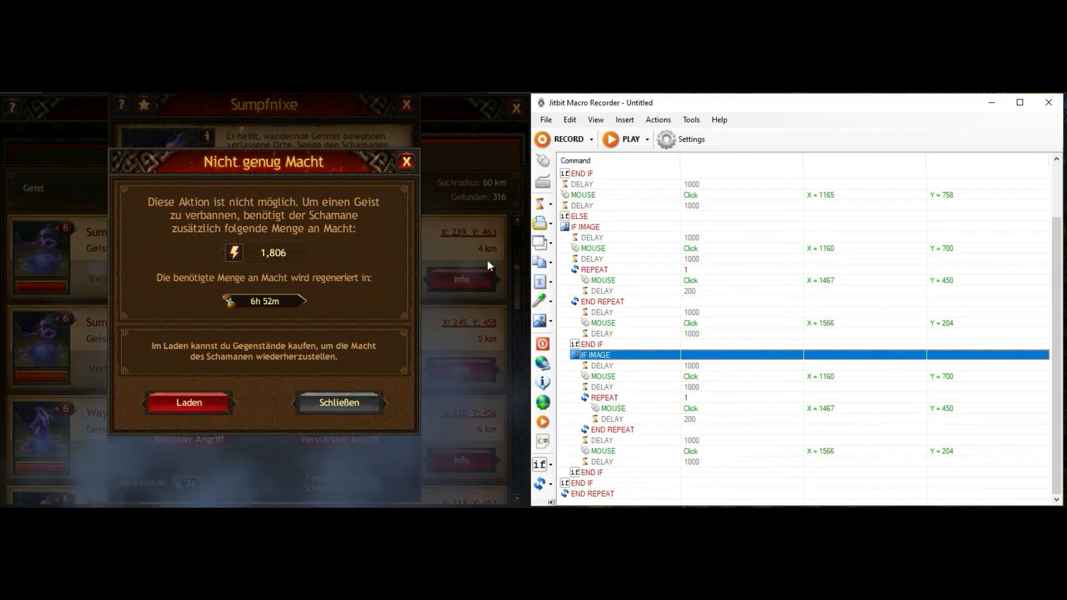
{"action": "left_click", "coordinate": [338, 403]}
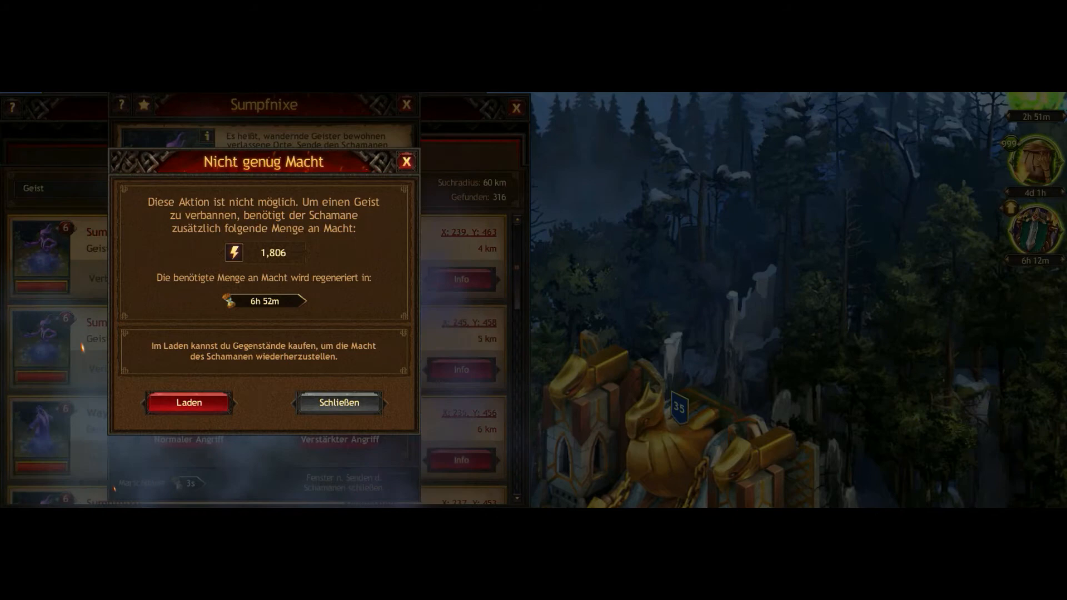
Dismiss the game's not-enough-power message and close the Sumpfnixe spirit window
{"action": "left_click", "coordinate": [189, 402]}
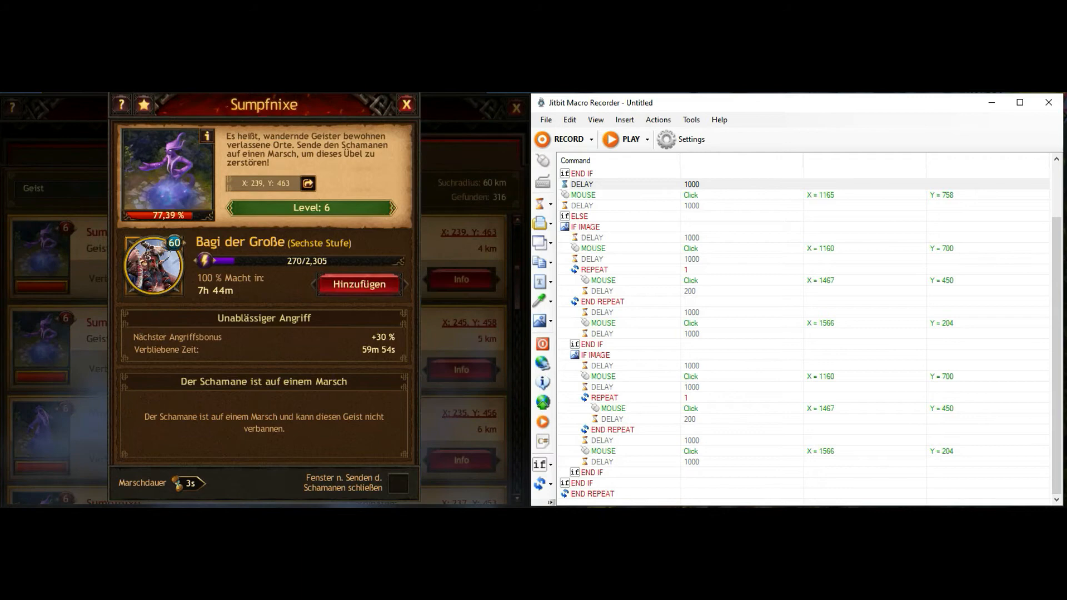
{"action": "left_click", "coordinate": [407, 105]}
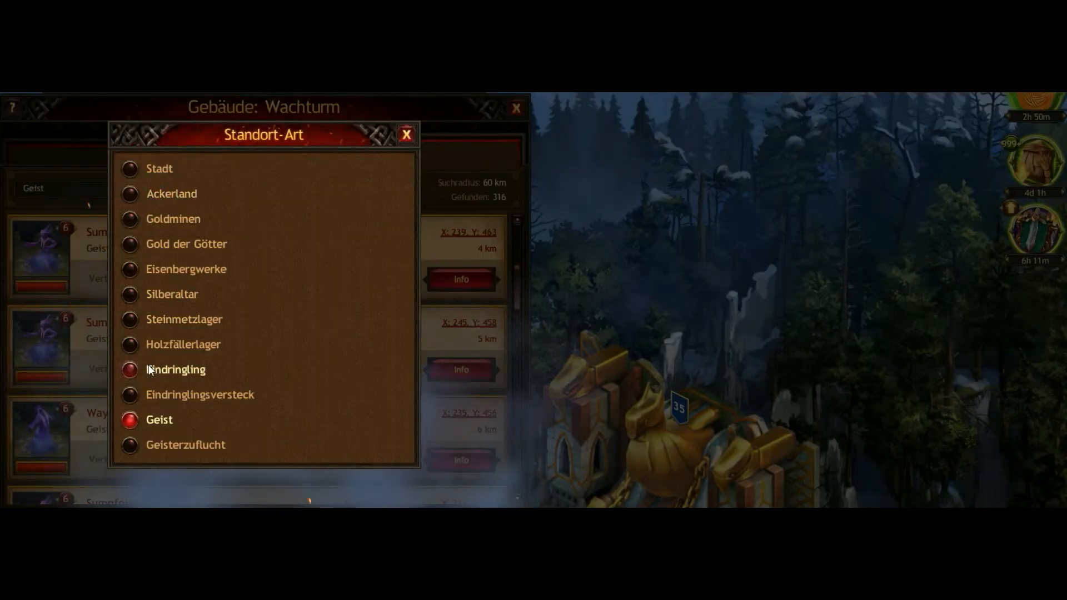
Search the watchtower for intruder lairs of every level and jump to the lair at 224, 481
{"action": "left_click", "coordinate": [175, 369]}
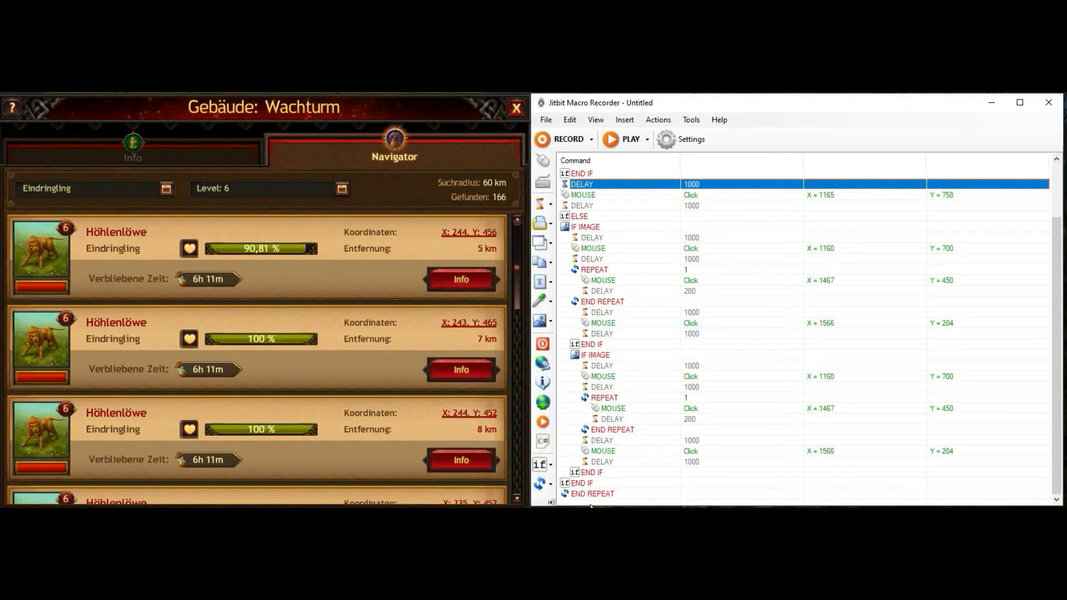
{"action": "left_click", "coordinate": [581, 484]}
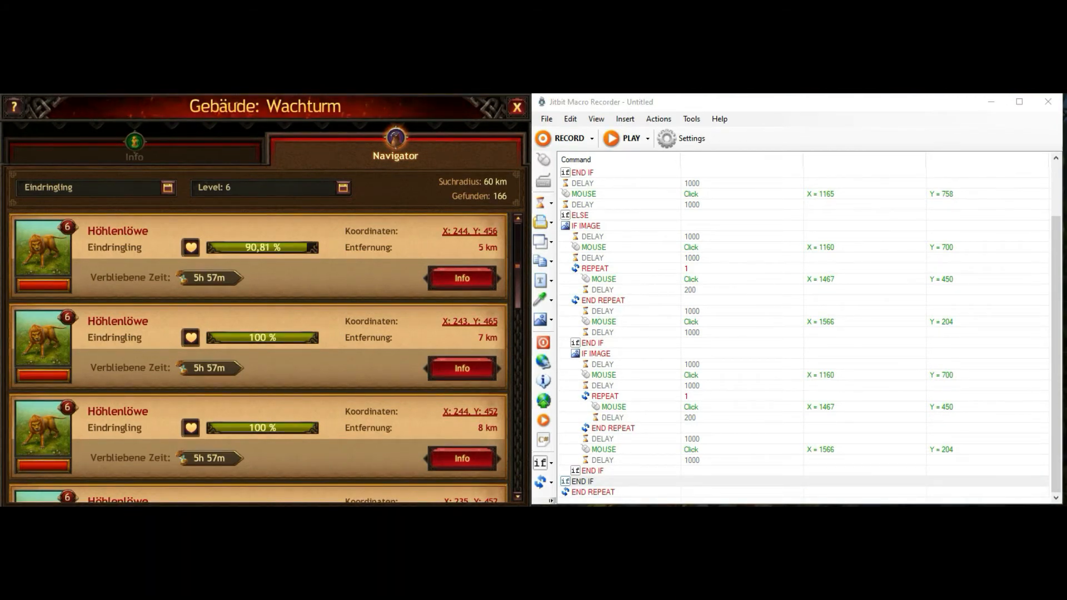
{"action": "mouse_move", "coordinate": [180, 198]}
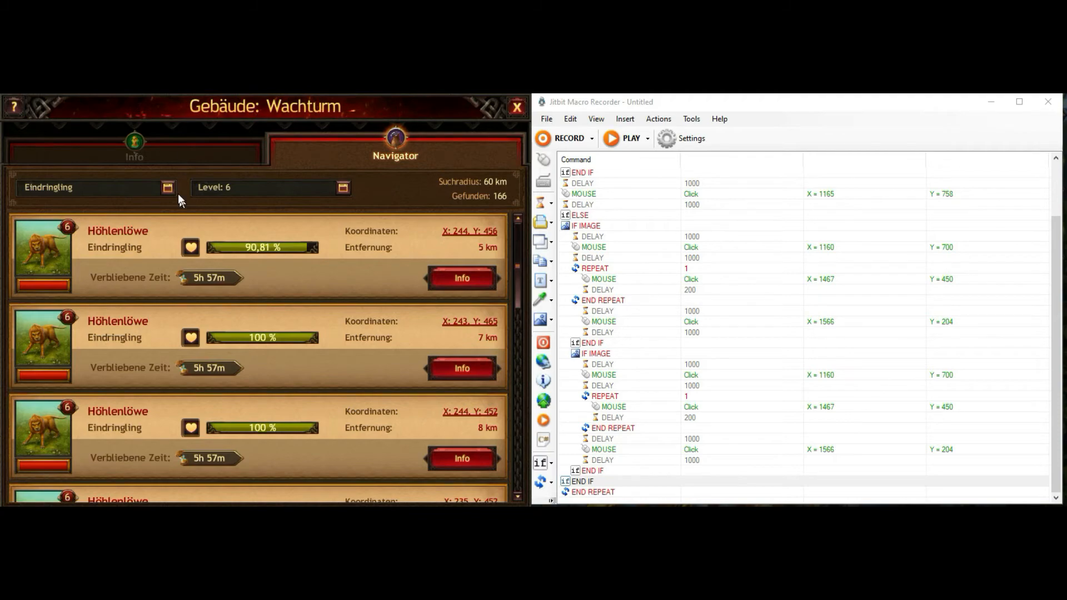
{"action": "left_click", "coordinate": [343, 186]}
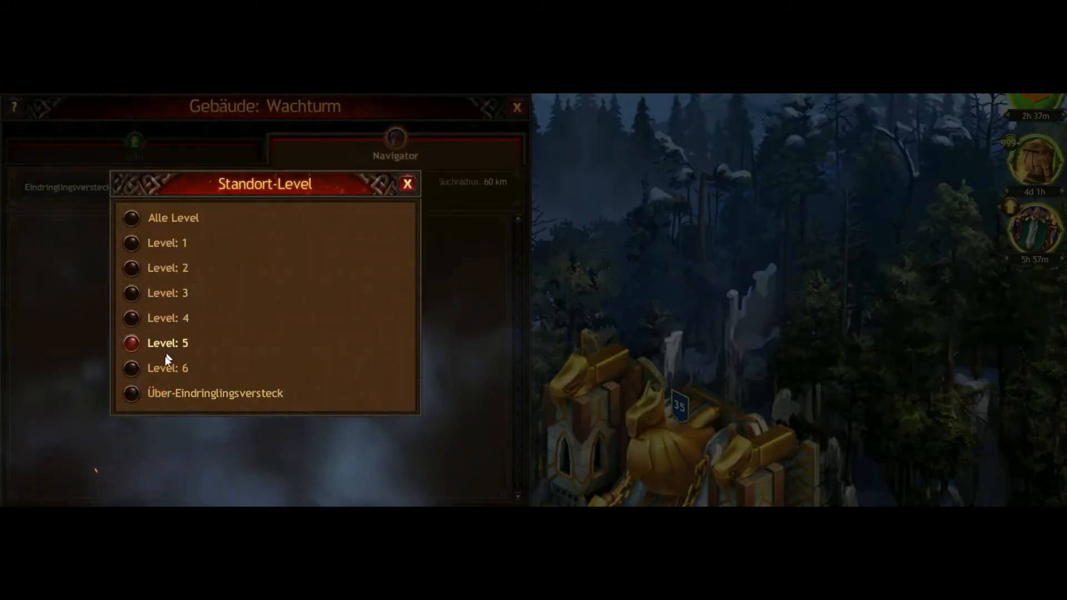
{"action": "left_click", "coordinate": [173, 217]}
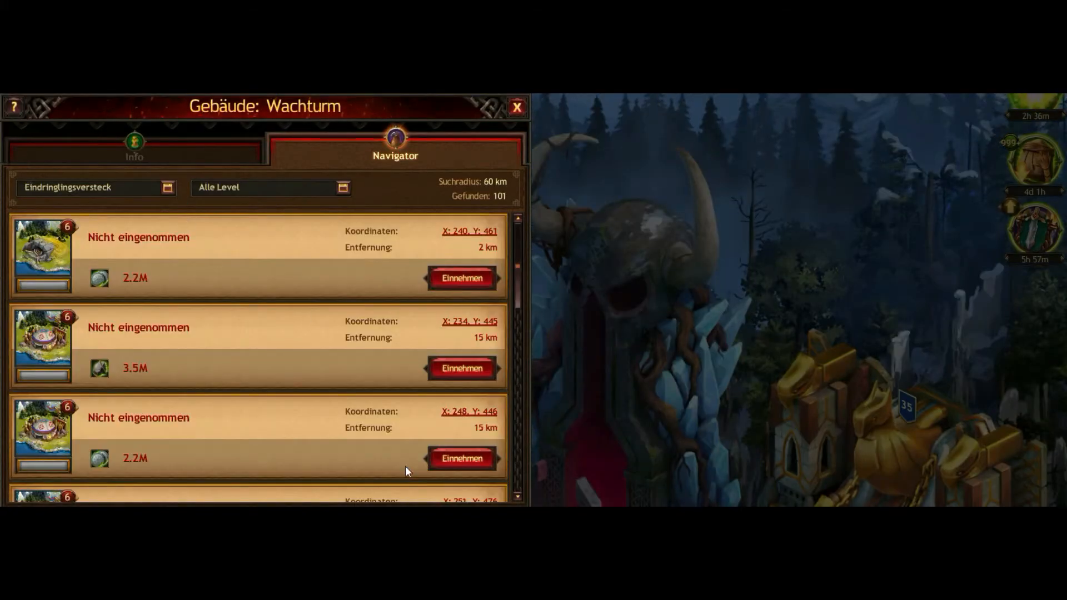
{"action": "scroll", "scroll_direction": "down", "scroll_amount": 3}
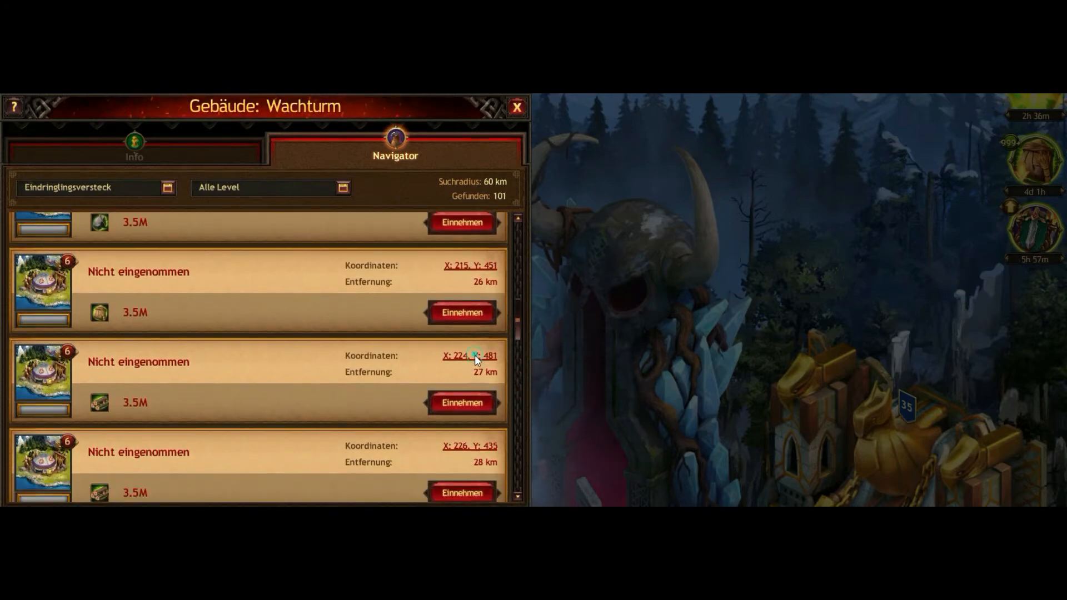
{"action": "left_click", "coordinate": [467, 355]}
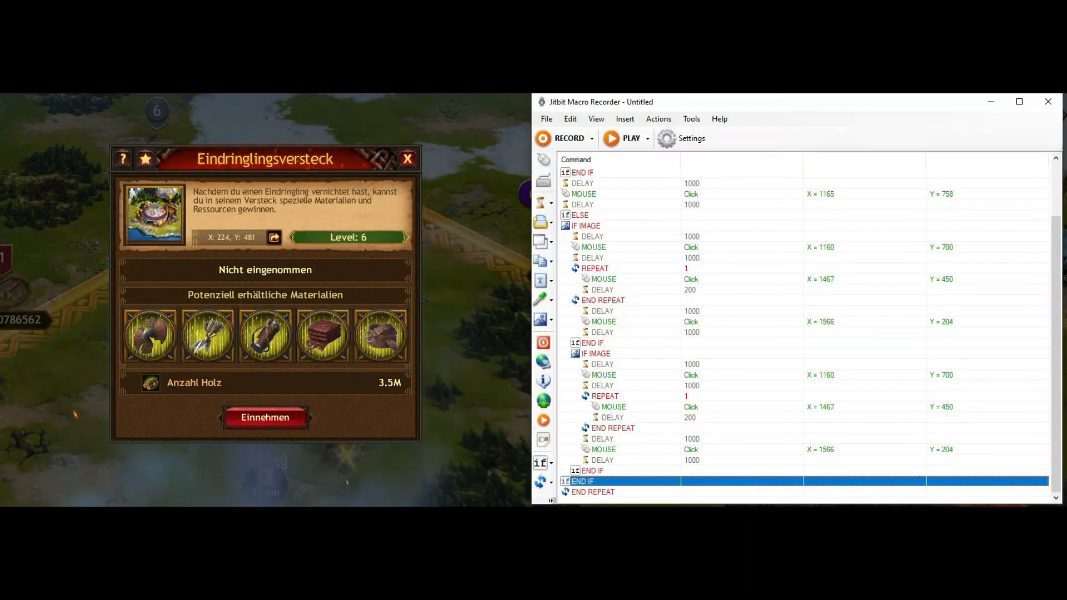
Add an IF IMAGE condition inside the inner END IF, capturing the lair window as the image
{"action": "left_click", "coordinate": [592, 470]}
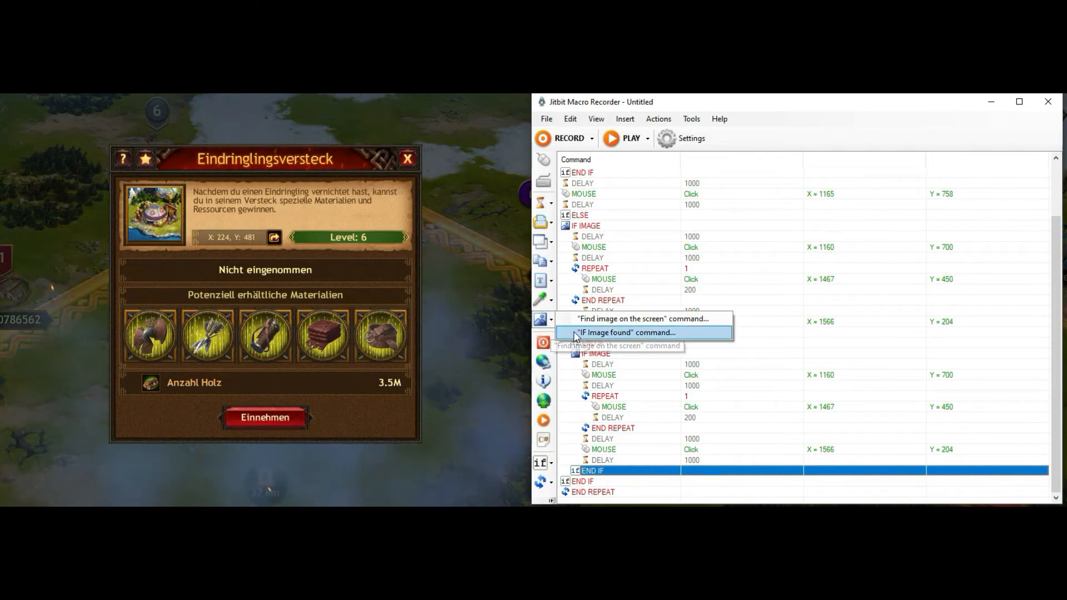
{"action": "left_click", "coordinate": [623, 332]}
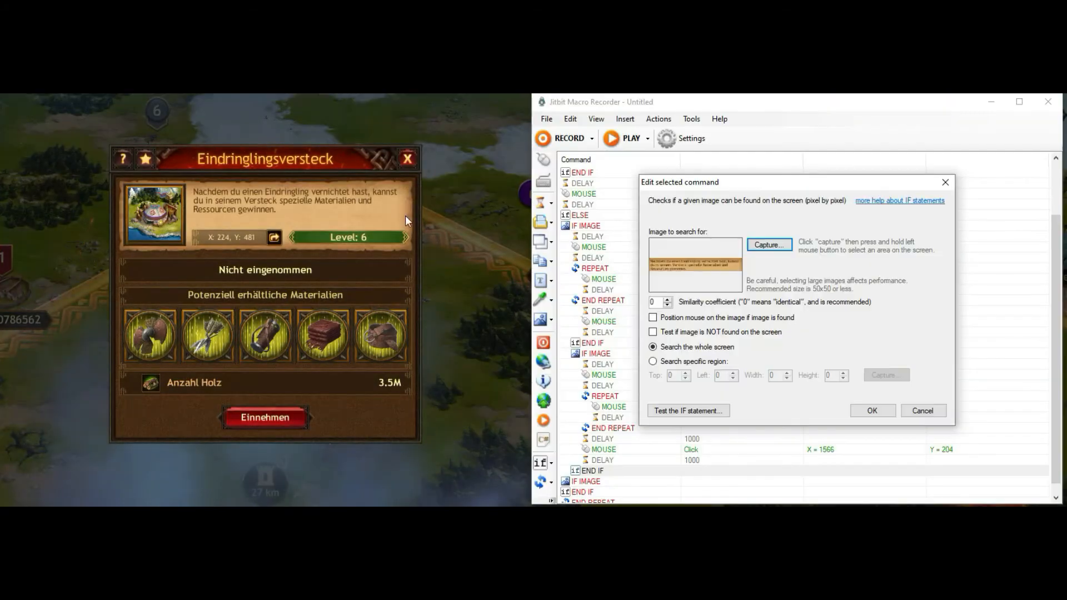
{"action": "left_click", "coordinate": [871, 410]}
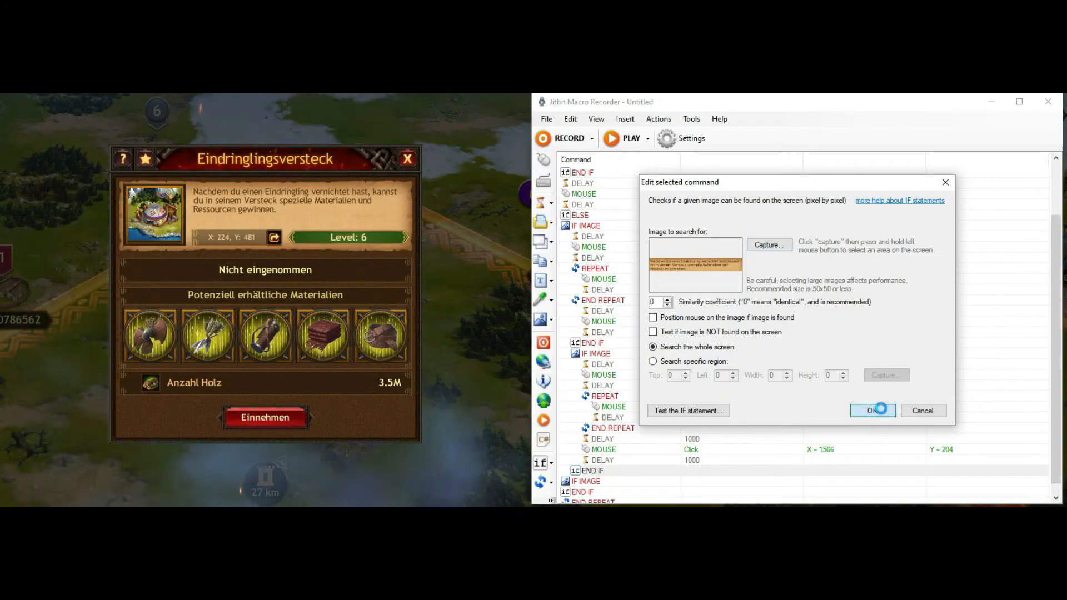
{"action": "left_click", "coordinate": [872, 410]}
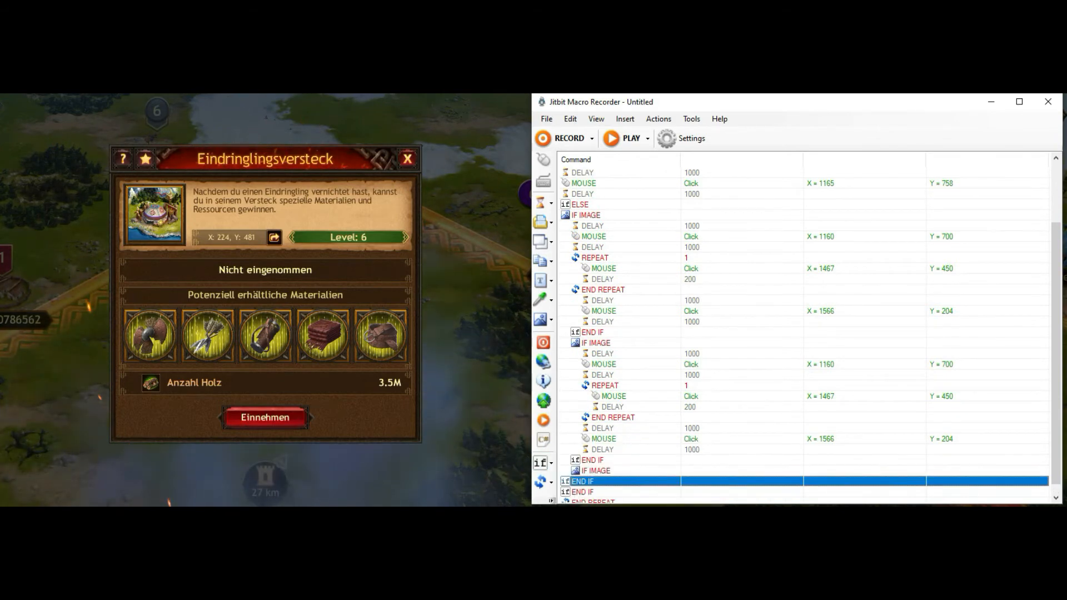
Fill the new lair check with a 1000 ms delay and a mouse click at 1505, 312
{"action": "left_click", "coordinate": [595, 470]}
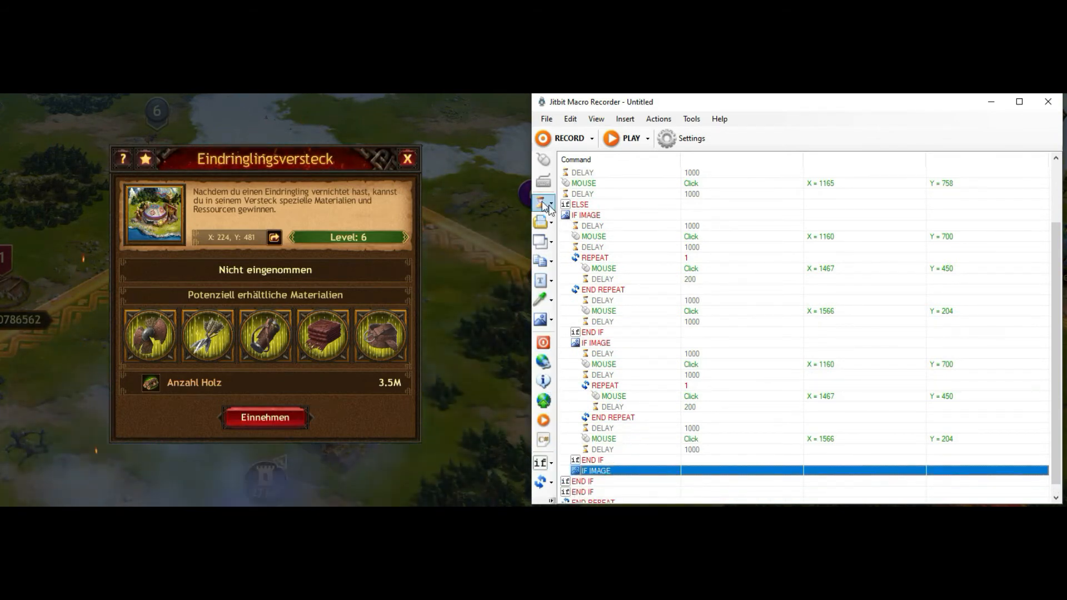
{"action": "double_click", "coordinate": [581, 481]}
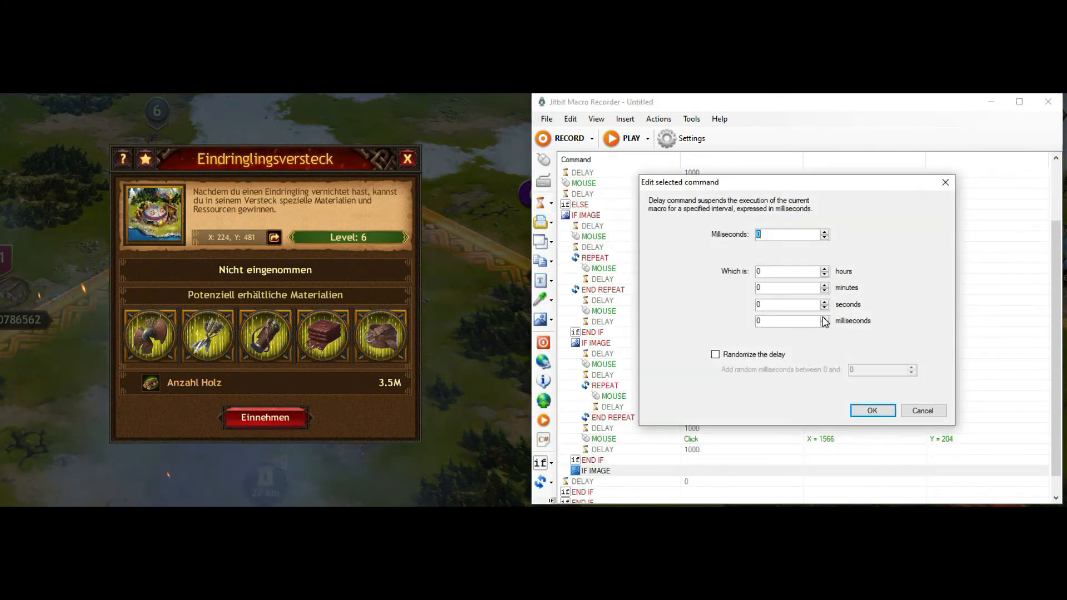
{"action": "left_click", "coordinate": [871, 410]}
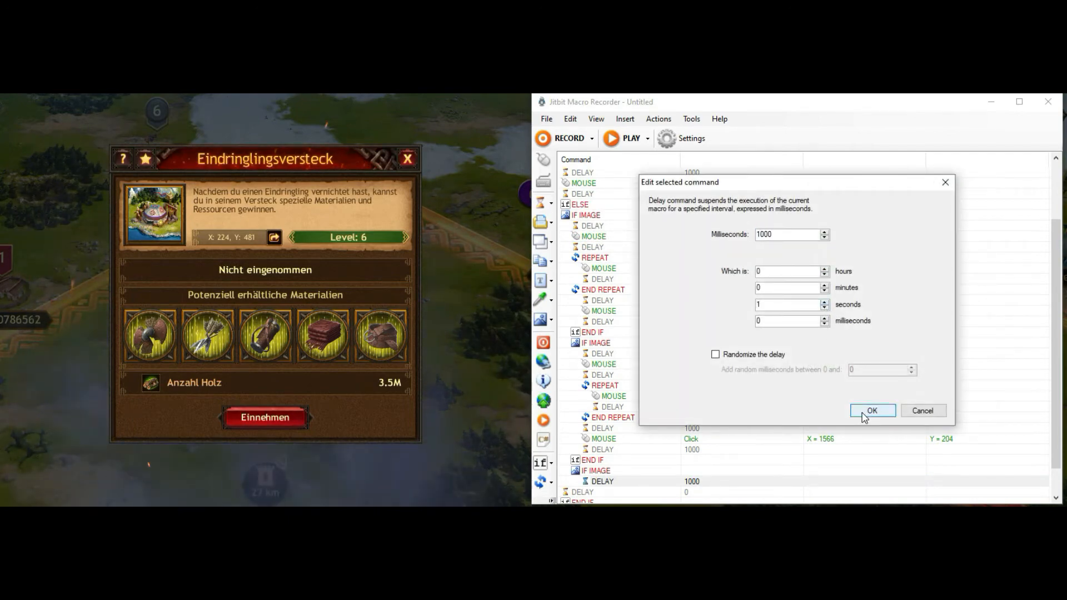
{"action": "left_click", "coordinate": [871, 410]}
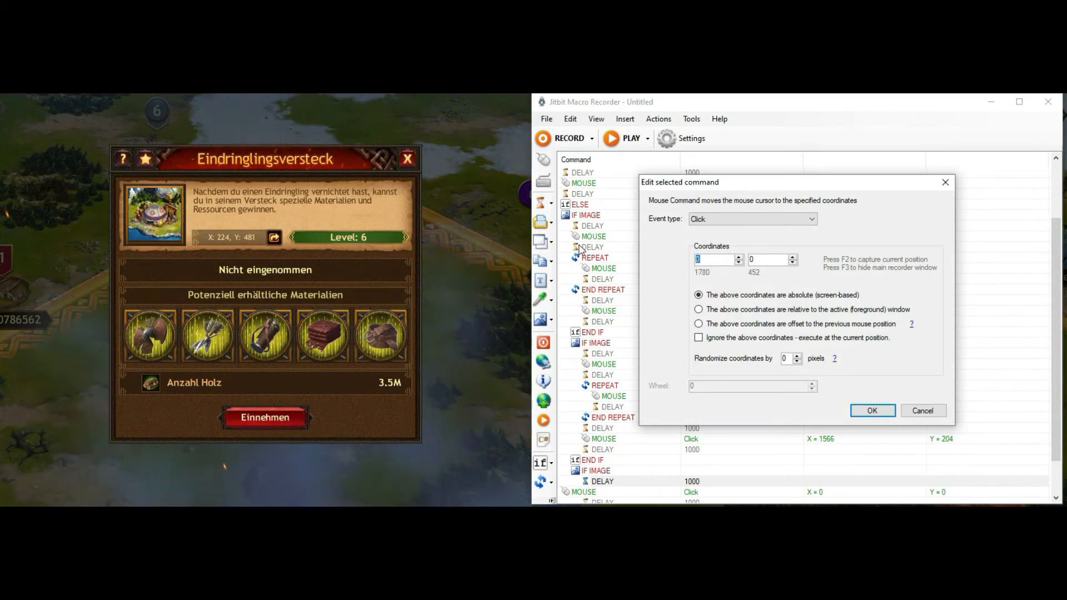
{"action": "type", "text": "1505"}
{"action": "left_click", "coordinate": [773, 259]}
{"action": "type", "text": "312"}
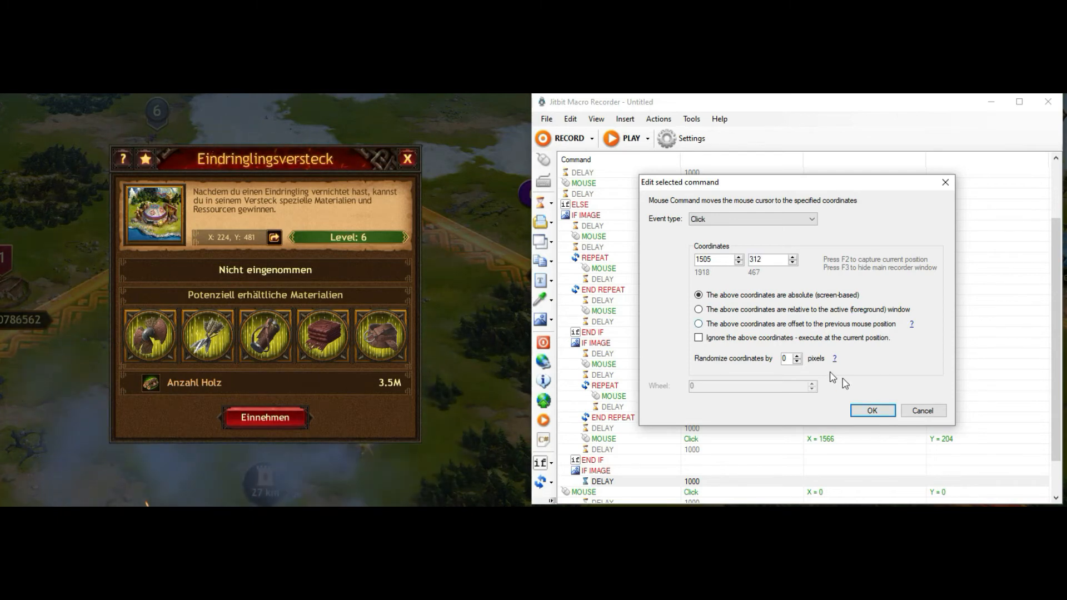
{"action": "left_click", "coordinate": [871, 410]}
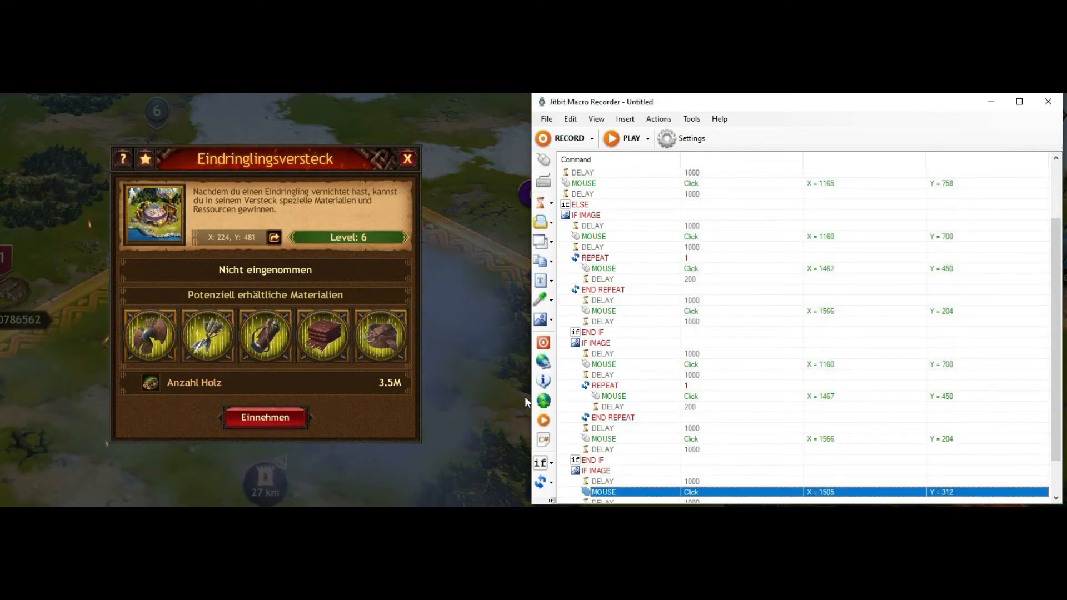
{"action": "mouse_move", "coordinate": [633, 262]}
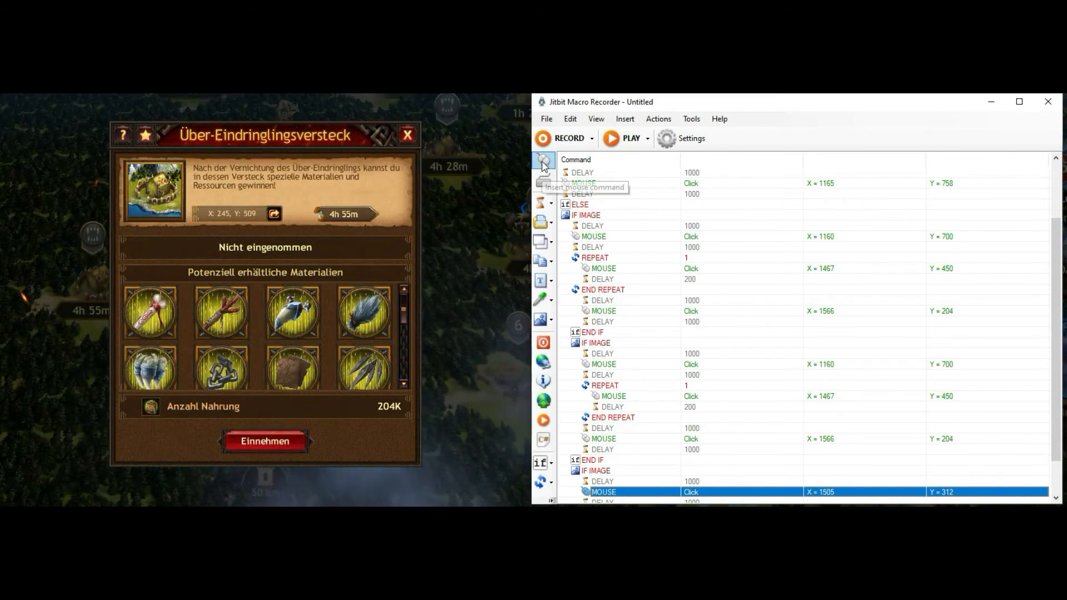
Review the lair-check block, adding a closing one-second wait after the 1505, 312 click
{"action": "scroll", "scroll_direction": "down", "scroll_amount": 3}
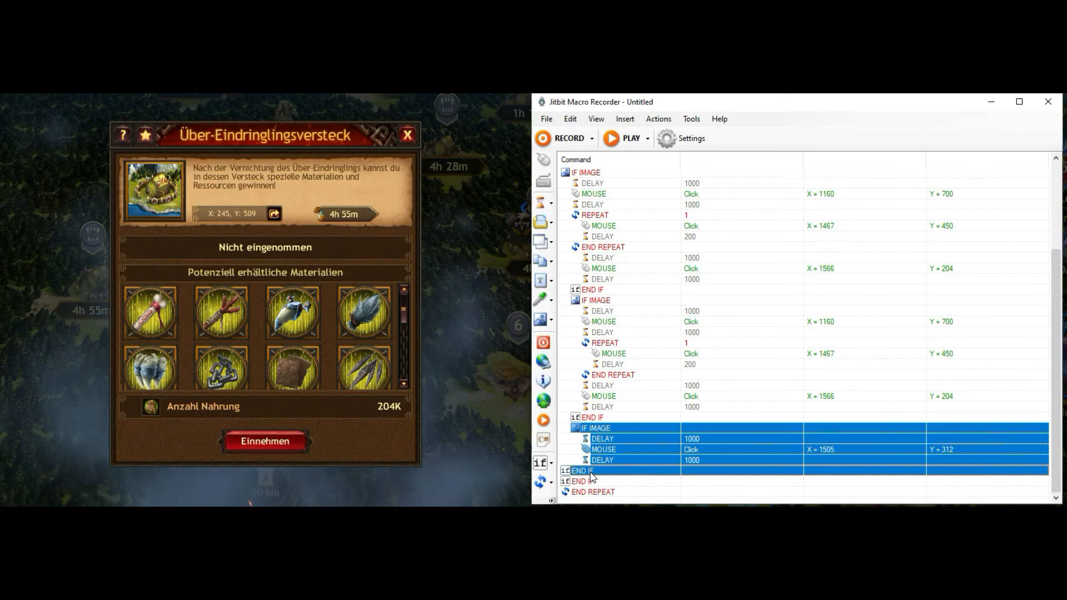
{"action": "scroll", "scroll_direction": "up", "scroll_amount": 3}
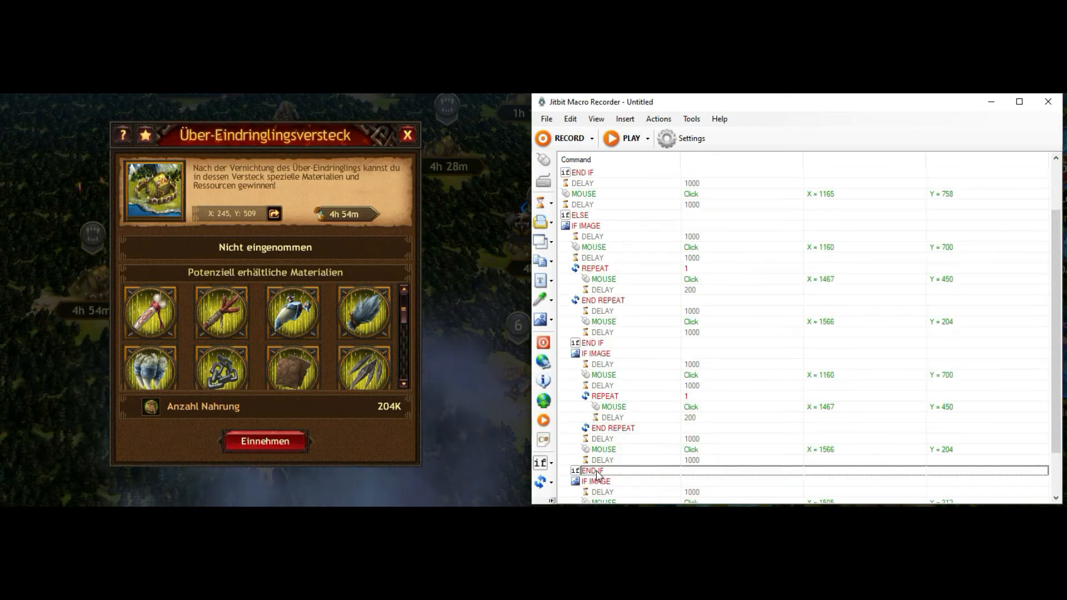
{"action": "double_click", "coordinate": [592, 480]}
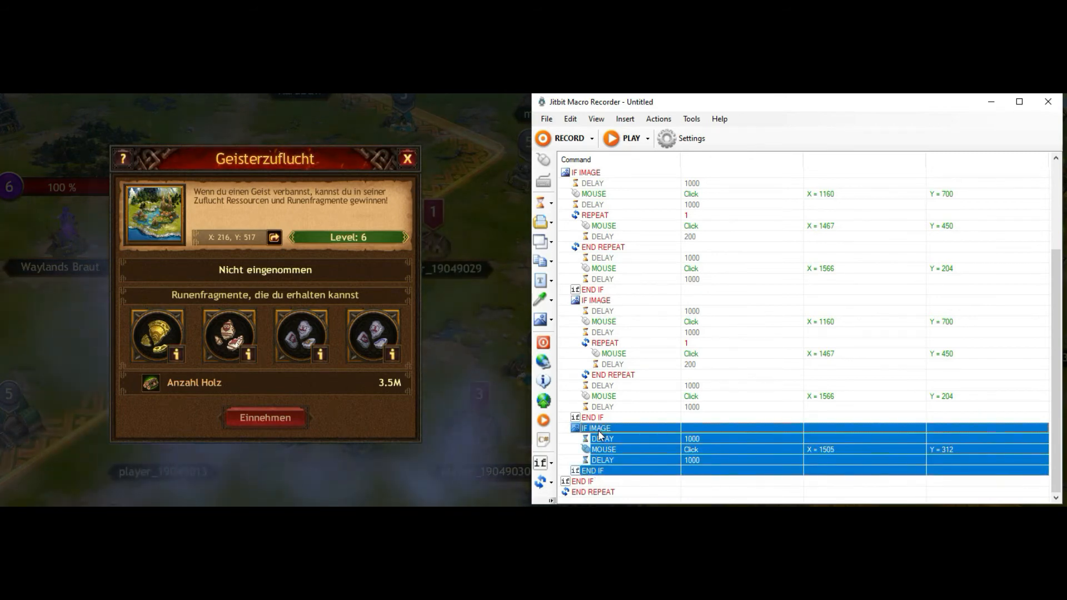
{"action": "left_click", "coordinate": [592, 416]}
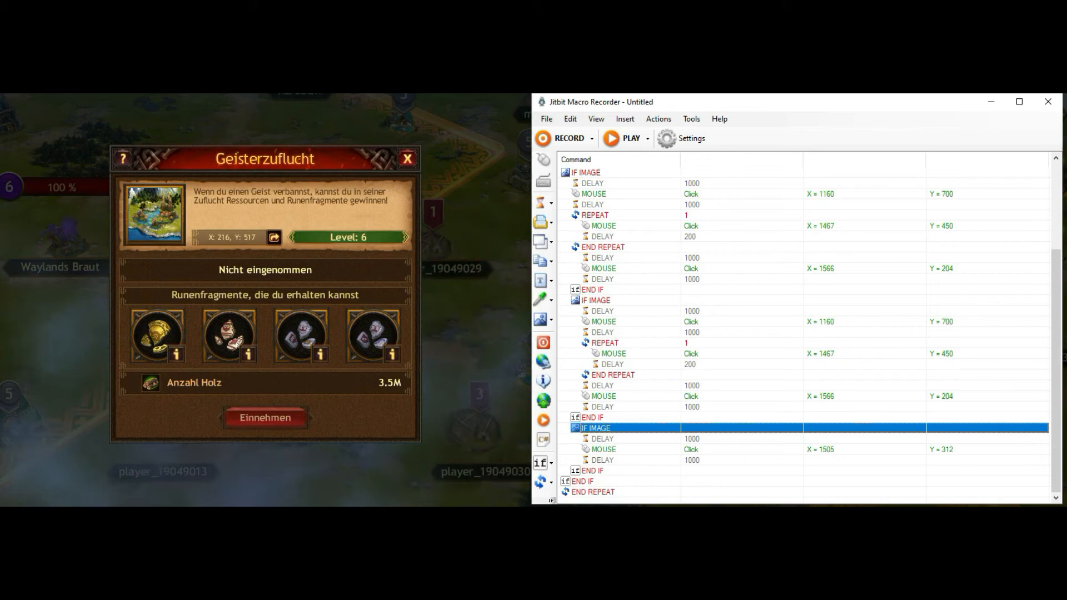
{"action": "left_click", "coordinate": [592, 470]}
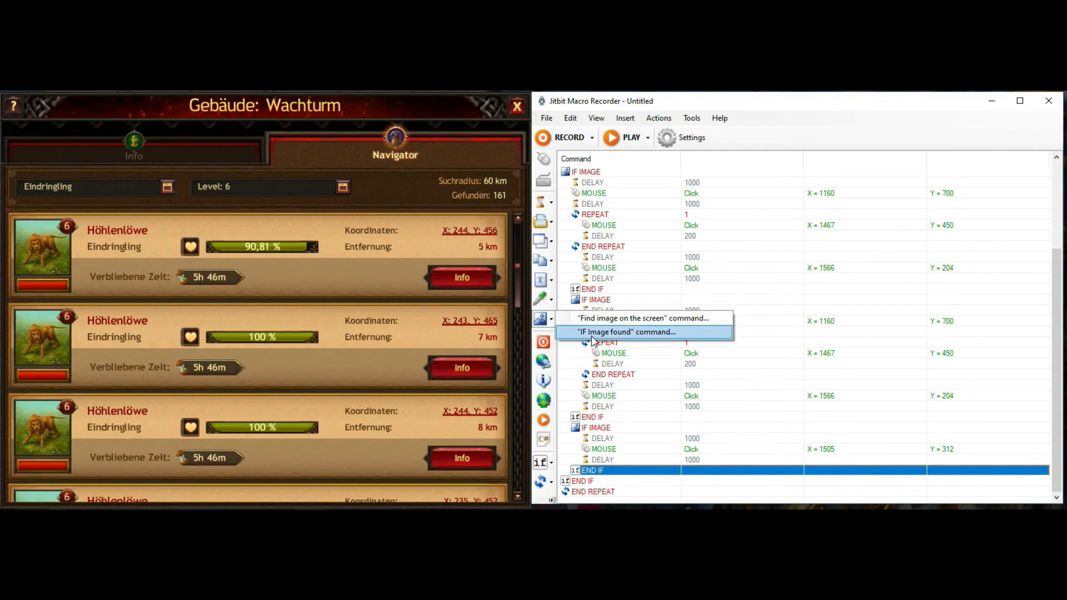
Add an IF IMAGE check for the search-radius panel starting with a 1000 ms delay
{"action": "left_click", "coordinate": [624, 331]}
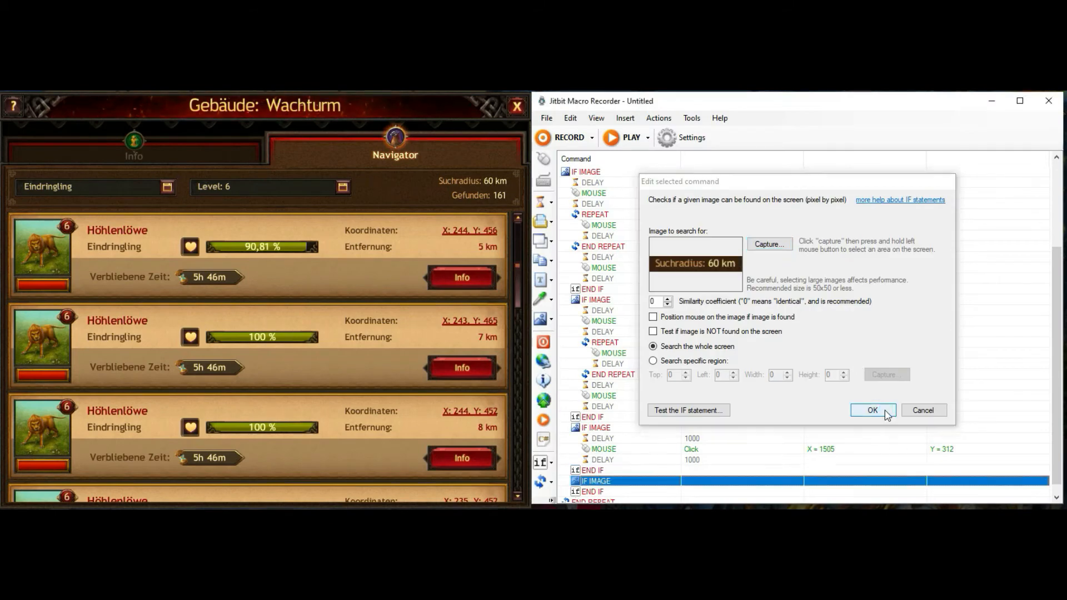
{"action": "left_click", "coordinate": [874, 410]}
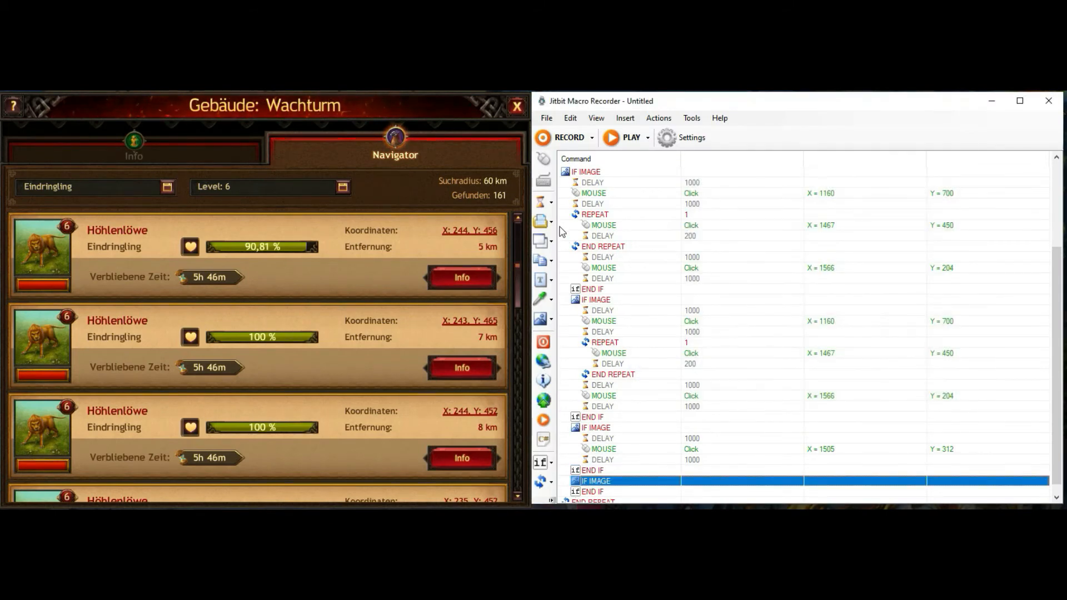
{"action": "left_click", "coordinate": [544, 203]}
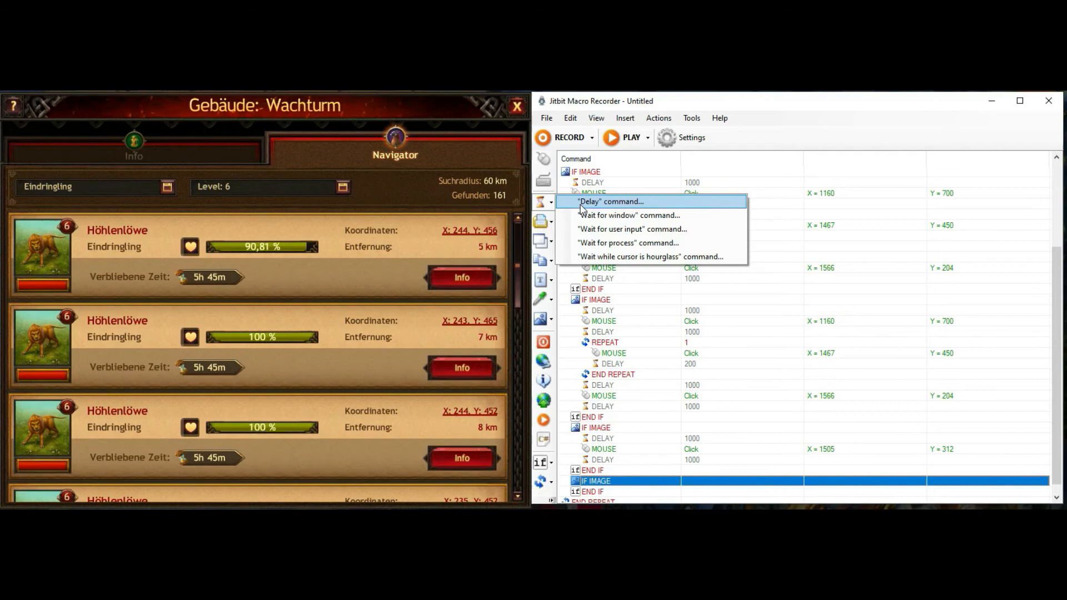
{"action": "left_click", "coordinate": [608, 201]}
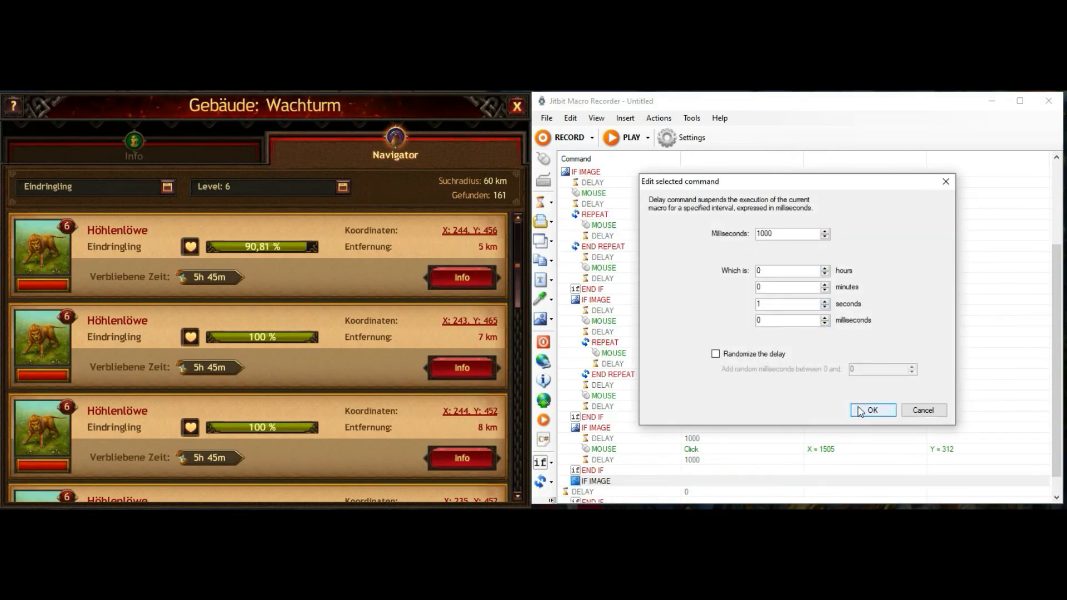
{"action": "left_click", "coordinate": [872, 409]}
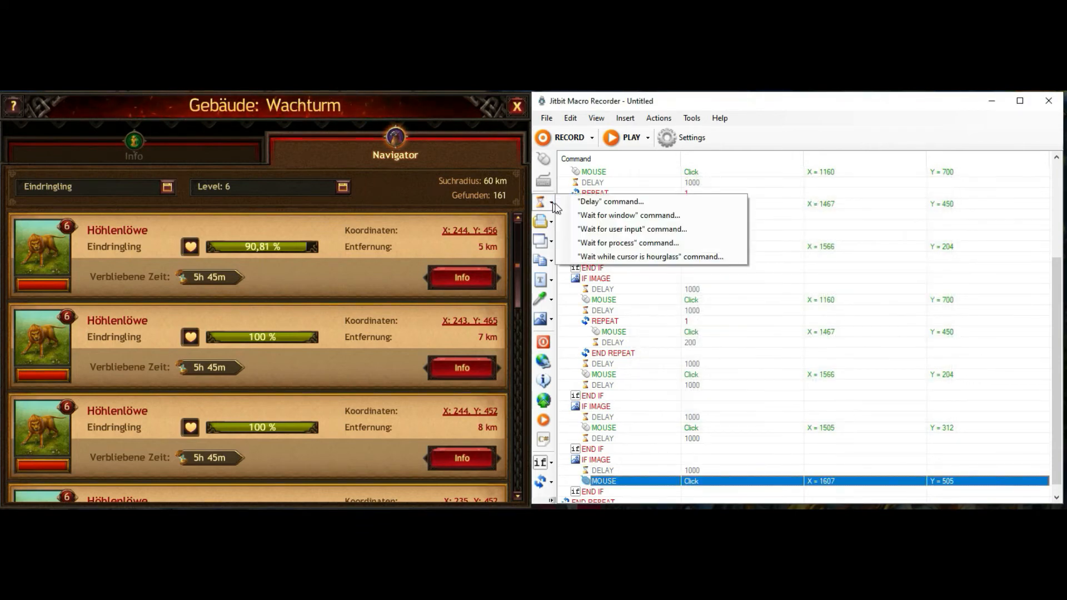
Follow the 1607, 505 click with another 1000 ms delay and close the block with END IF
{"action": "left_click", "coordinate": [609, 202]}
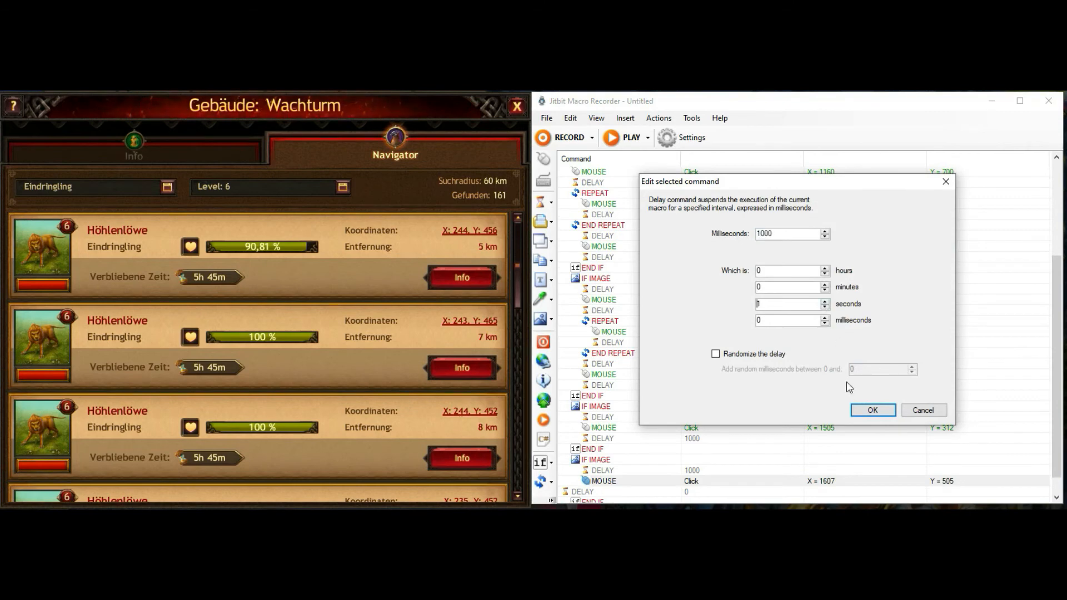
{"action": "left_click", "coordinate": [872, 410]}
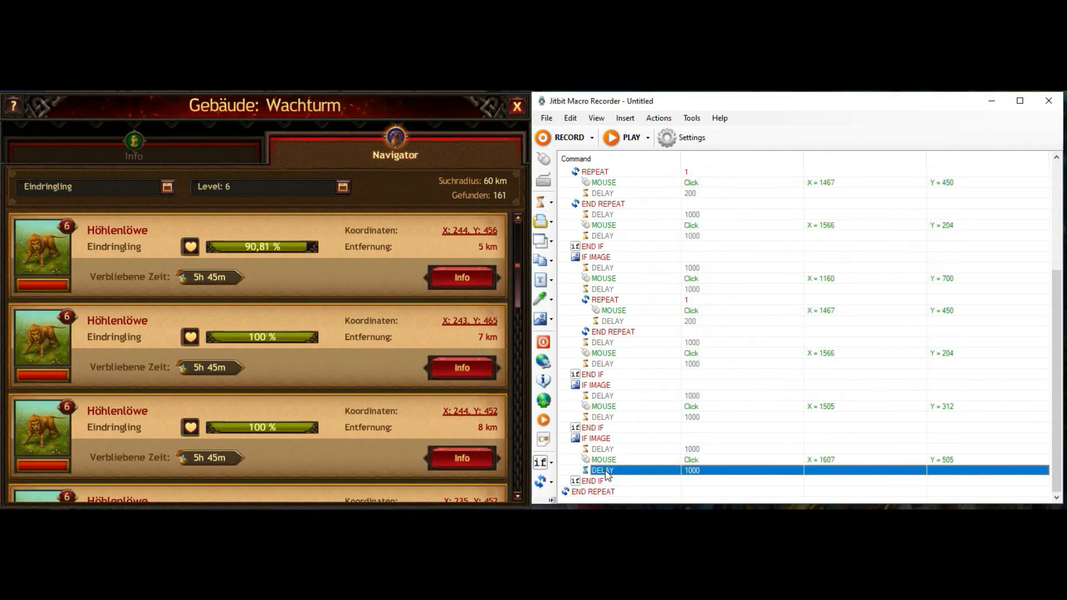
{"action": "left_click", "coordinate": [541, 462]}
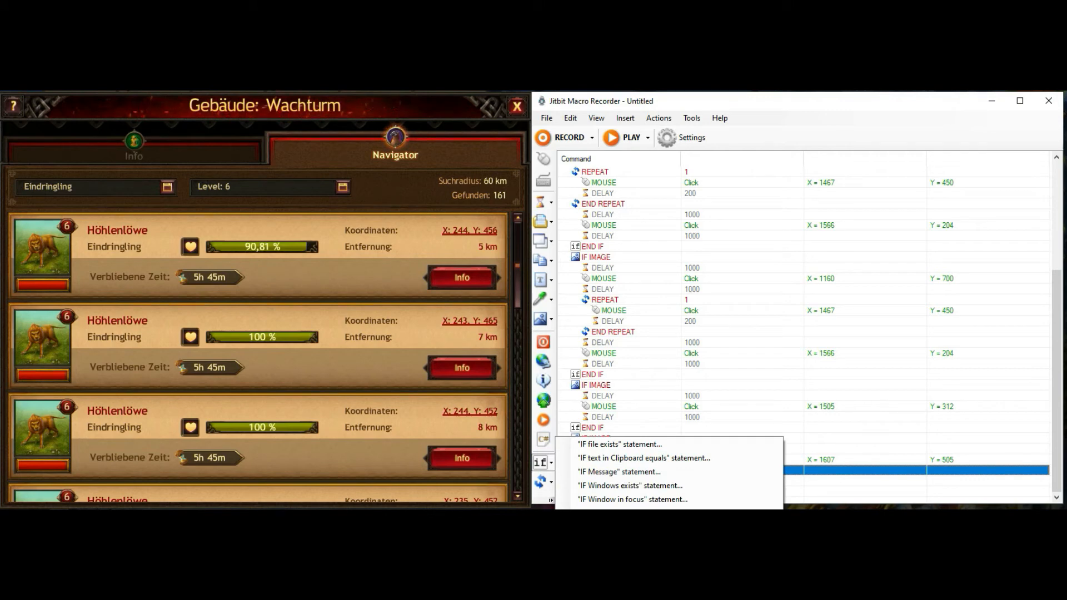
{"action": "left_click", "coordinate": [631, 499]}
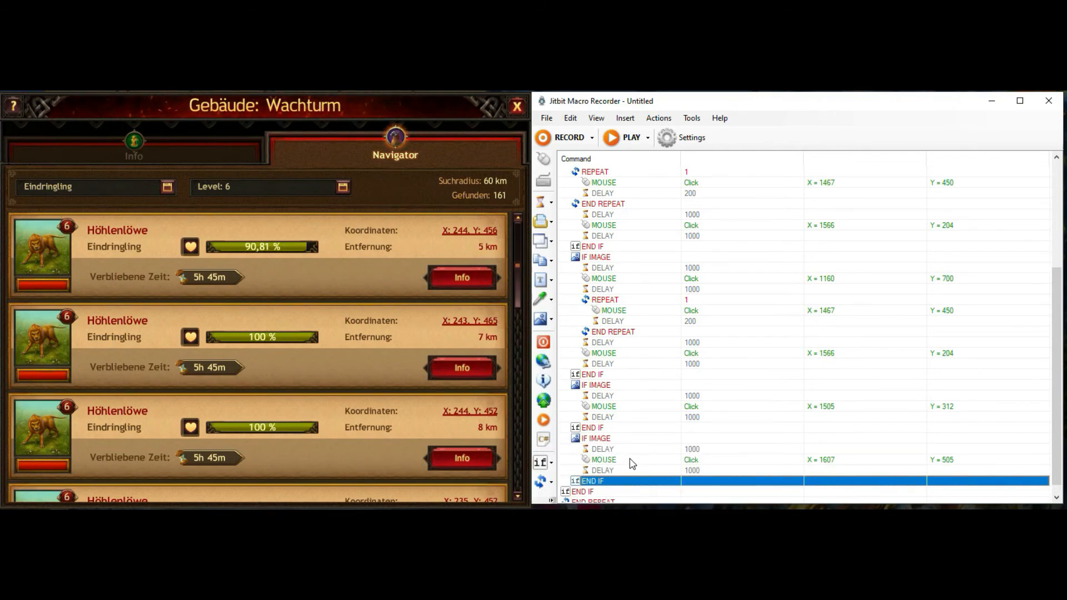
{"action": "mouse_move", "coordinate": [621, 141]}
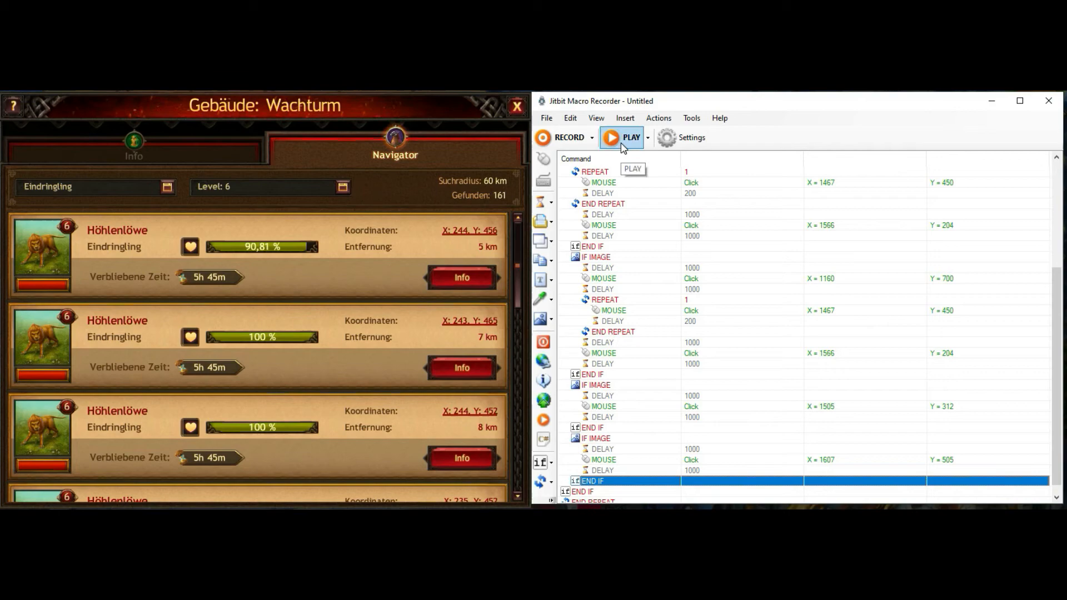
Play the macro as a test, then launch a normal attack on the Kelte invader
{"action": "left_click", "coordinate": [630, 138]}
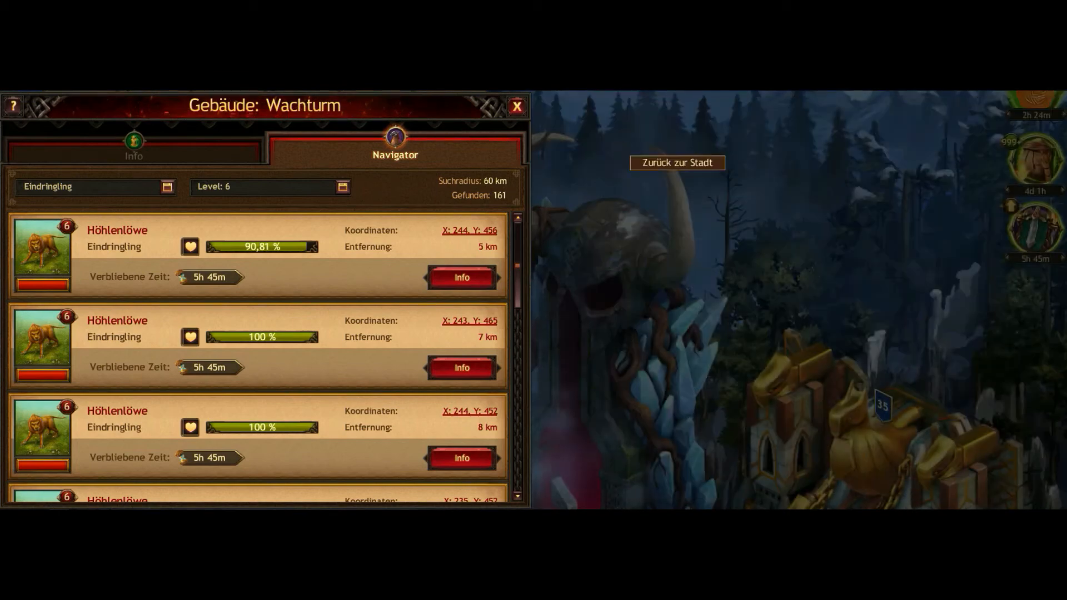
{"action": "mouse_move", "coordinate": [620, 148]}
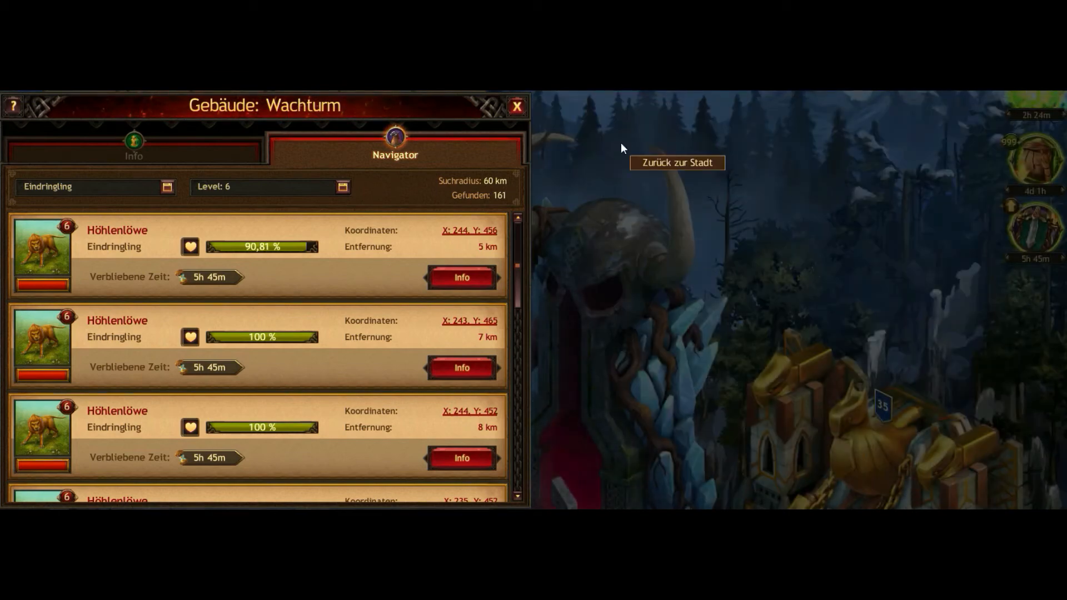
{"action": "left_click", "coordinate": [461, 276]}
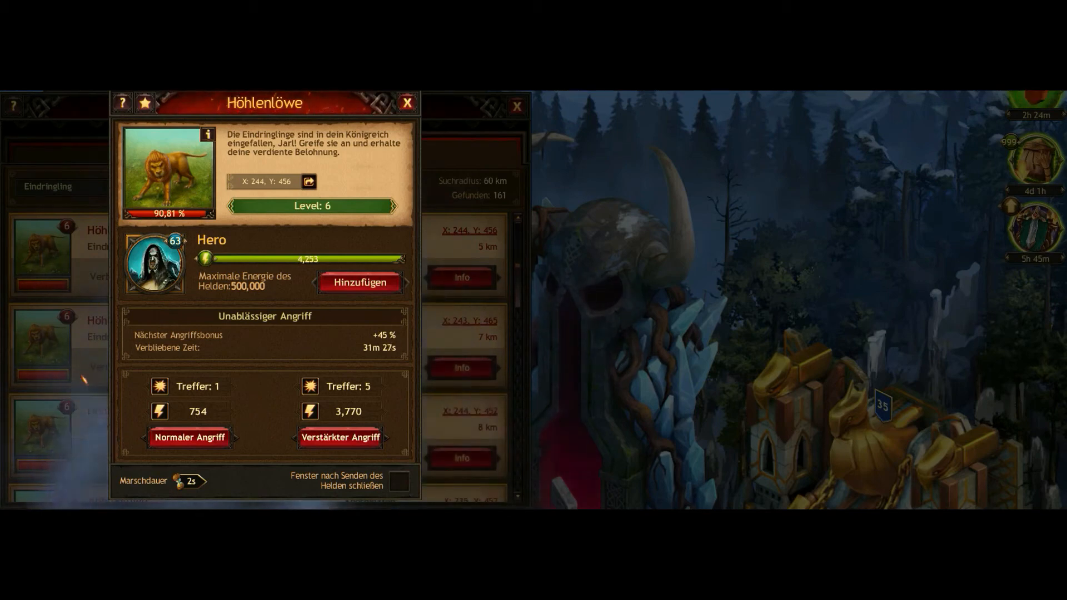
{"action": "left_click", "coordinate": [190, 438]}
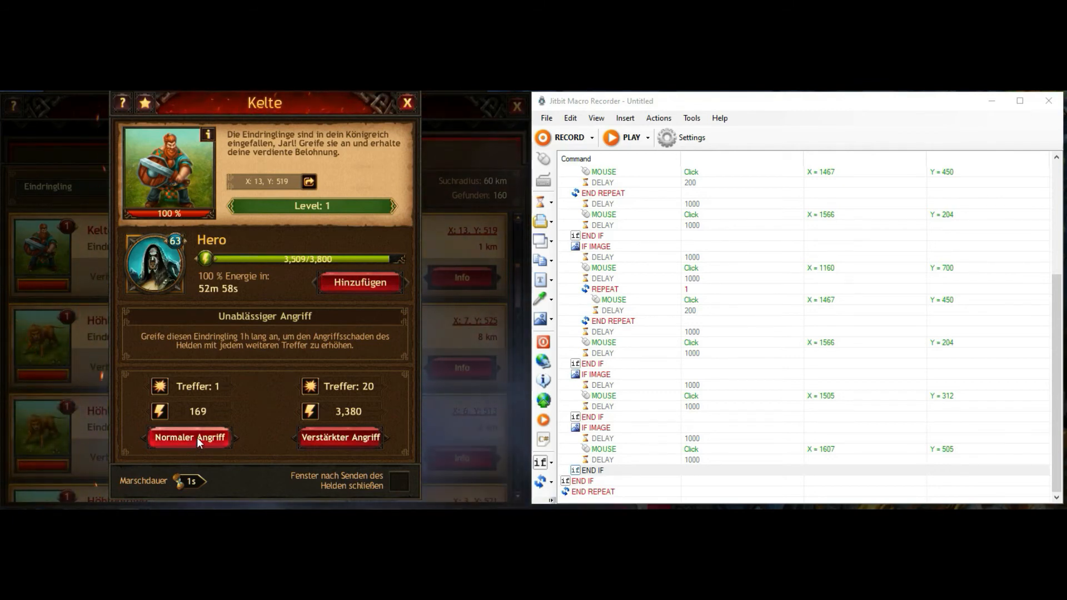
{"action": "left_click", "coordinate": [190, 438]}
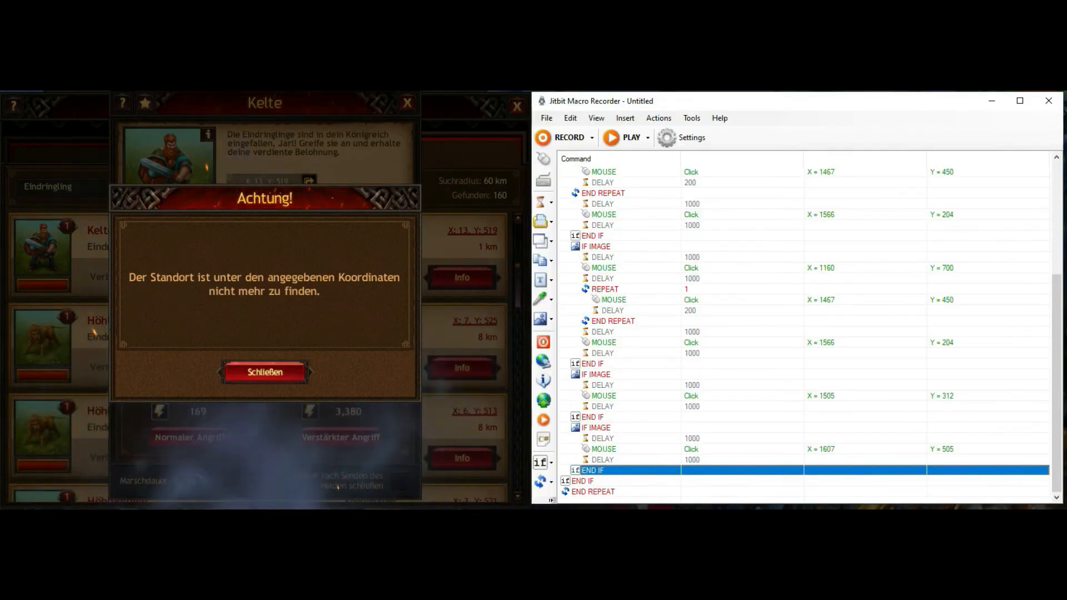
Add an IF IMAGE check capturing the Achtung warning, starting with a 1000 ms delay
{"action": "left_click", "coordinate": [550, 325]}
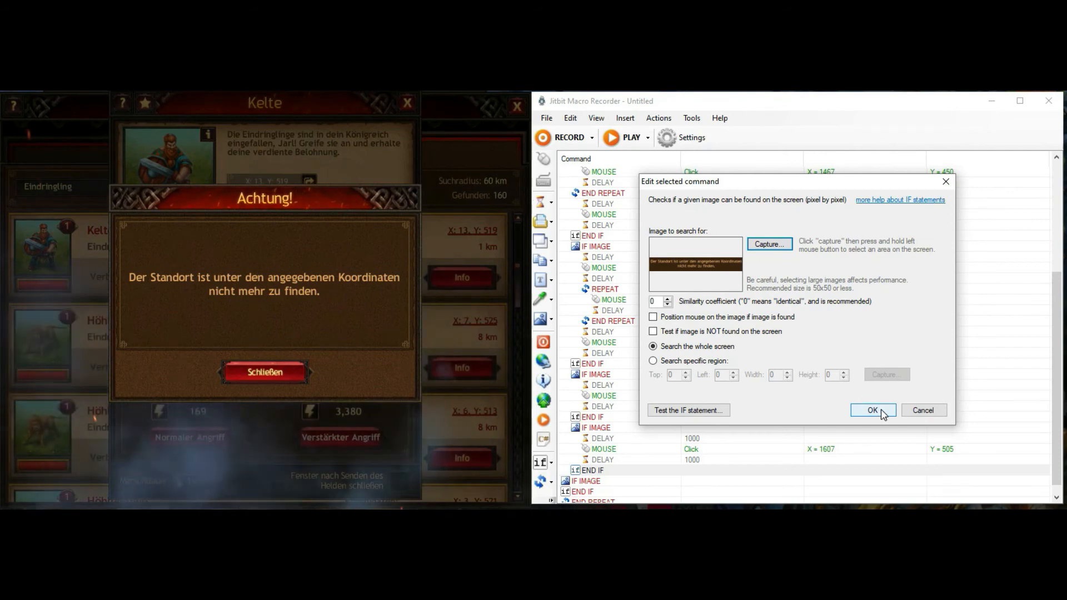
{"action": "left_click", "coordinate": [873, 410]}
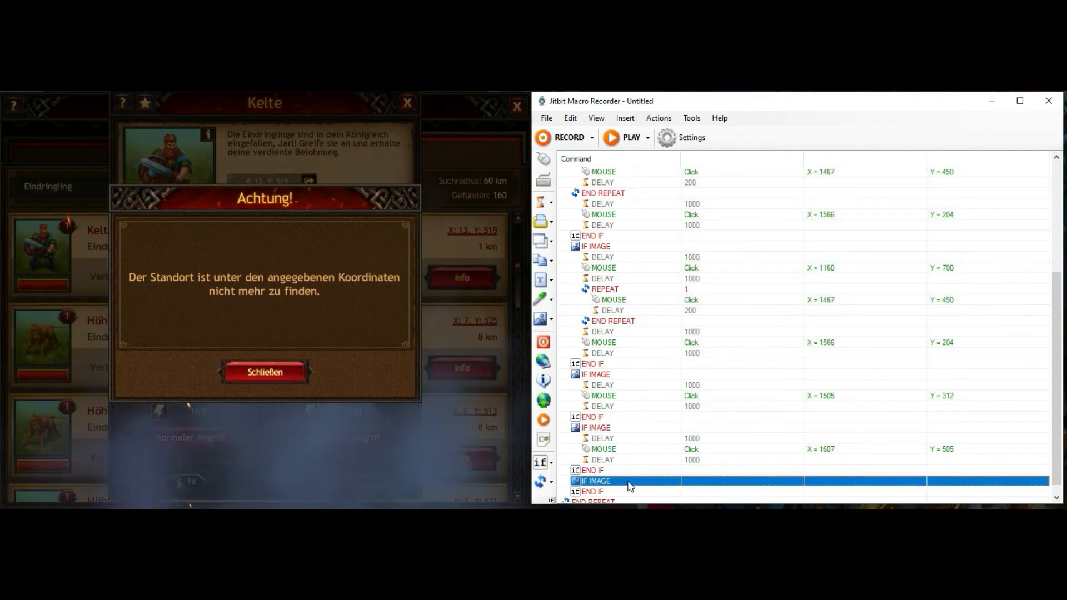
{"action": "left_click", "coordinate": [542, 203]}
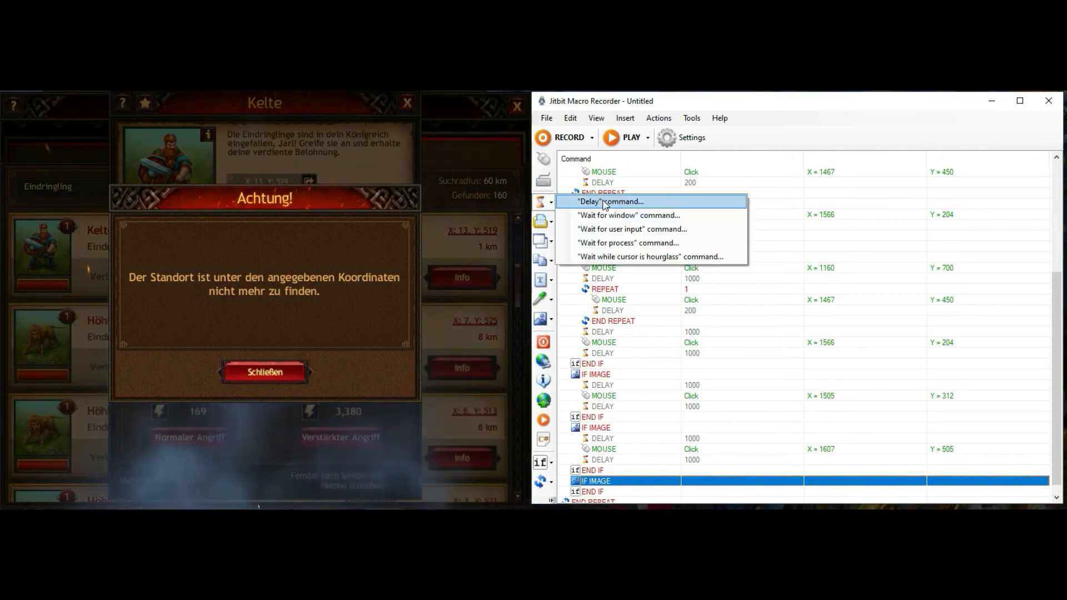
{"action": "left_click", "coordinate": [608, 201]}
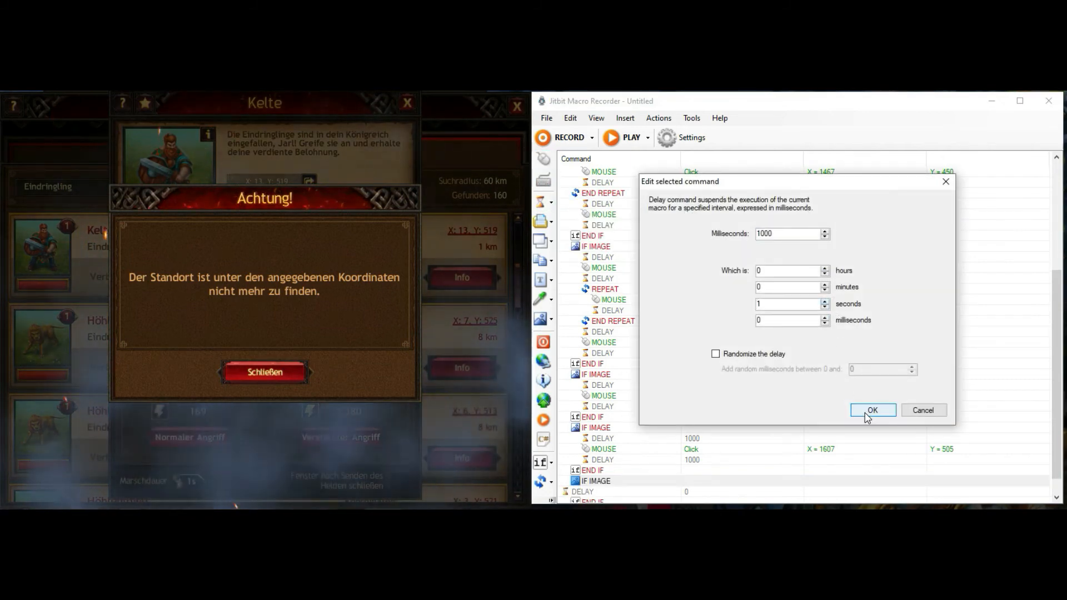
{"action": "left_click", "coordinate": [871, 410]}
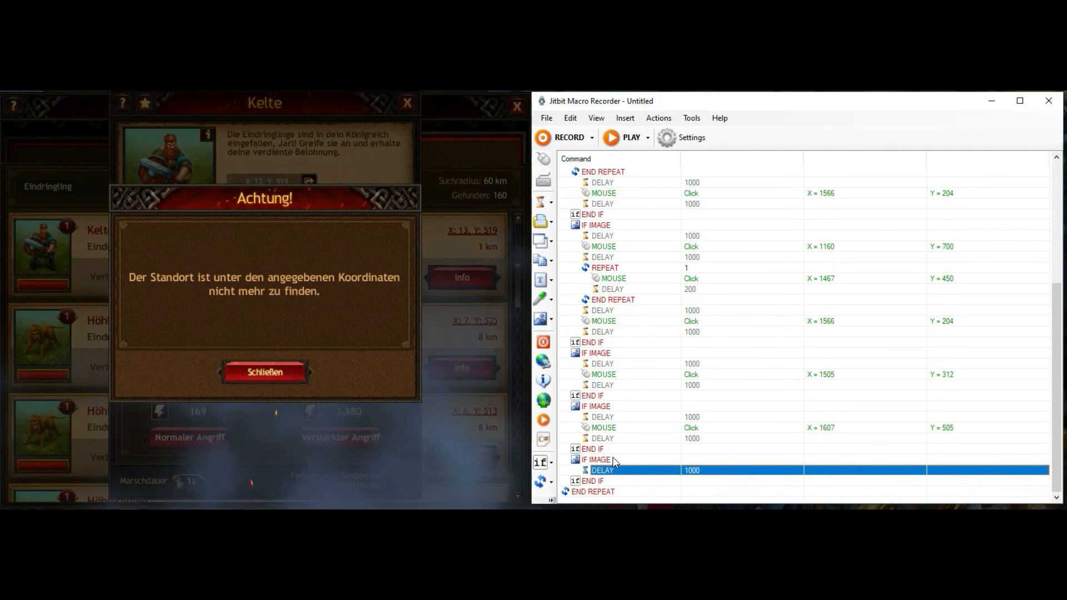
{"action": "mouse_move", "coordinate": [574, 180]}
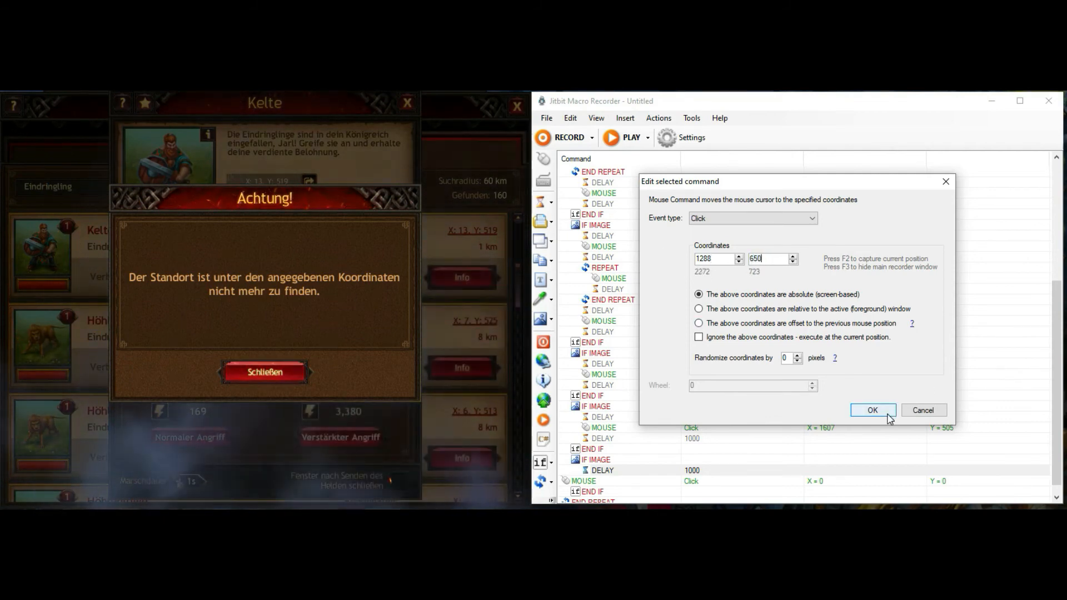
Add the click at 1288, 650 and a trailing delay, then dismiss the warning in the game
{"action": "left_click", "coordinate": [872, 410]}
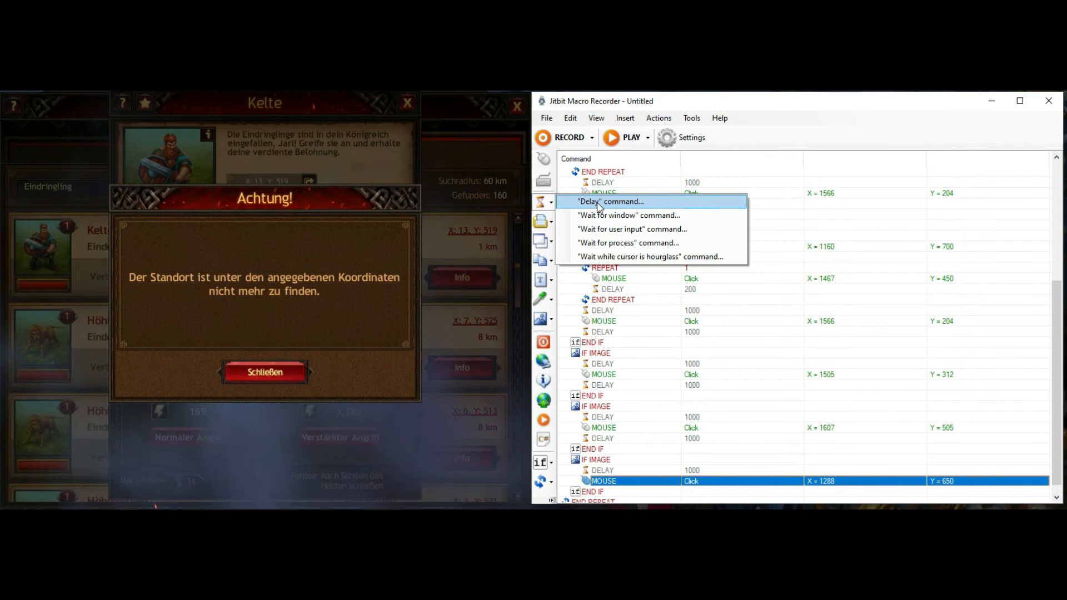
{"action": "left_click", "coordinate": [610, 201]}
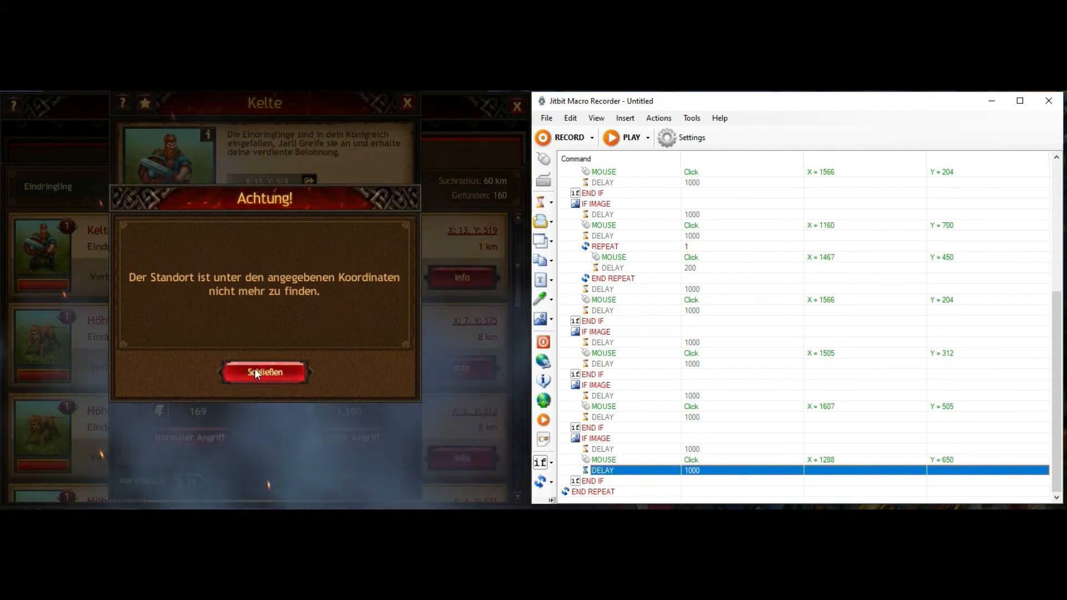
{"action": "left_click", "coordinate": [264, 372]}
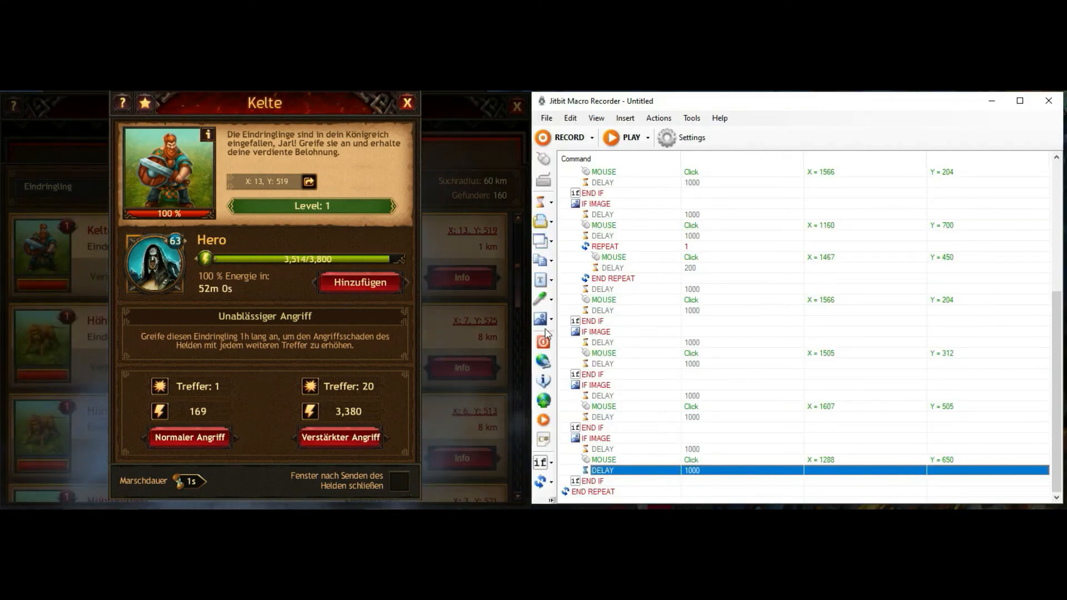
Nest an IF IMAGE check on the Marschdauer label with a click at 1503, 227 and 1000 ms delays
{"action": "left_click", "coordinate": [542, 319]}
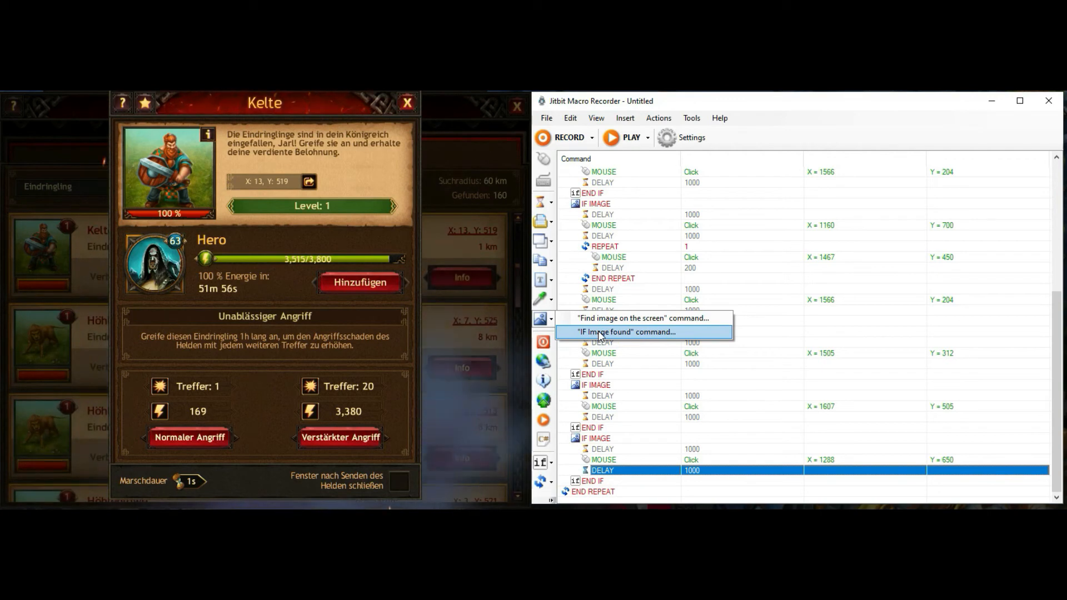
{"action": "left_click", "coordinate": [624, 331]}
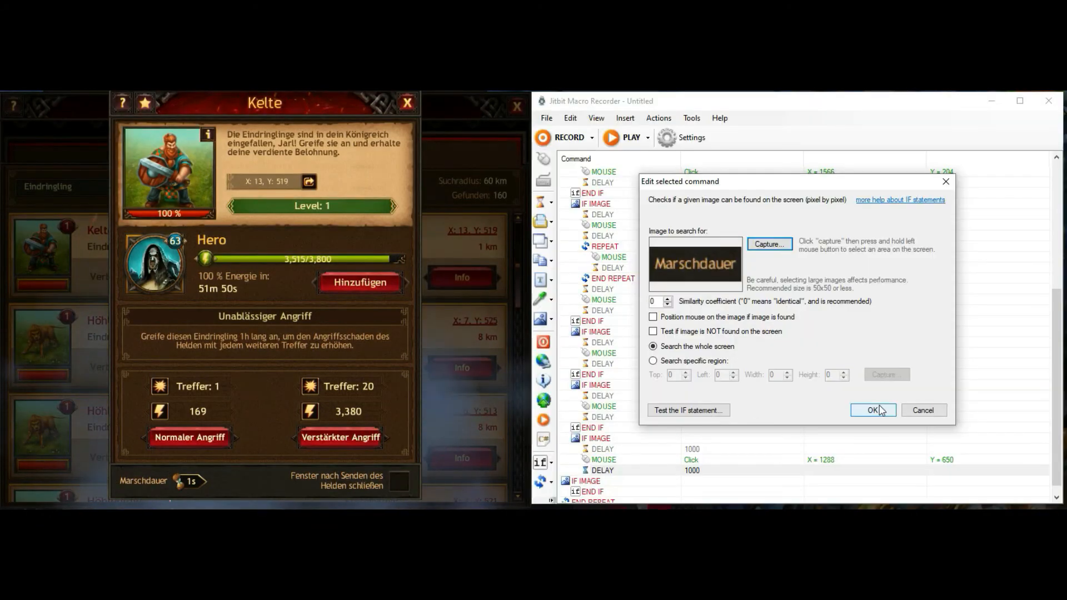
{"action": "left_click", "coordinate": [873, 410]}
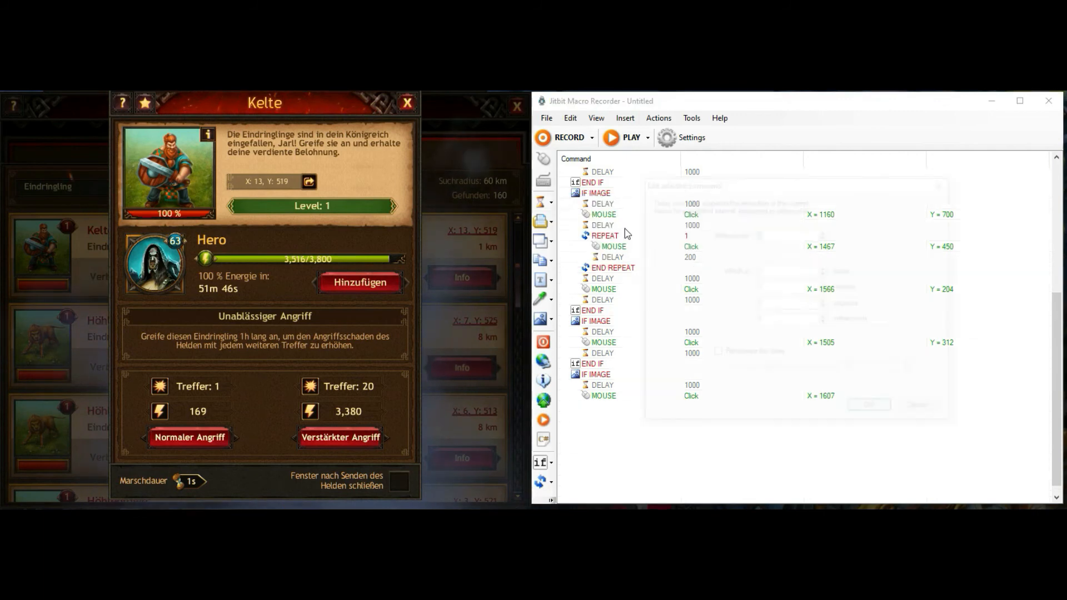
{"action": "double_click", "coordinate": [612, 481]}
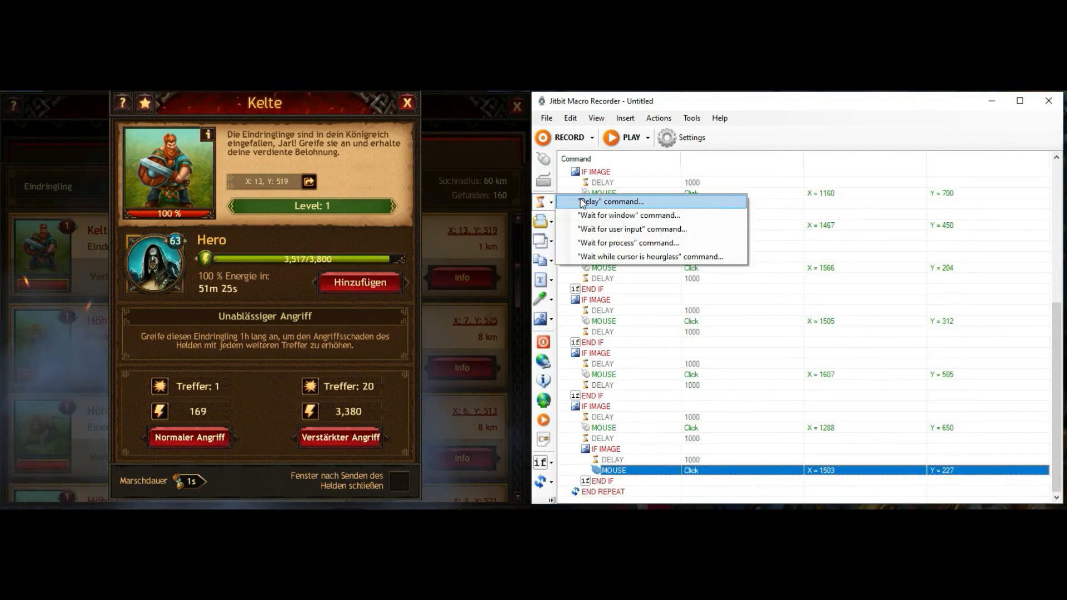
{"action": "left_click", "coordinate": [609, 201]}
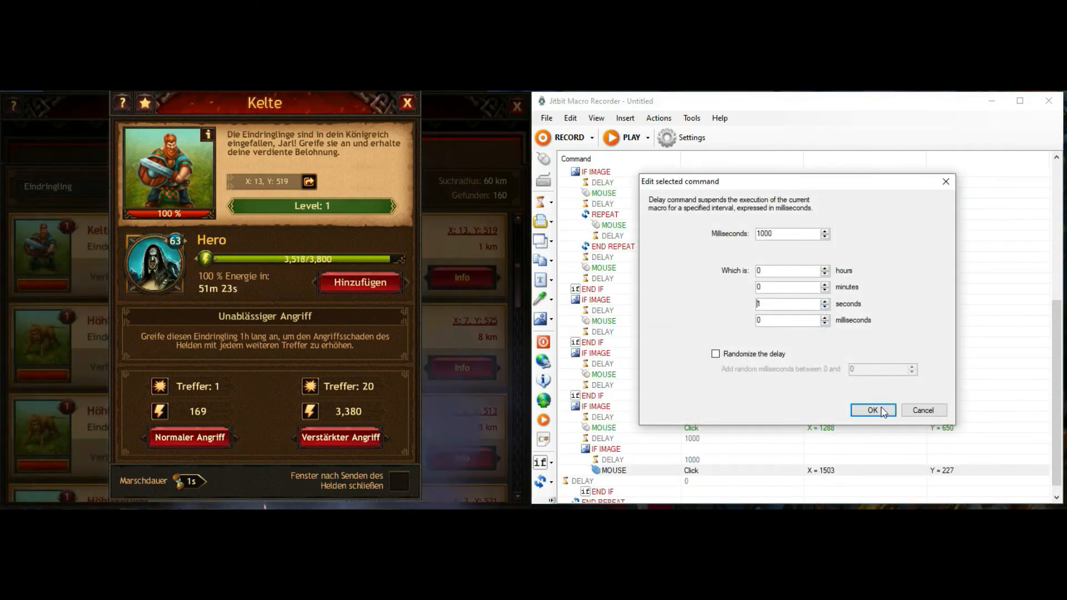
{"action": "left_click", "coordinate": [872, 410]}
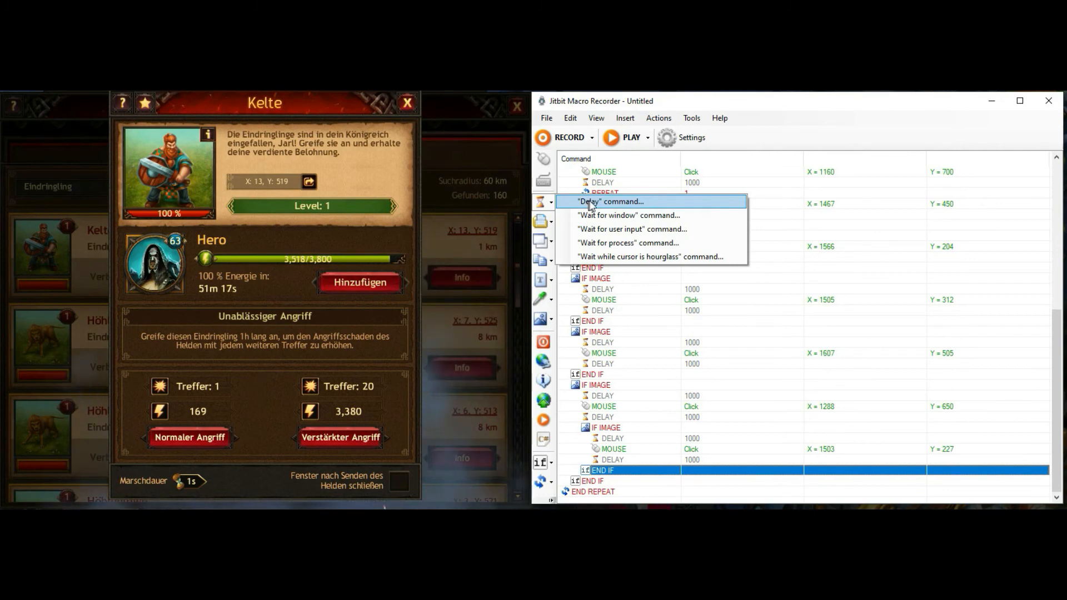
Add a 1000 ms wait after the last click followed by a W key press
{"action": "left_click", "coordinate": [608, 201]}
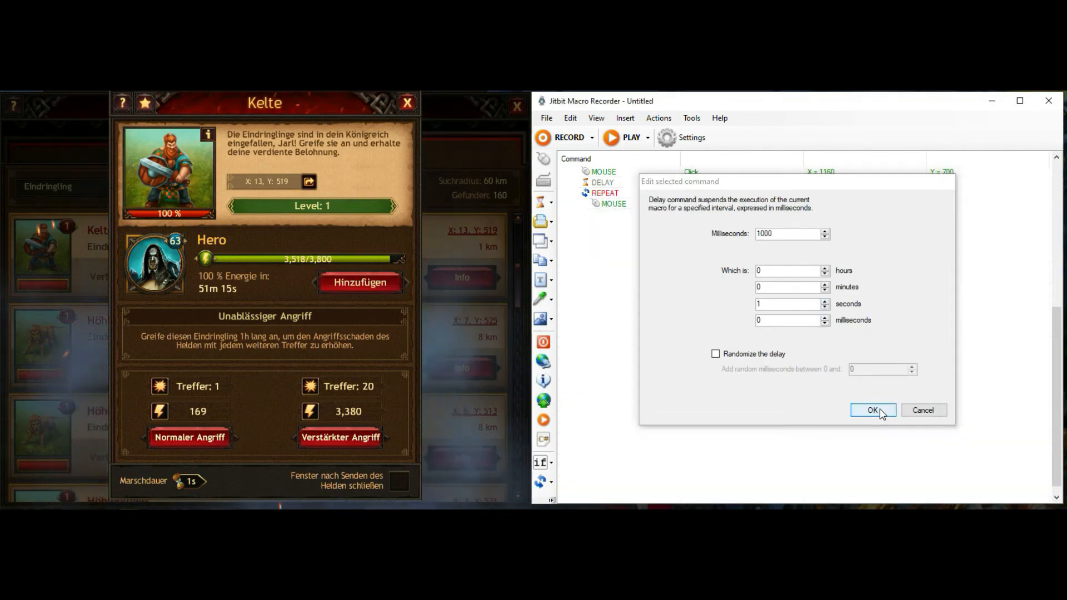
{"action": "left_click", "coordinate": [873, 410]}
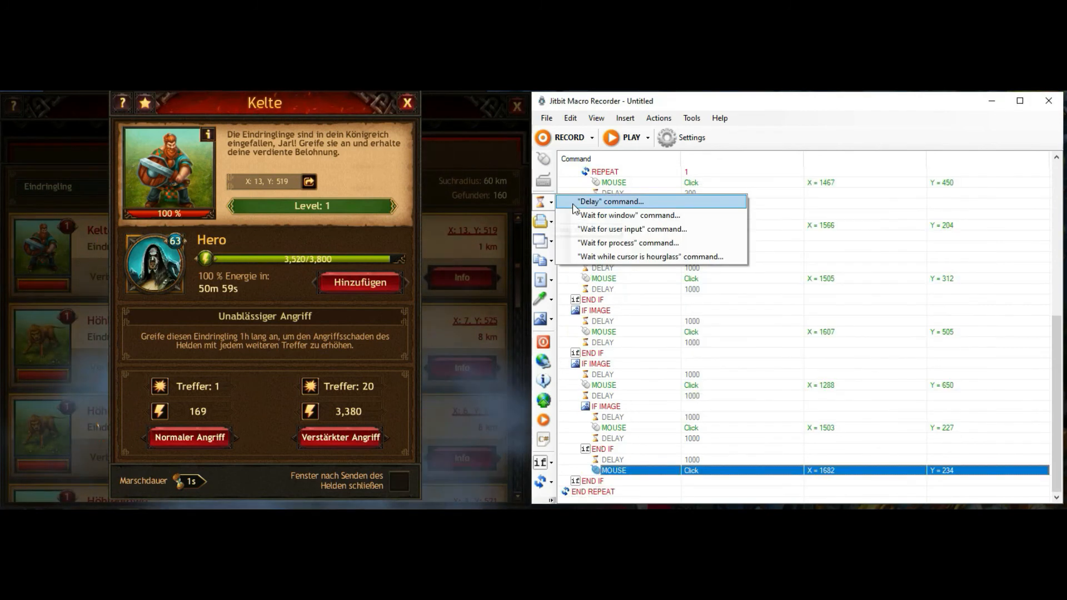
{"action": "left_click", "coordinate": [608, 201]}
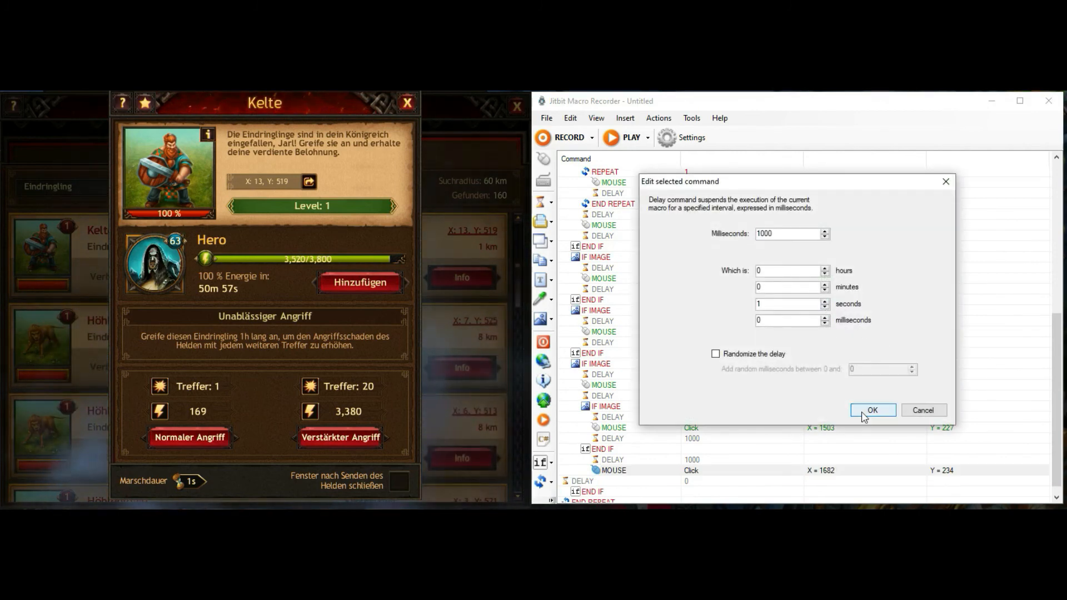
{"action": "left_click", "coordinate": [872, 410]}
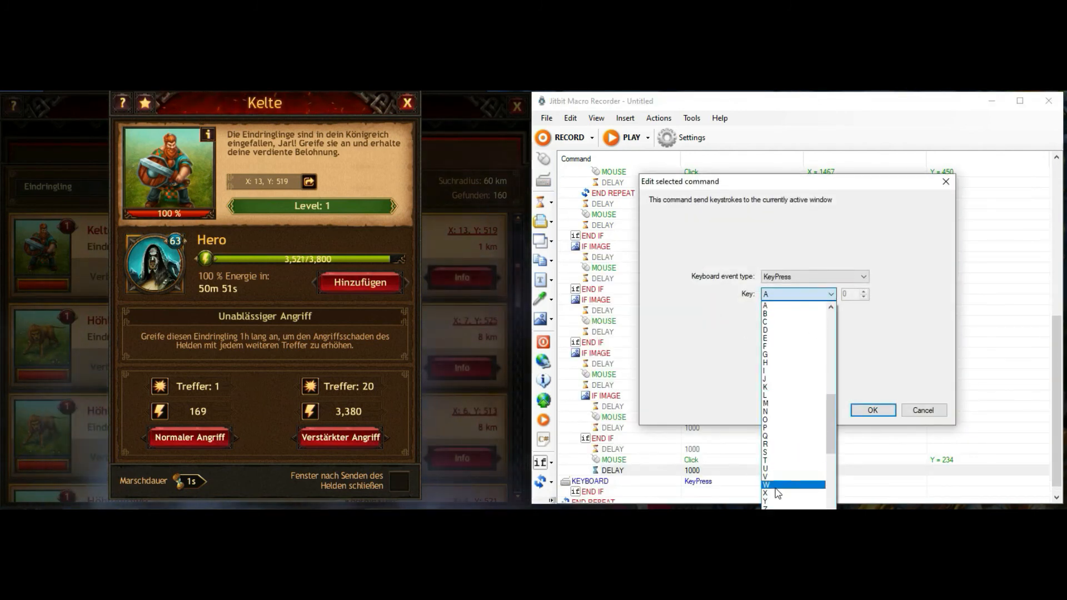
{"action": "left_click", "coordinate": [871, 410]}
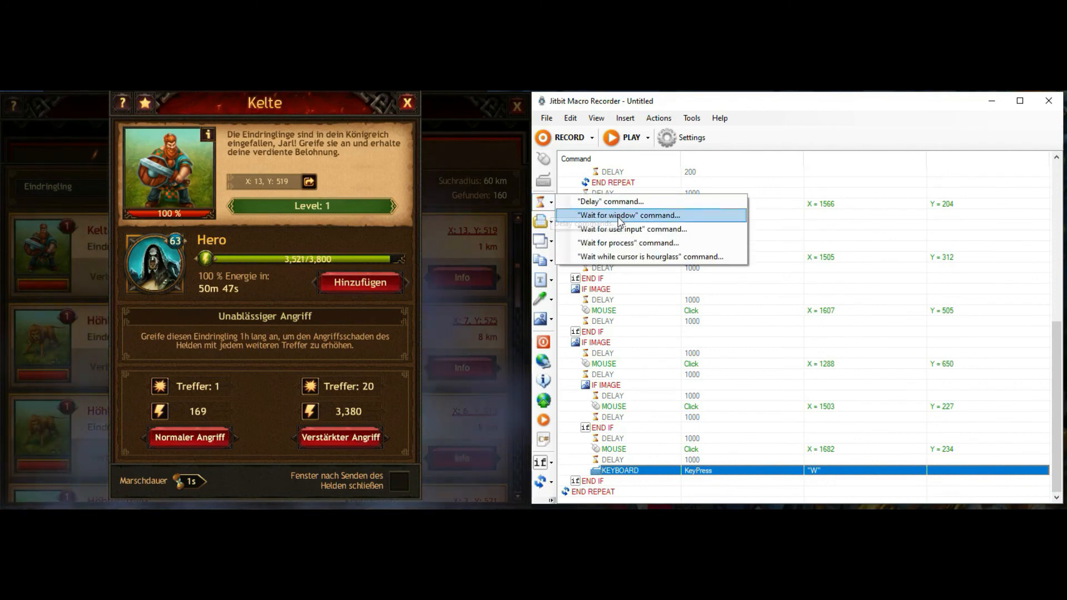
Add another 1000 ms wait after the W press and close the block with END IF
{"action": "left_click", "coordinate": [610, 201]}
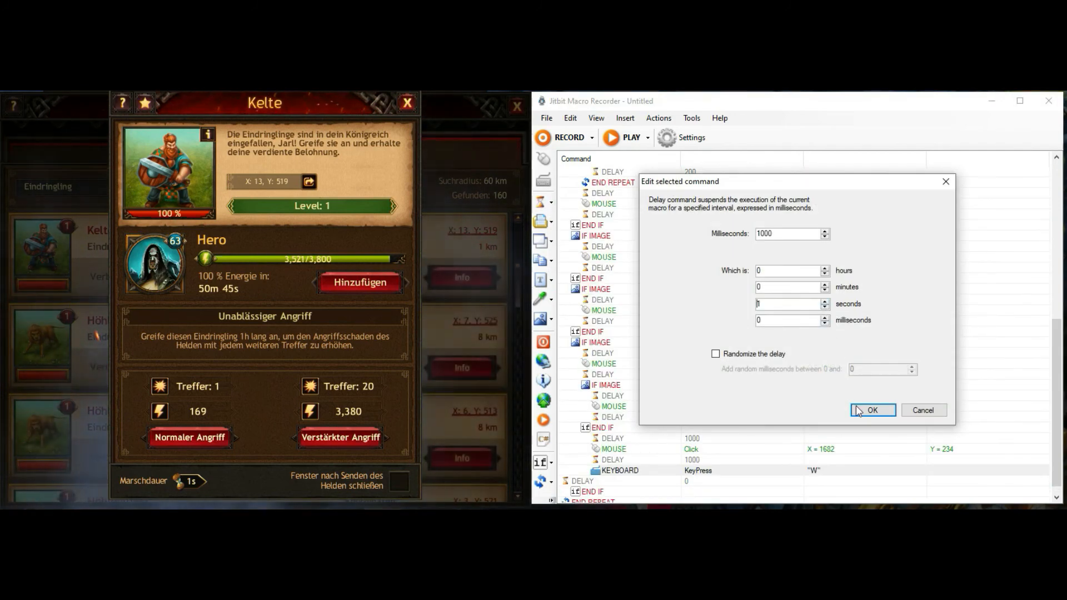
{"action": "left_click", "coordinate": [872, 410]}
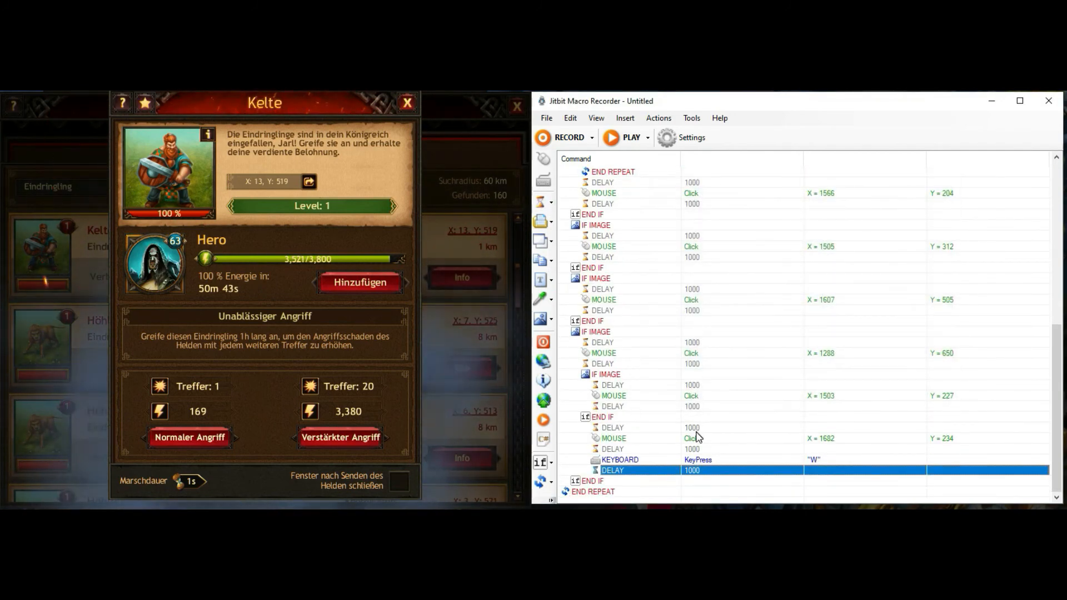
{"action": "left_click", "coordinate": [541, 463]}
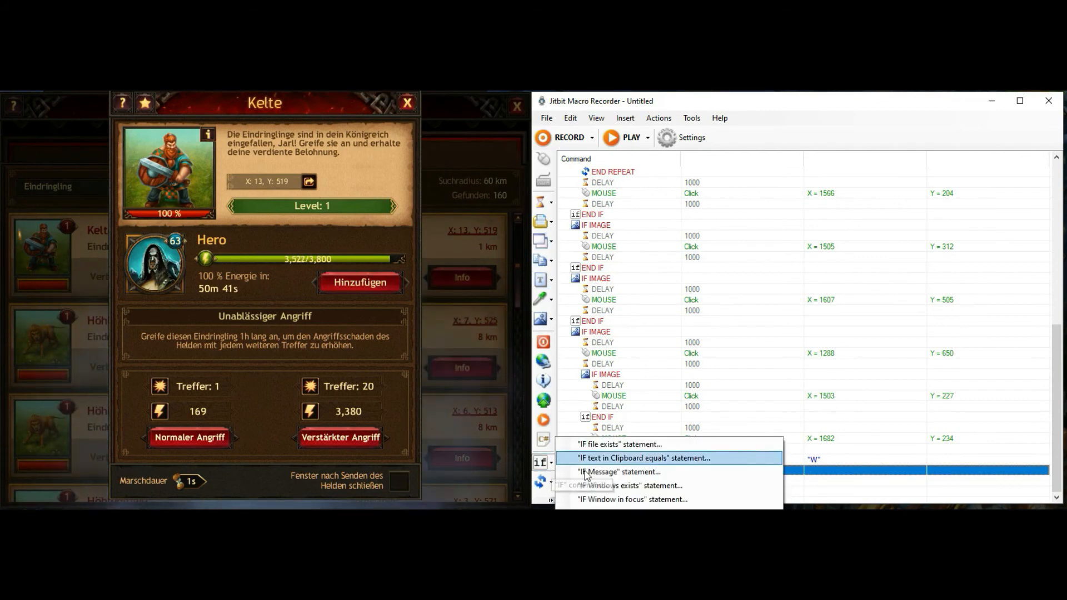
{"action": "left_click", "coordinate": [642, 457]}
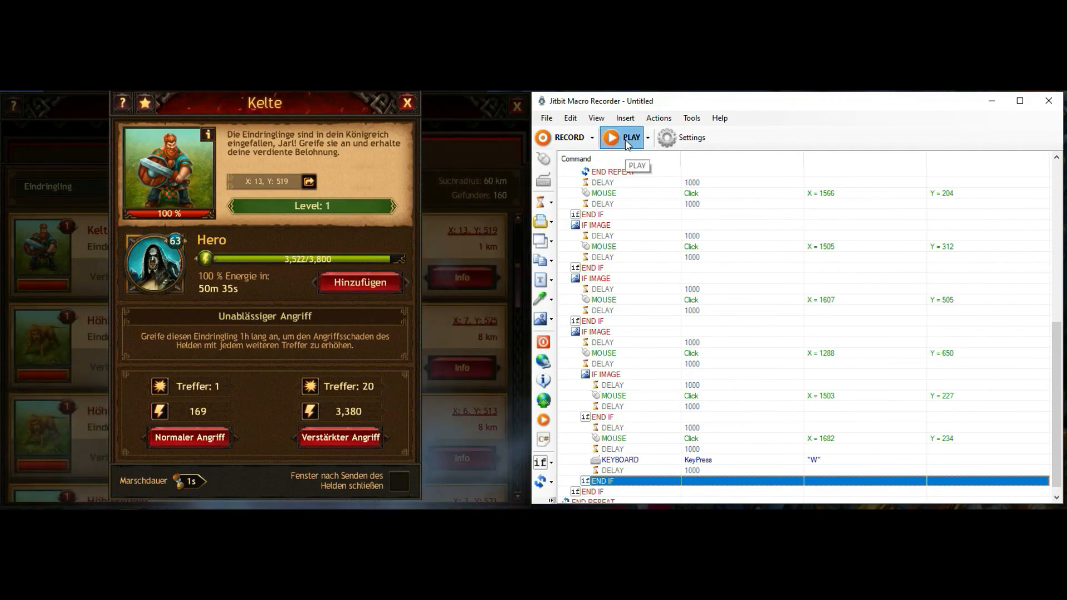
Play the macro: attack the Kelte, clear the warning, refresh the watchtower list and open the next Höhlenlöwe
{"action": "left_click", "coordinate": [629, 138]}
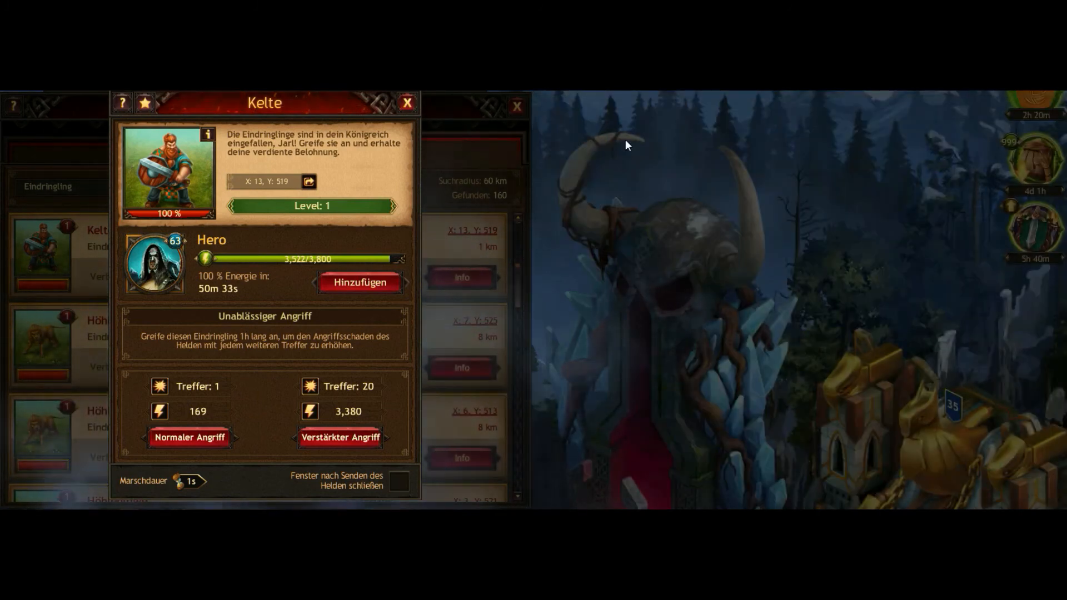
{"action": "left_click", "coordinate": [190, 438]}
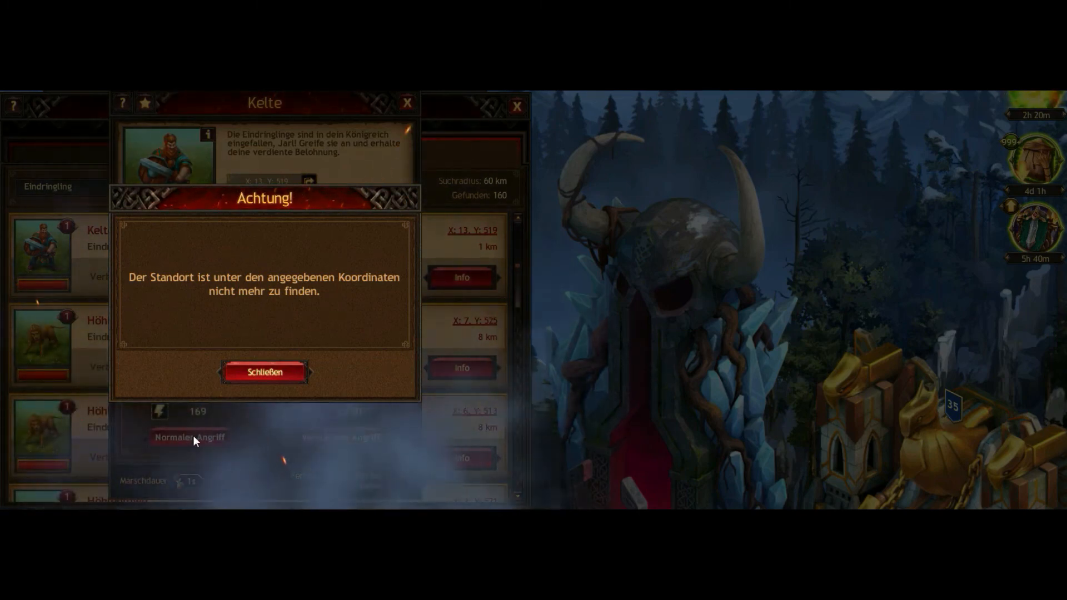
{"action": "left_click", "coordinate": [264, 372]}
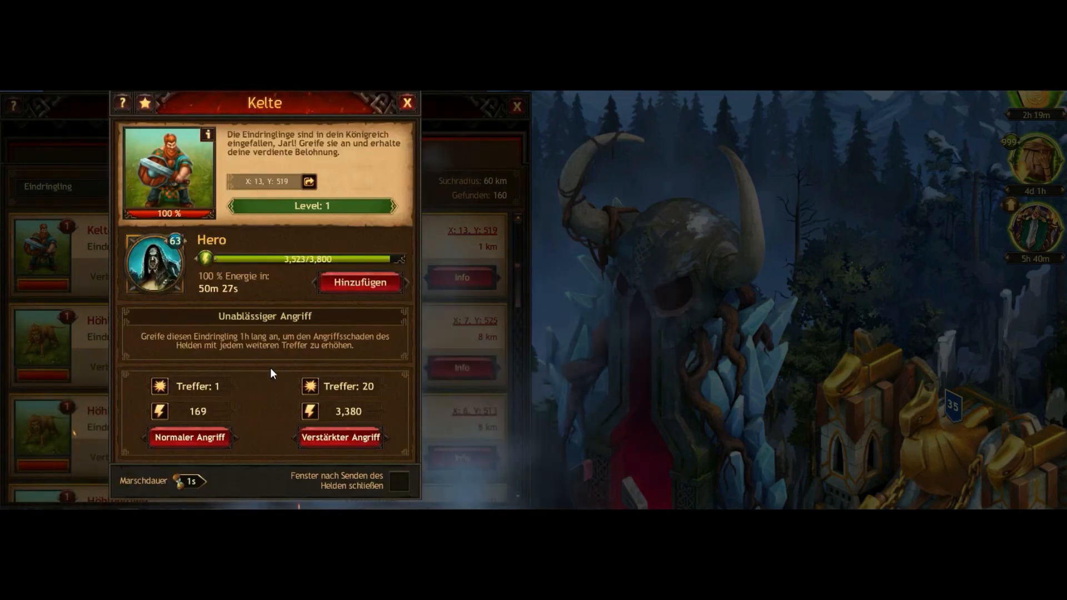
{"action": "left_click", "coordinate": [407, 102]}
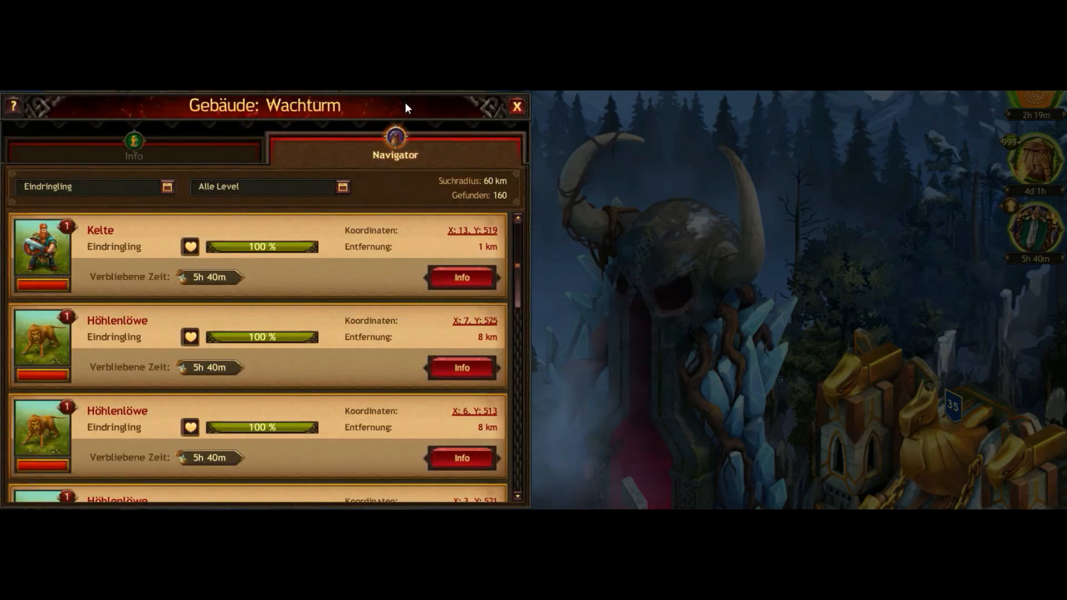
{"action": "left_click", "coordinate": [515, 106]}
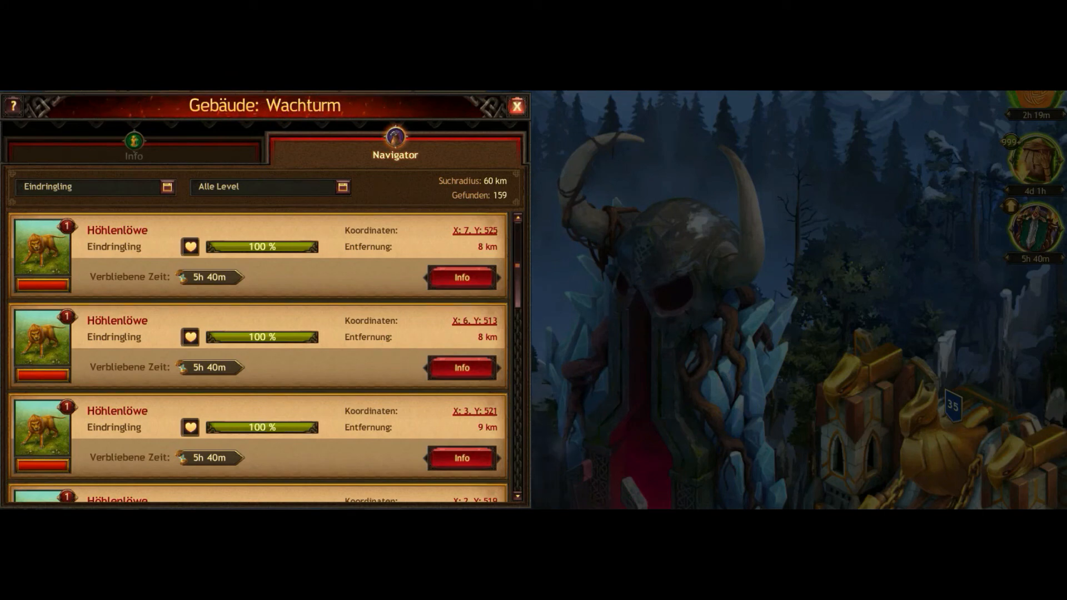
{"action": "left_click", "coordinate": [461, 277]}
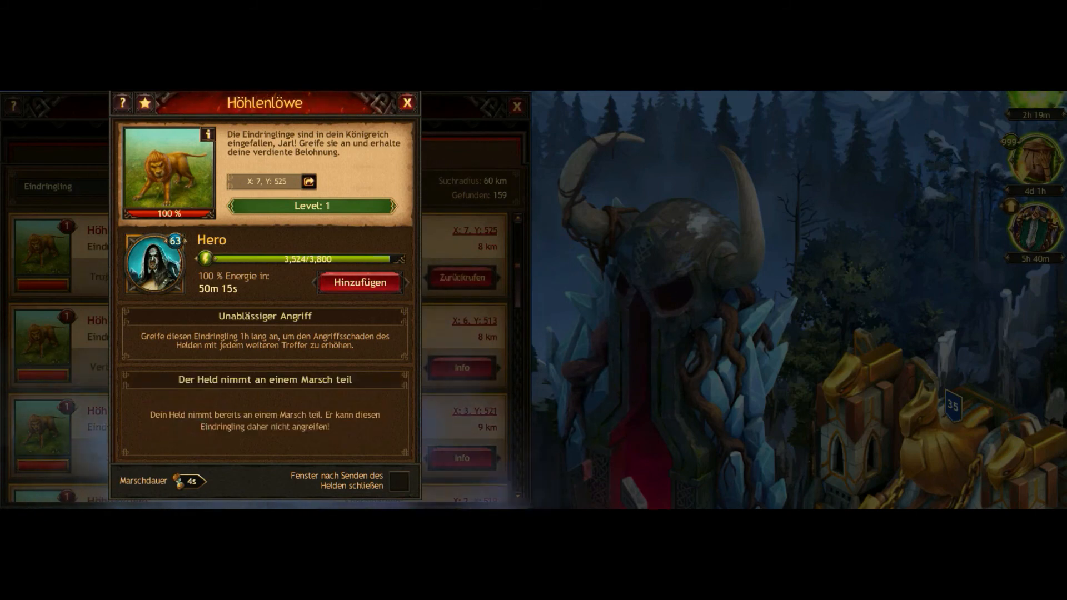
{"action": "mouse_move", "coordinate": [196, 441]}
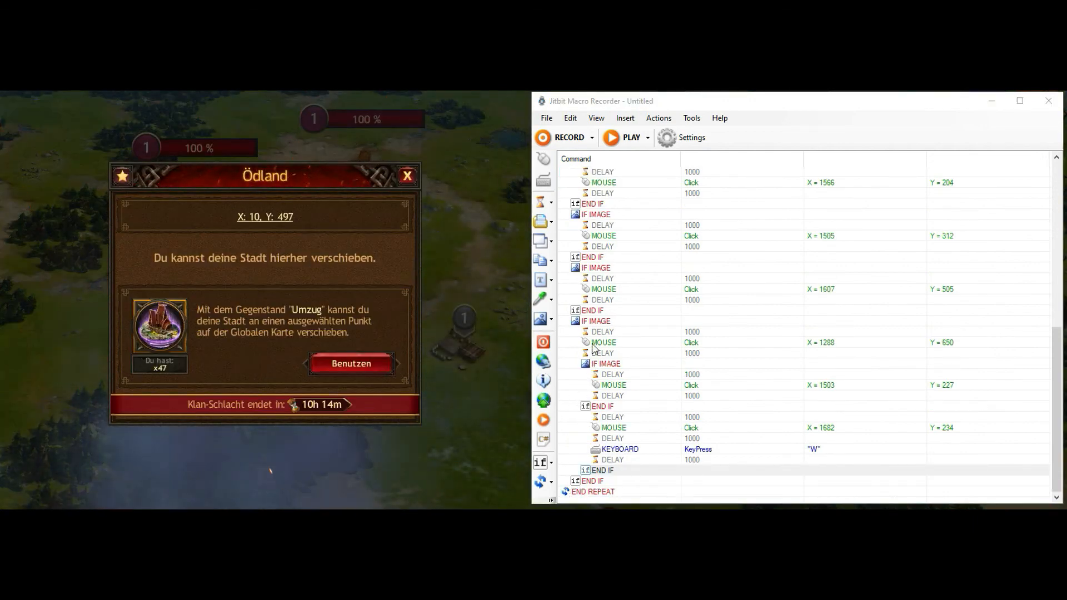
Paste a copy of the outer IF IMAGE block and recapture it on the Ödland relocation message
{"action": "left_click", "coordinate": [597, 320]}
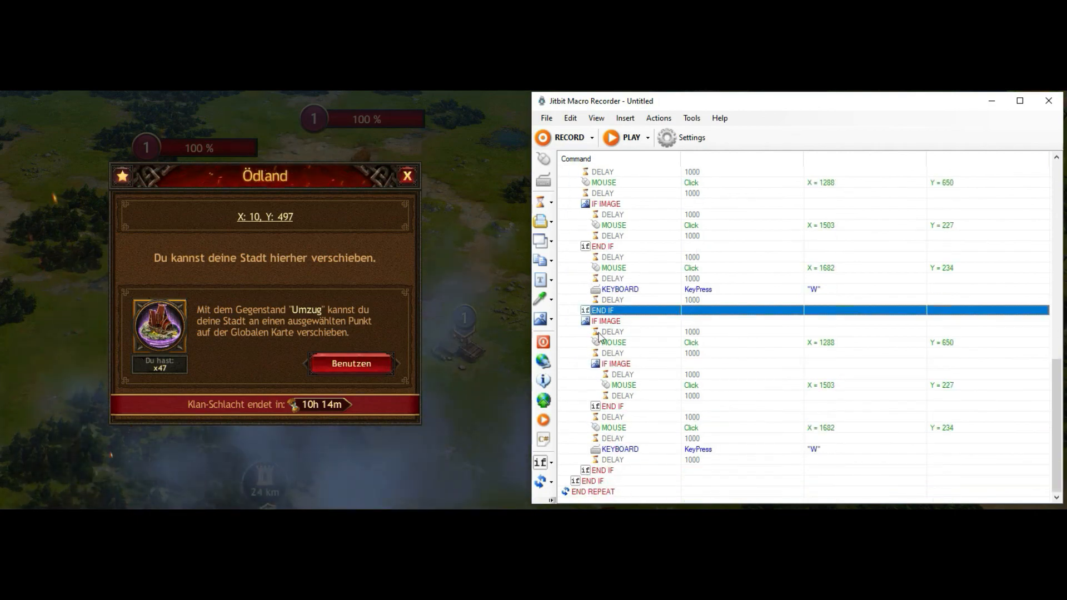
{"action": "double_click", "coordinate": [604, 320]}
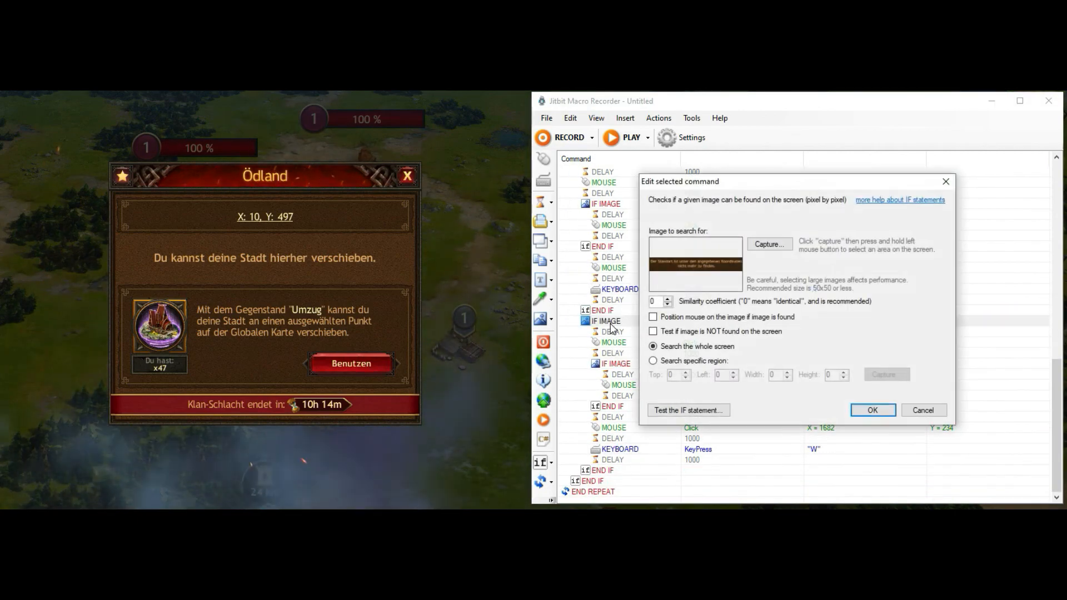
{"action": "left_click", "coordinate": [769, 244]}
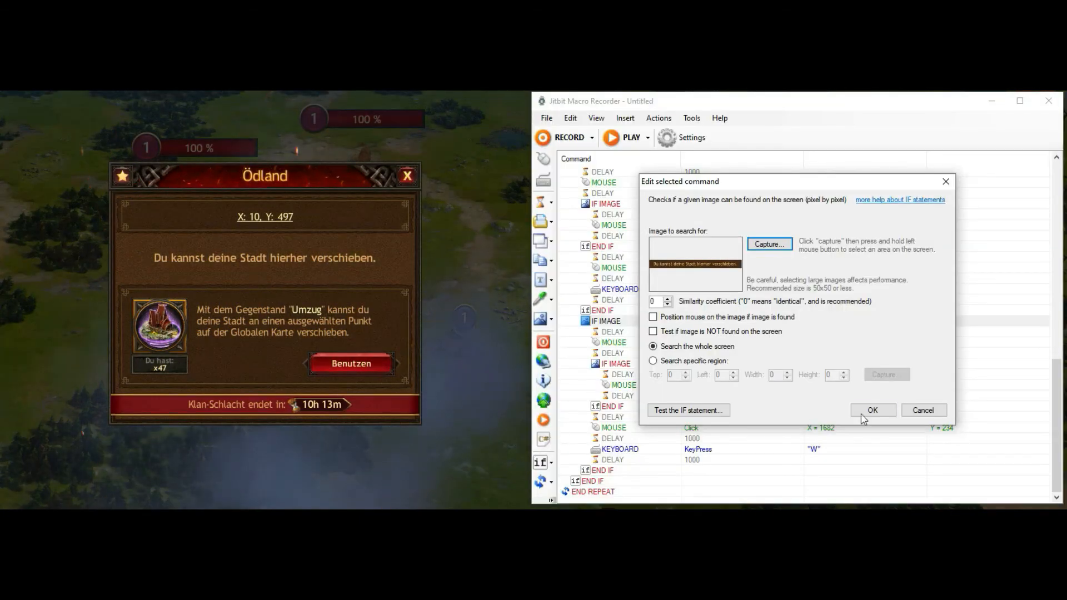
{"action": "left_click", "coordinate": [872, 410]}
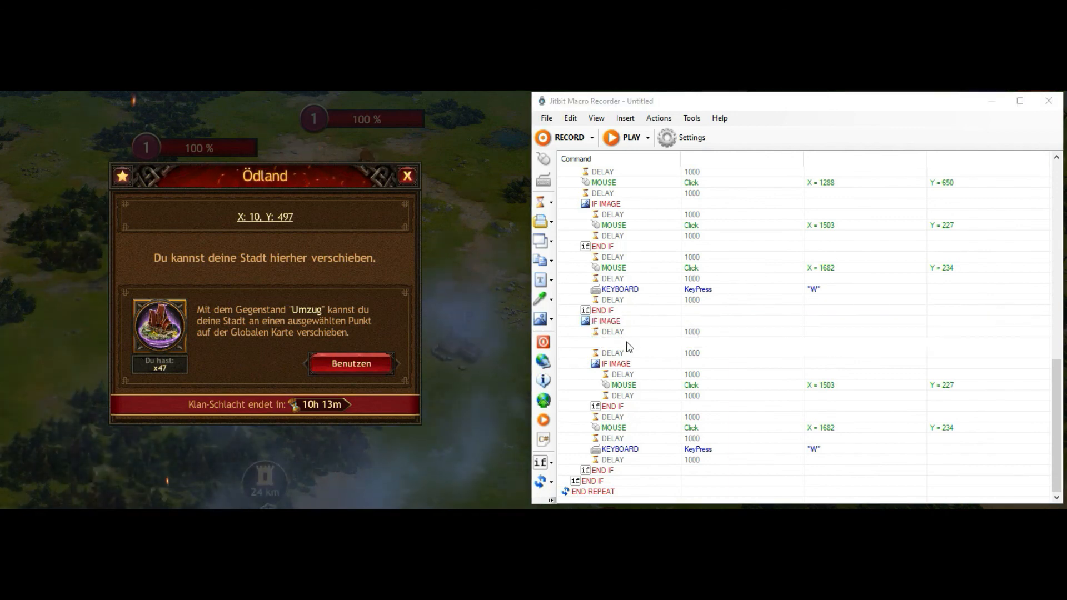
Retarget the copied handler's first click to X 1510, Y 338
{"action": "double_click", "coordinate": [603, 181]}
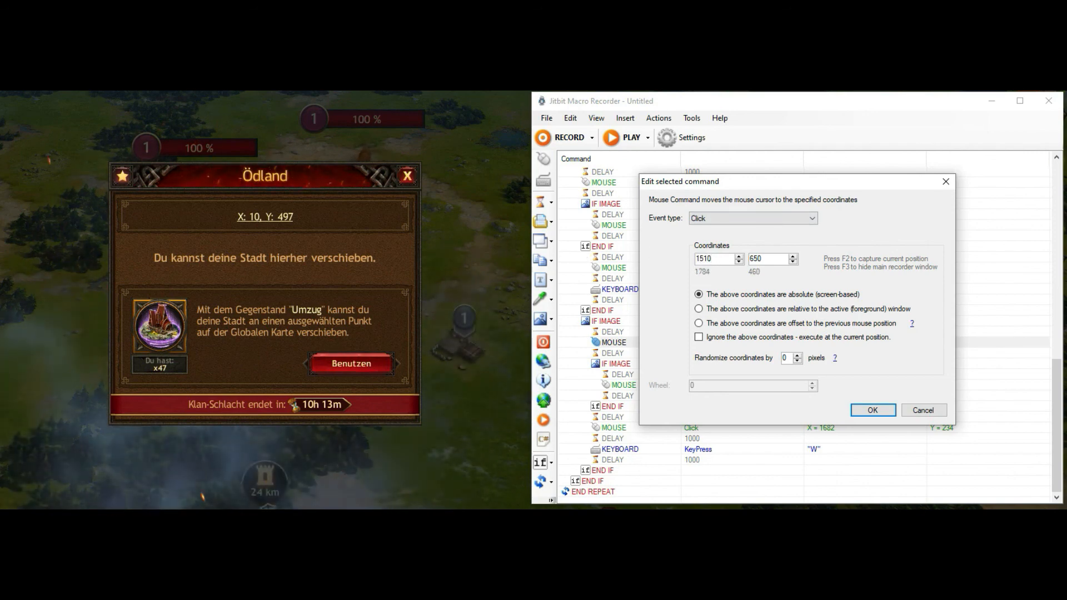
{"action": "left_click", "coordinate": [715, 259]}
{"action": "type", "text": "338"}
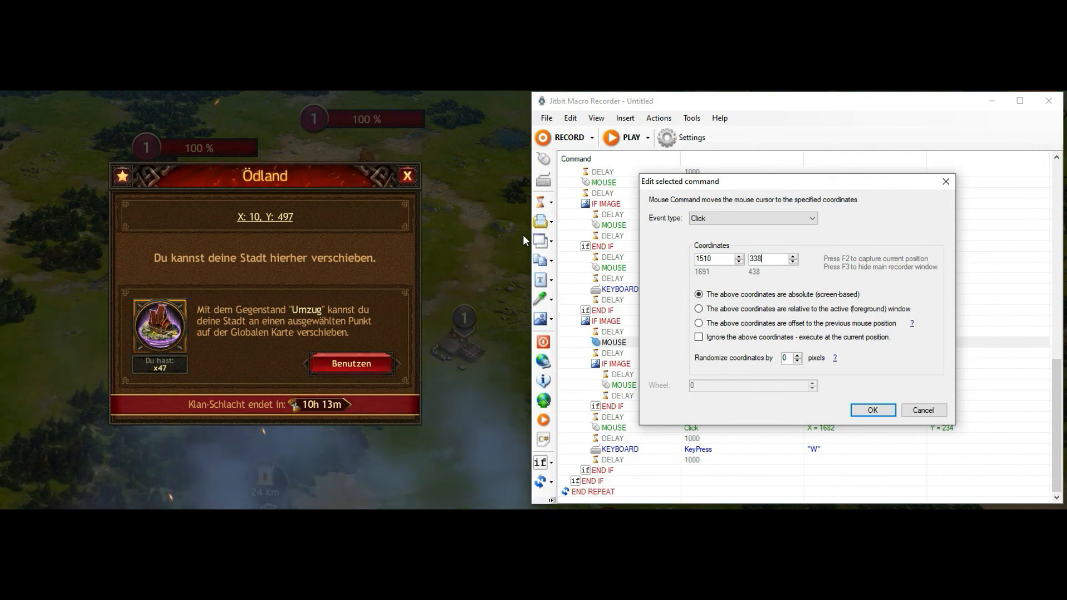
{"action": "left_click", "coordinate": [871, 410]}
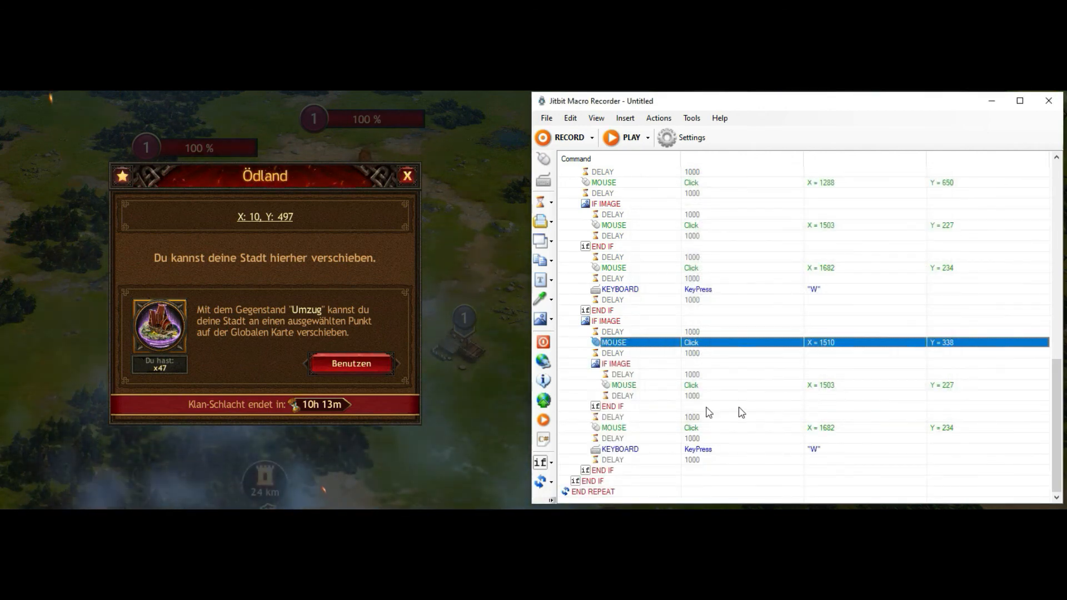
Remove the nested IF IMAGE check and its following wait from the copy
{"action": "left_click", "coordinate": [615, 363]}
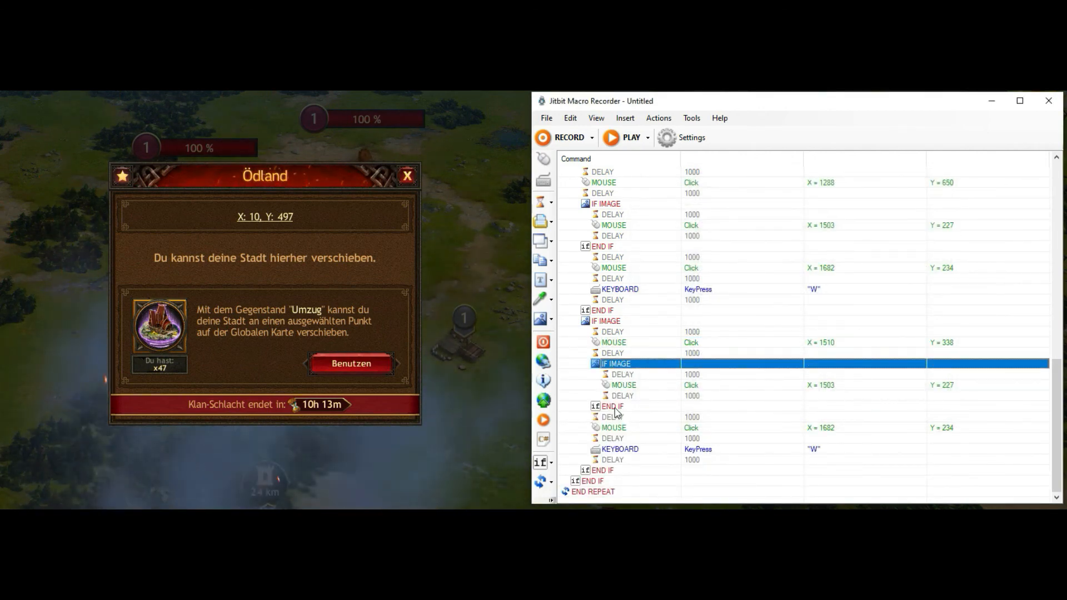
{"action": "left_click", "coordinate": [612, 416]}
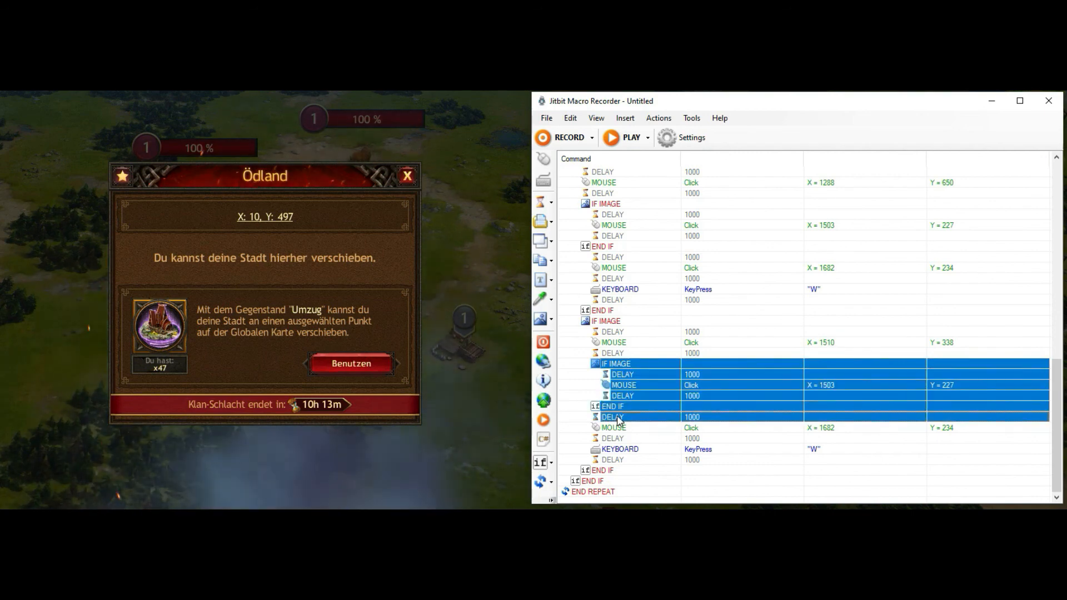
{"action": "scroll", "scroll_direction": "up", "scroll_amount": 3}
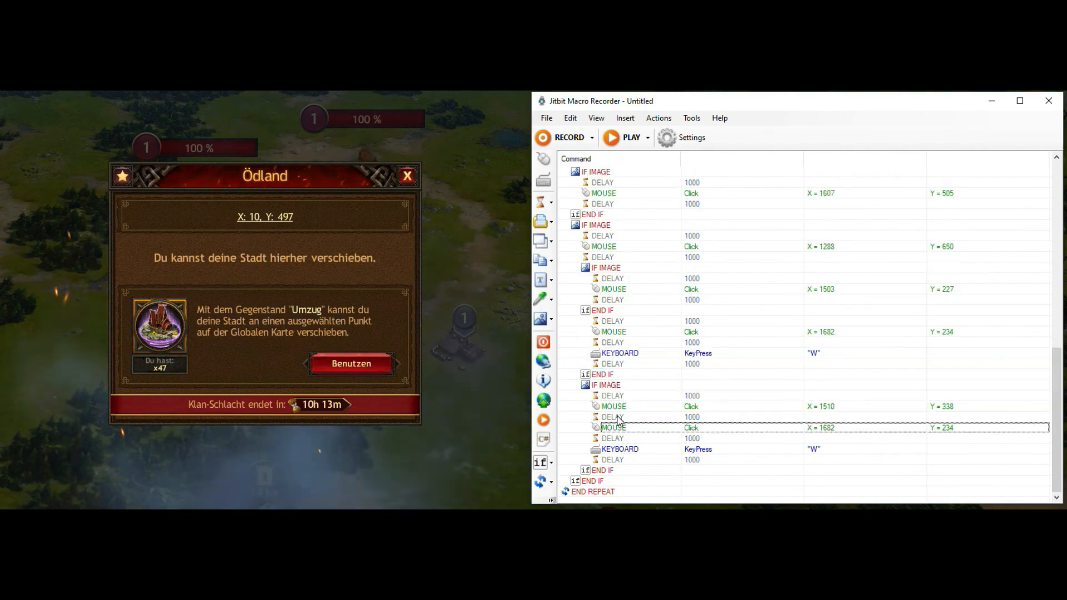